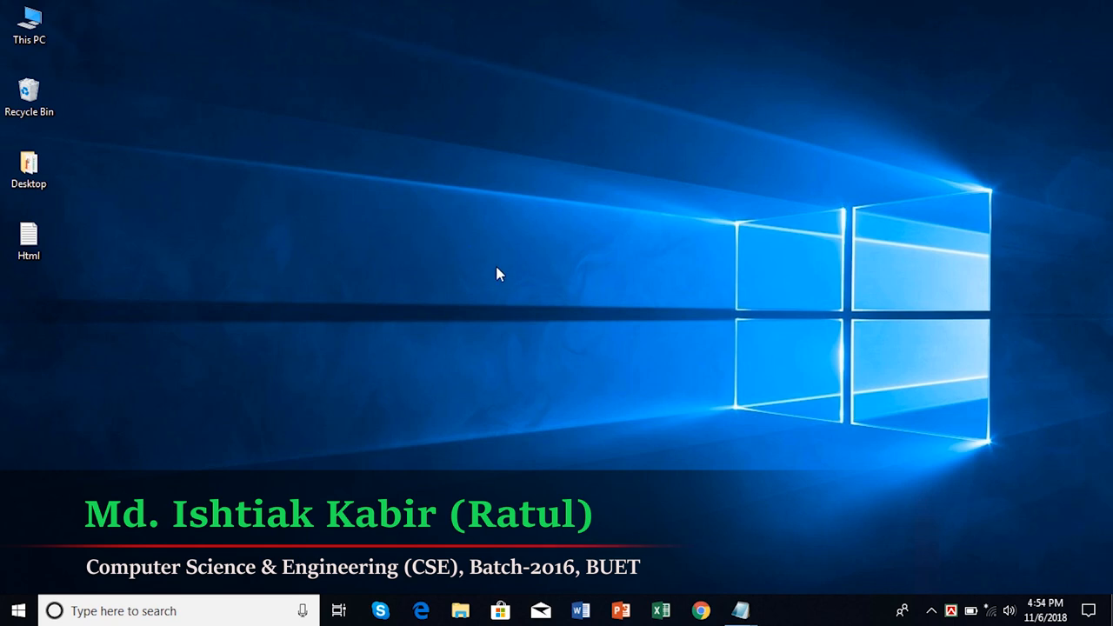
mouse_move(739, 297)
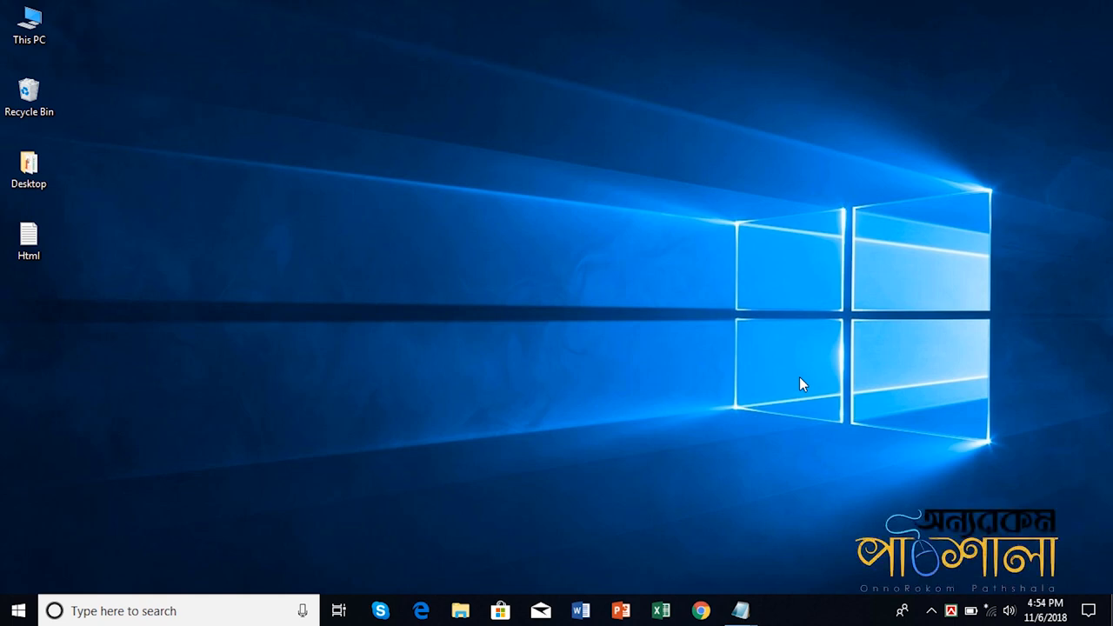
mouse_move(321, 263)
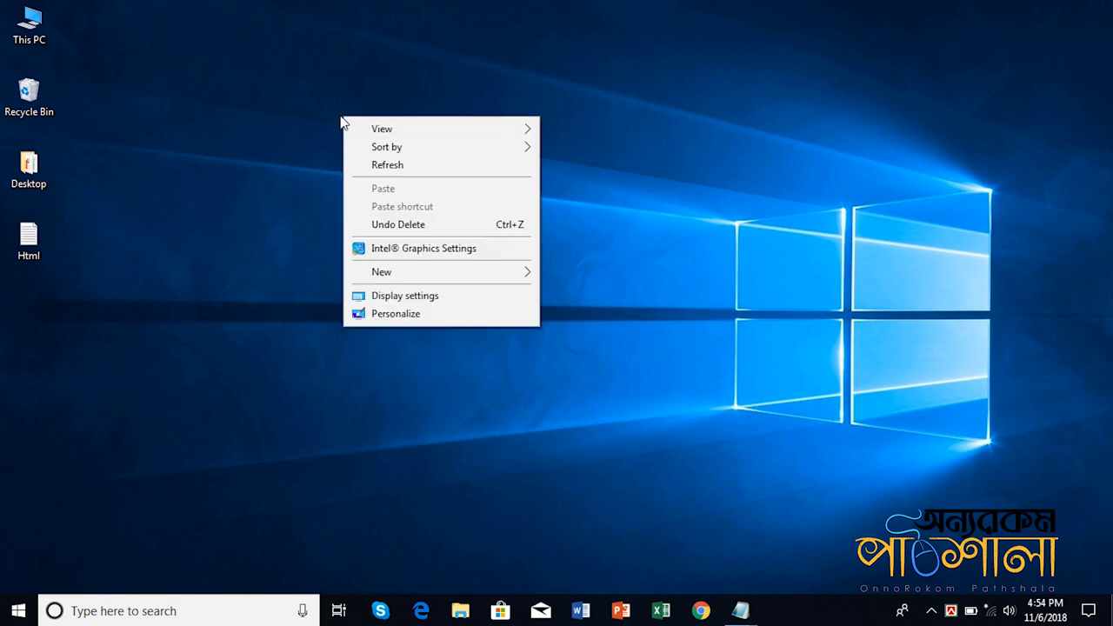
mouse_move(464, 274)
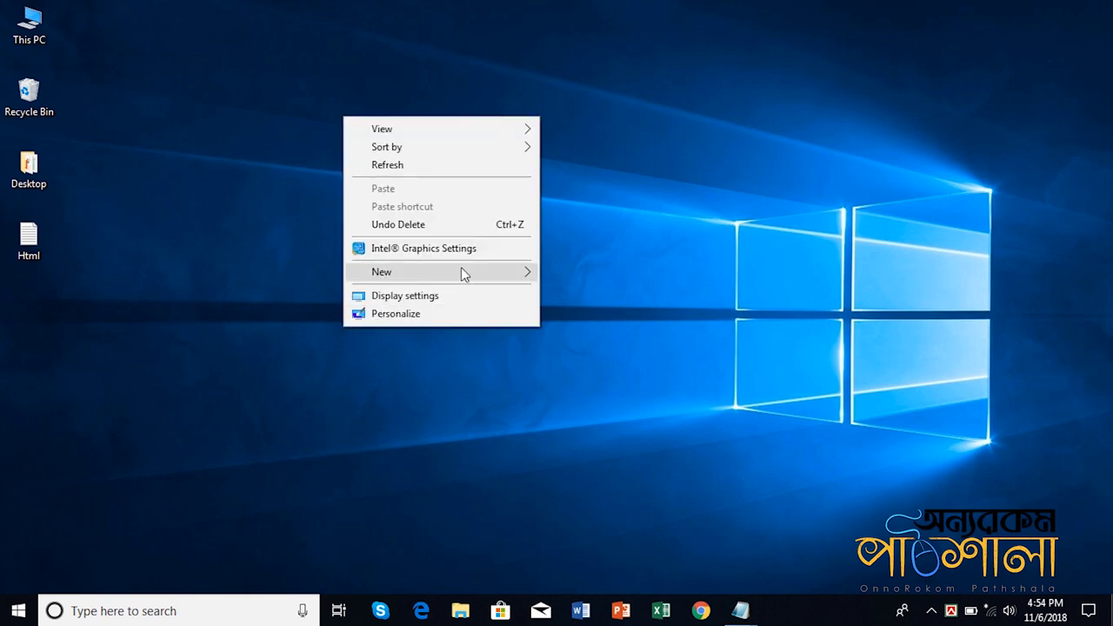
- Create a new blank Text Document on the desktop from the New submenu
left_click(381, 272)
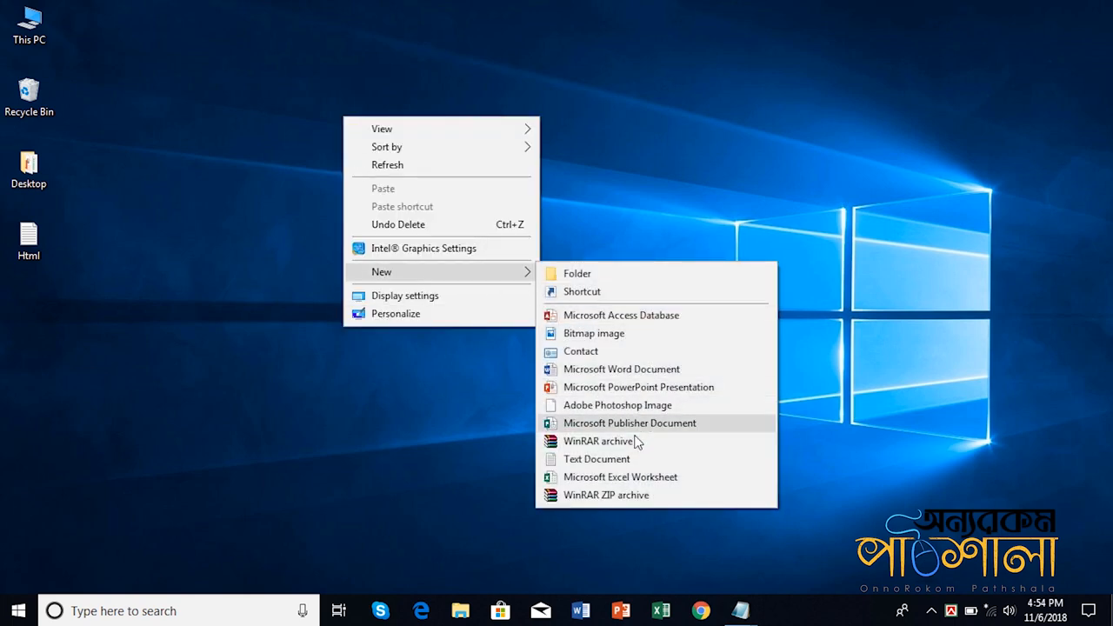
mouse_move(623, 459)
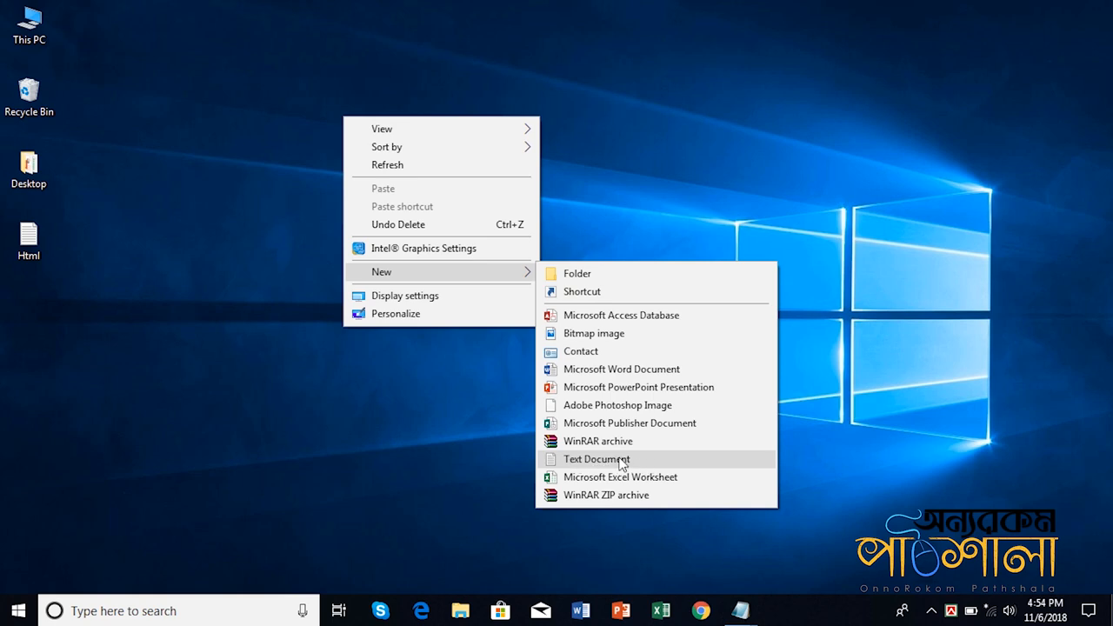
left_click(596, 459)
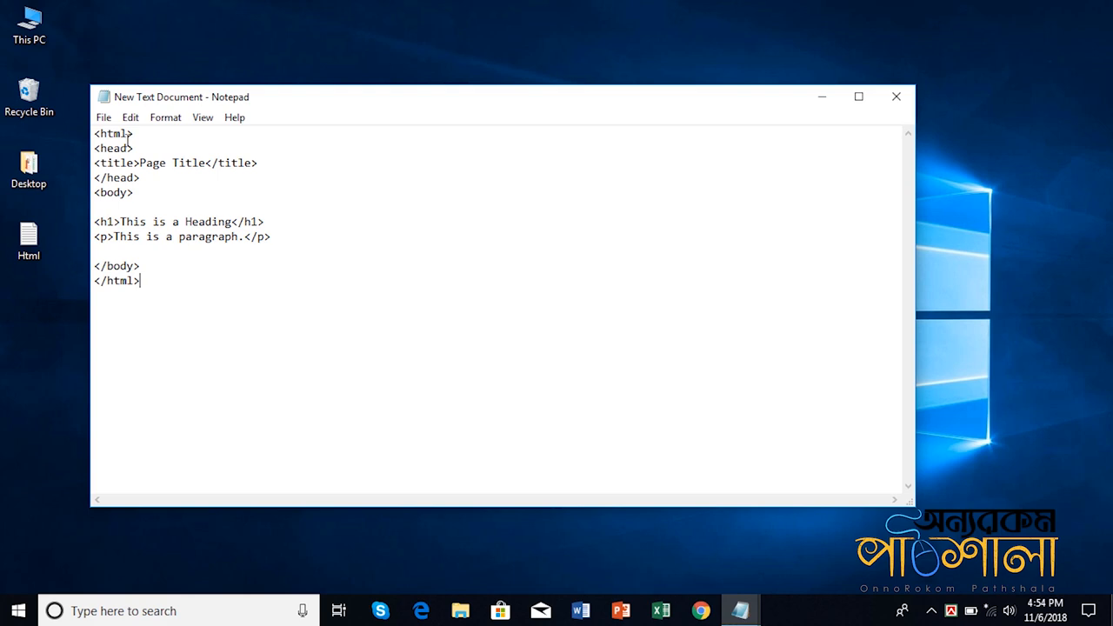
left_click(135, 133)
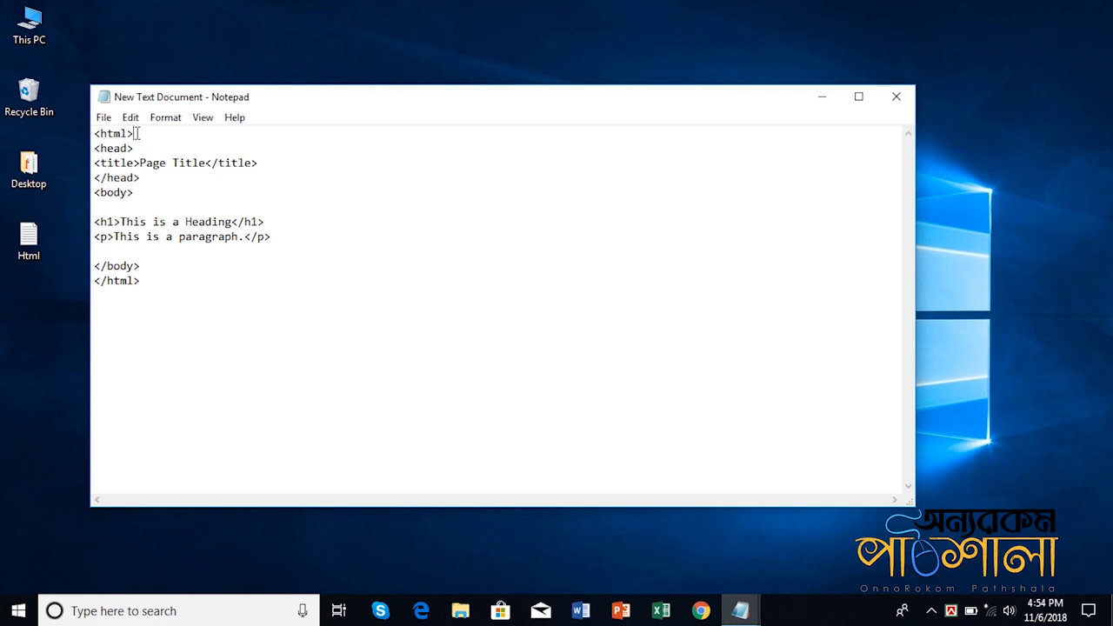
mouse_move(148, 130)
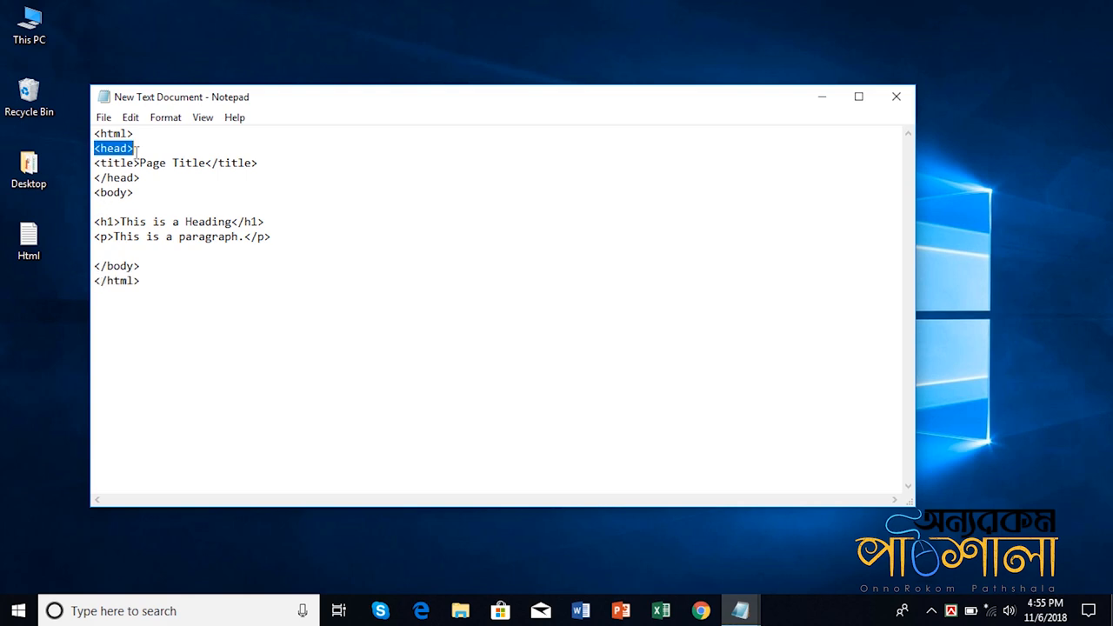
left_click(140, 148)
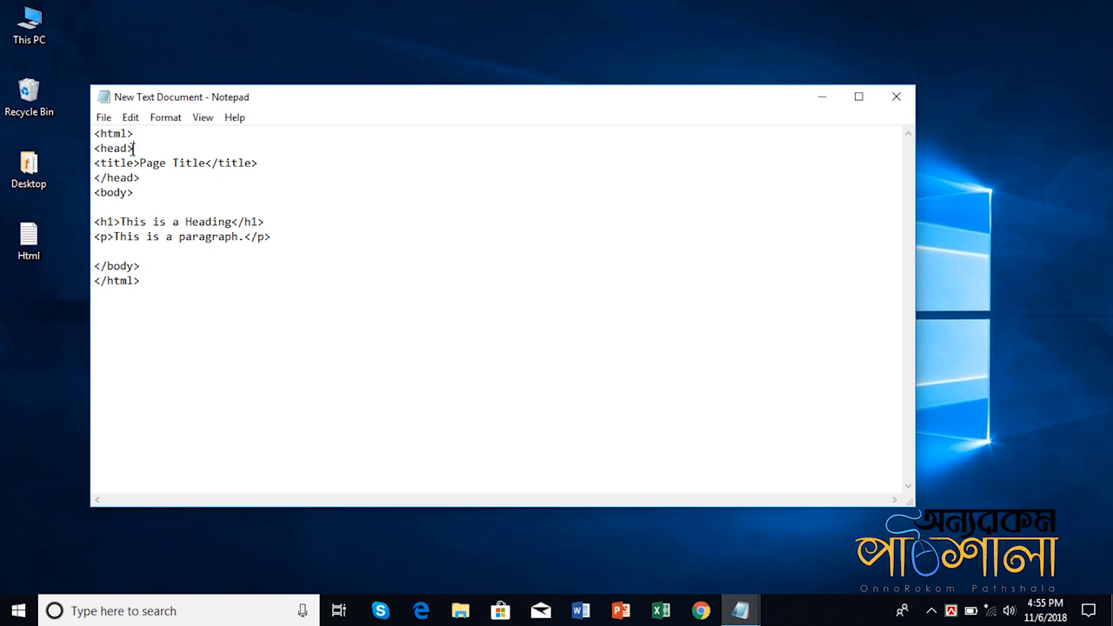
double_click(112, 147)
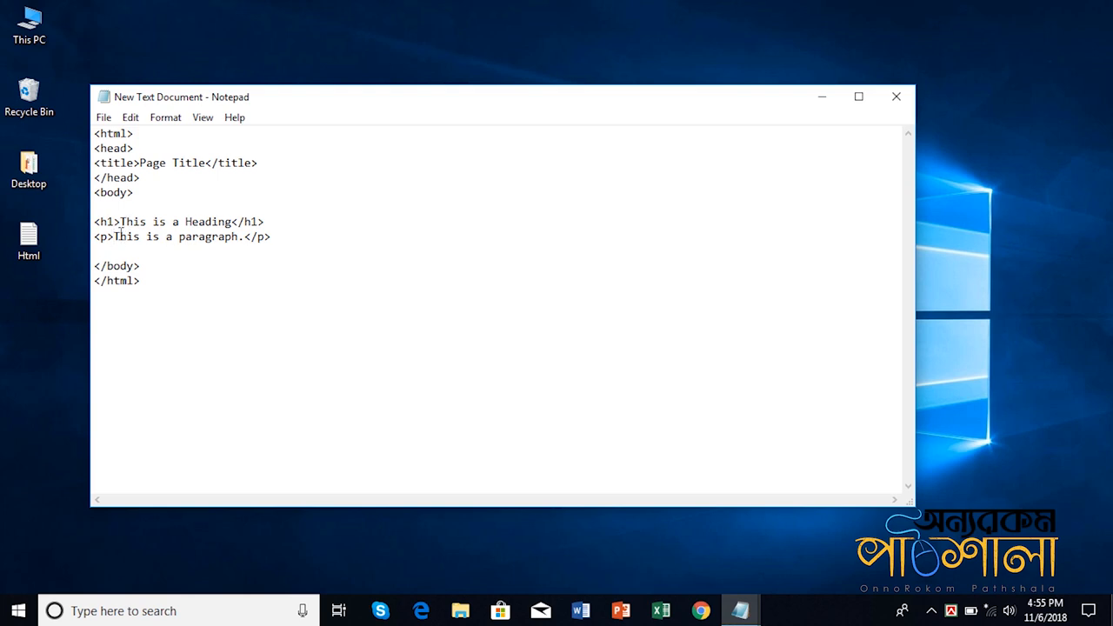
left_click_drag(119, 237, 242, 237)
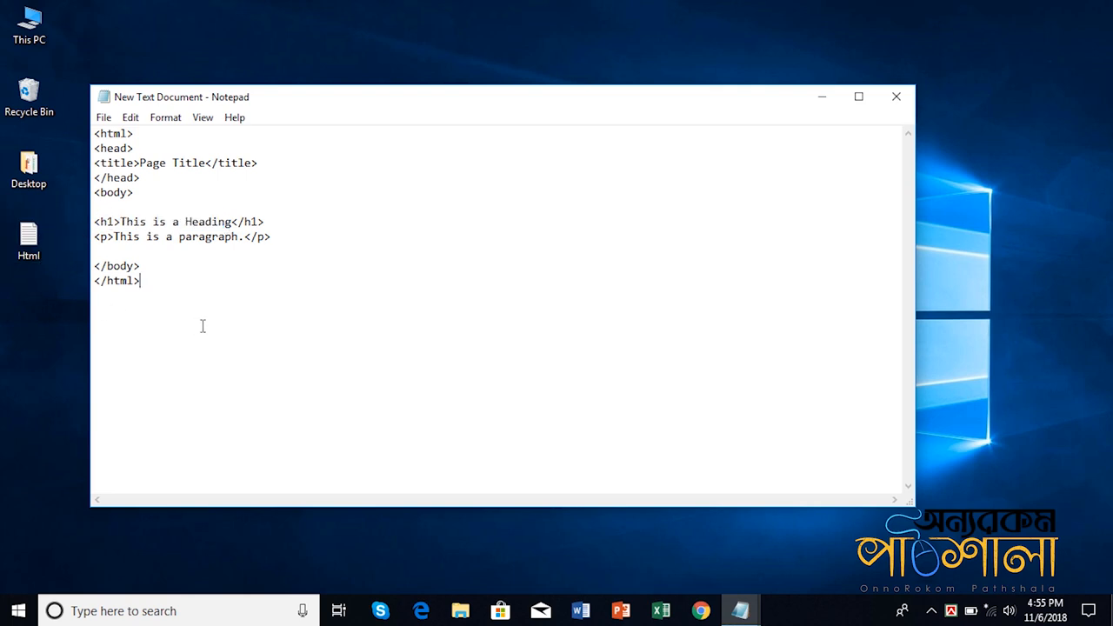
mouse_move(198, 327)
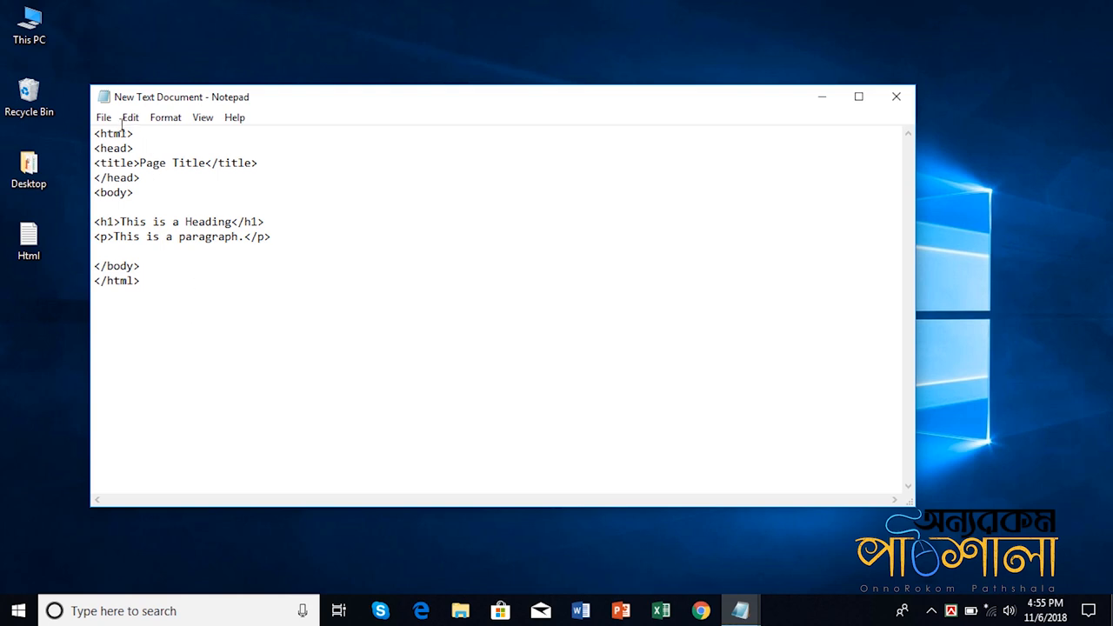
- Save the page to the desktop as ex1.html with Save as type set to All Files
left_click(104, 118)
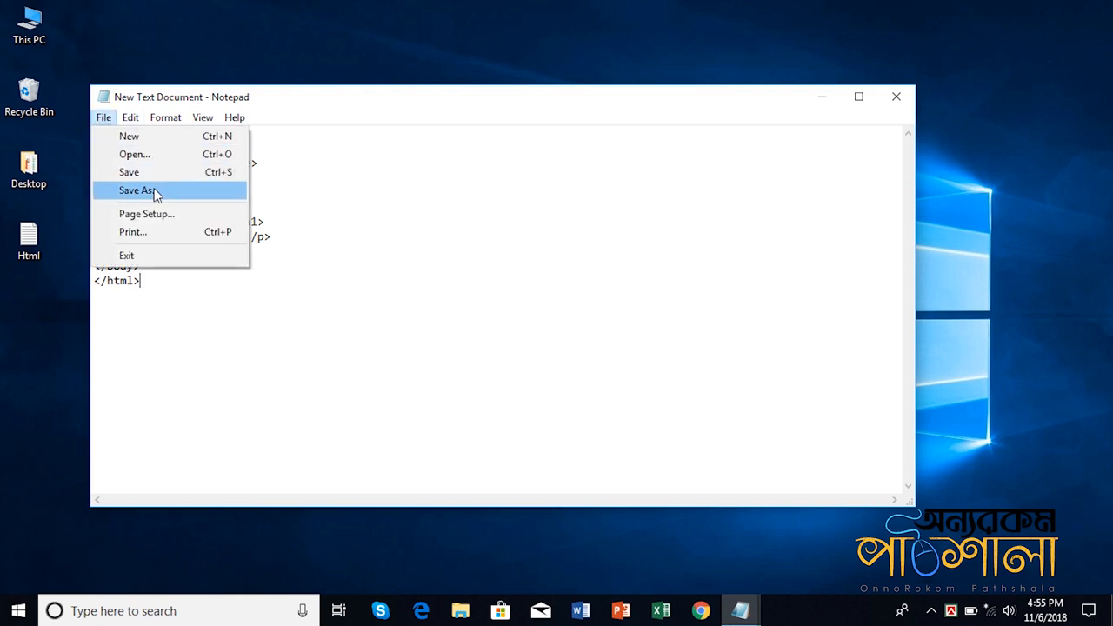
left_click(137, 190)
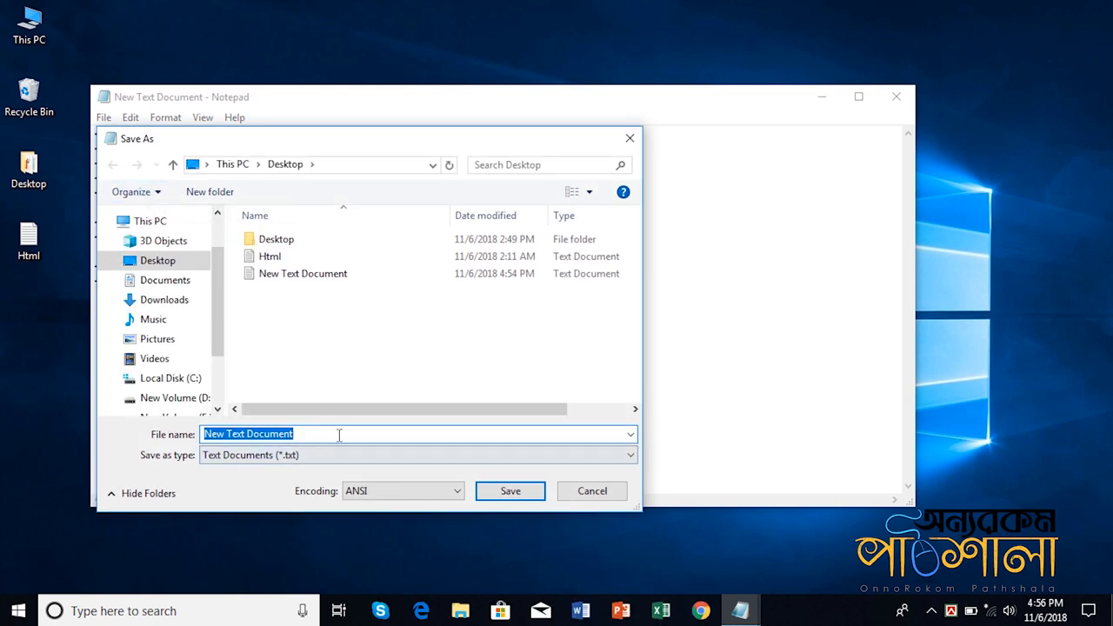
mouse_move(340, 438)
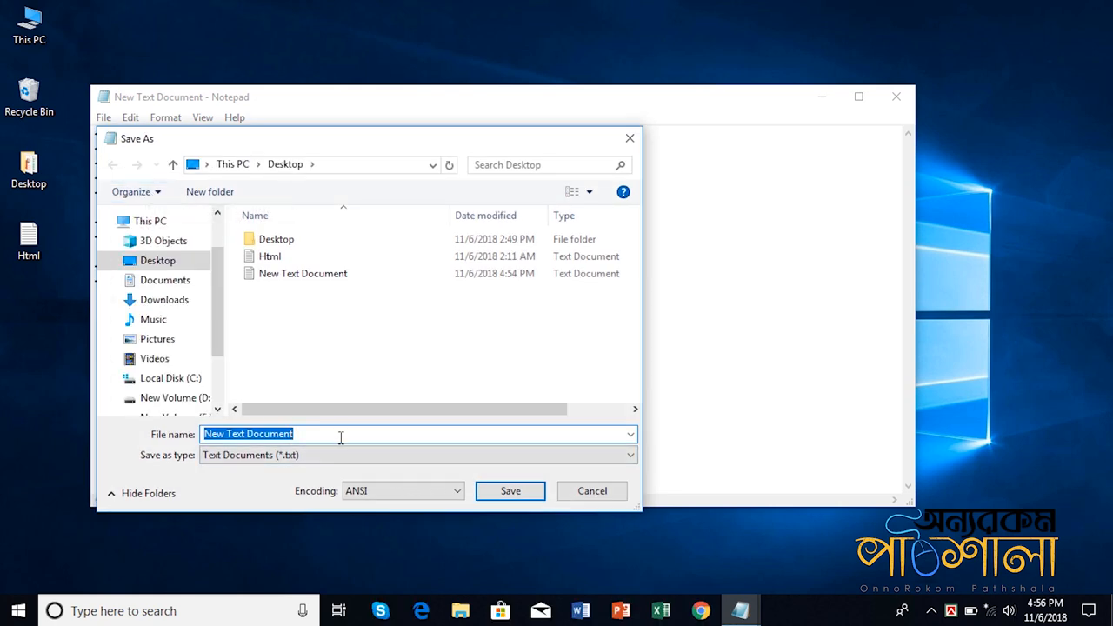
type("t")
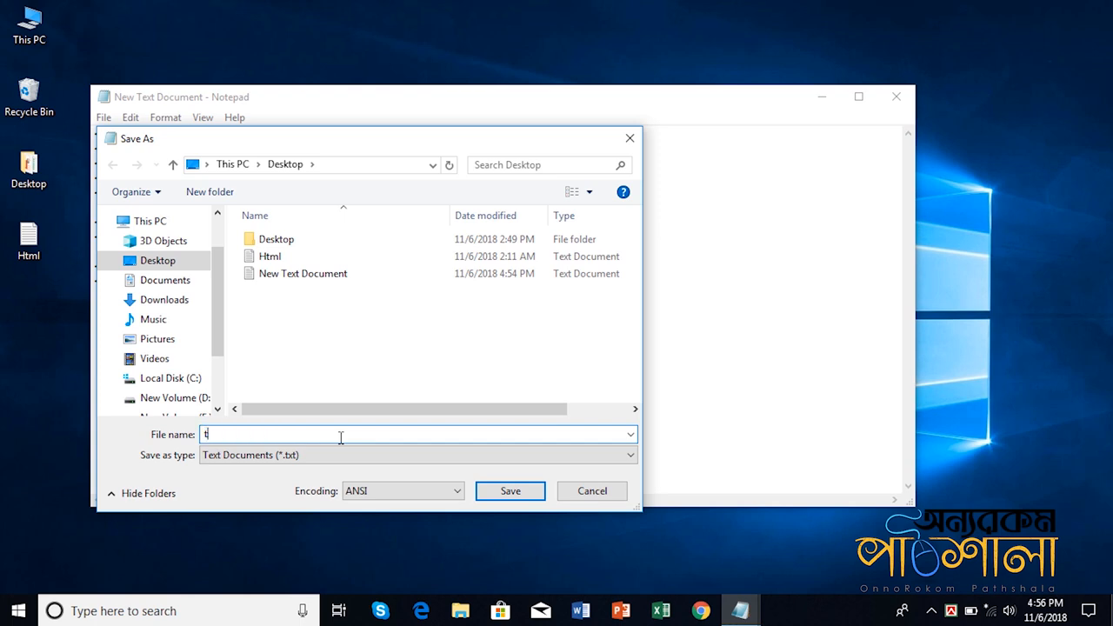
type("est1")
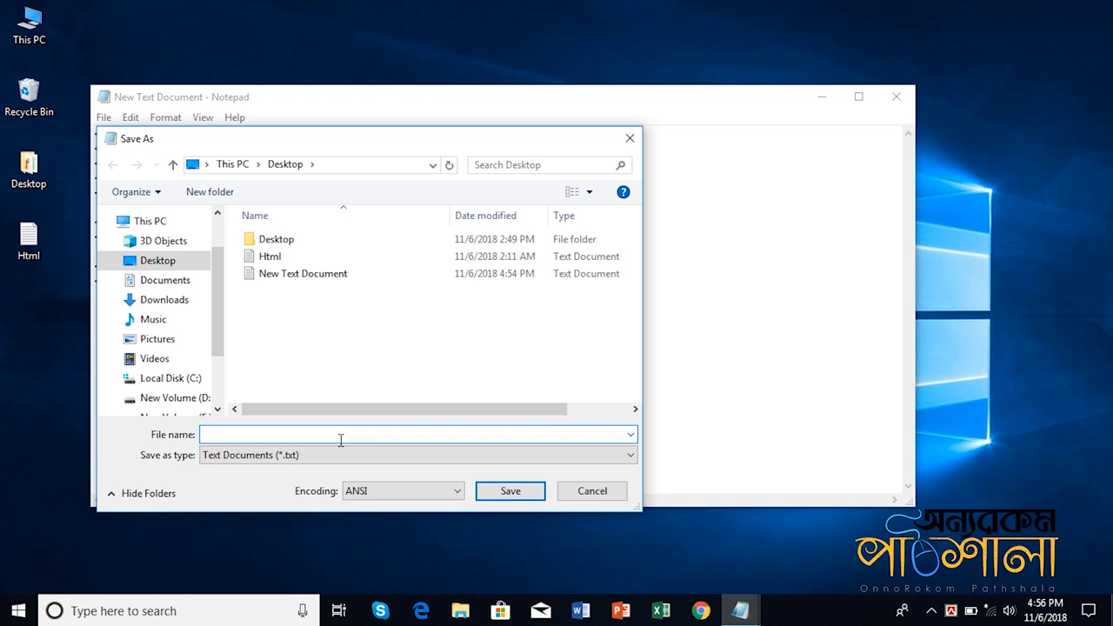
type("ex1.ht")
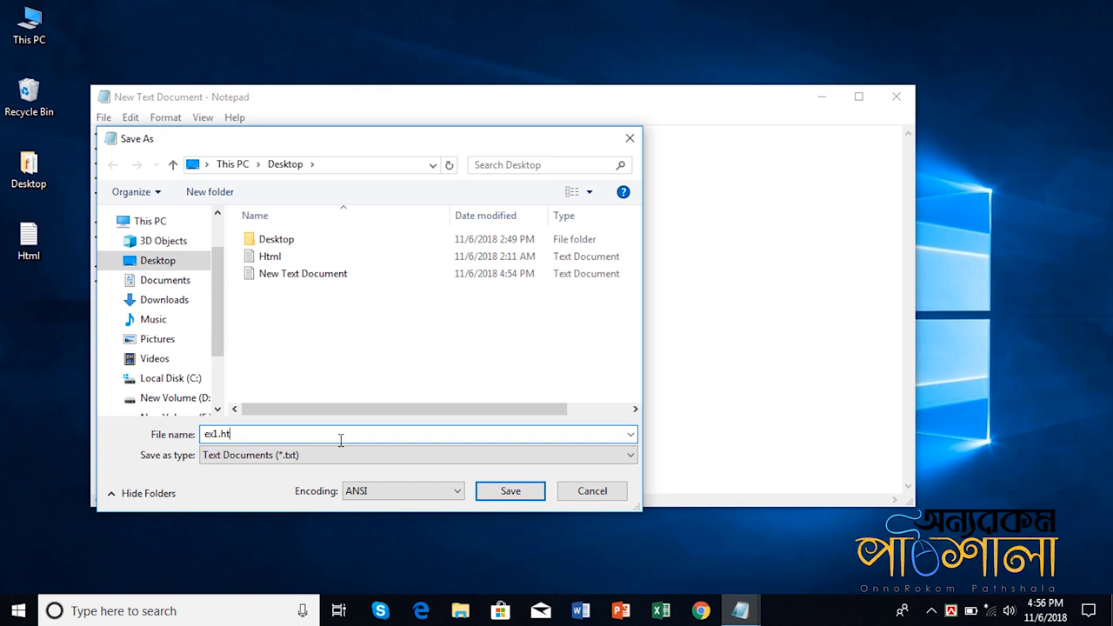
type("ml")
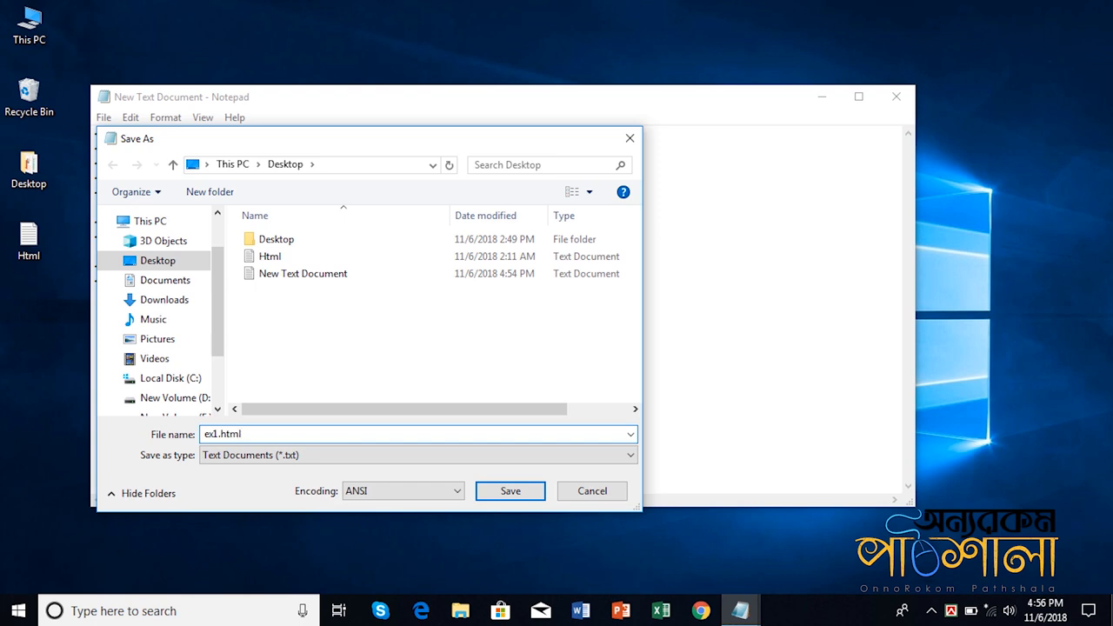
mouse_move(300, 474)
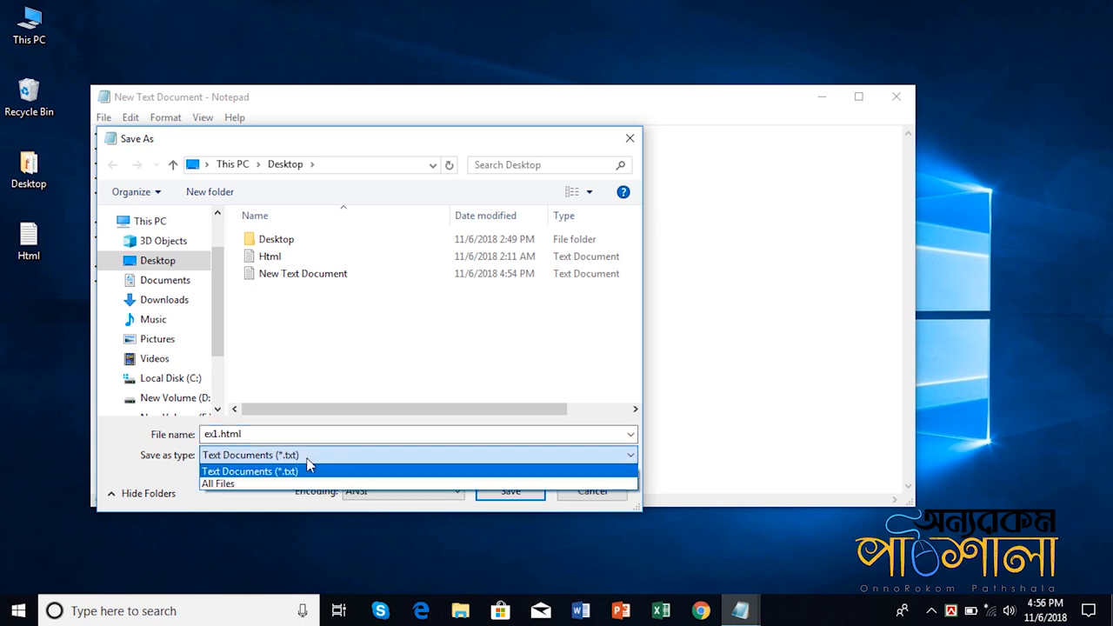
left_click(217, 484)
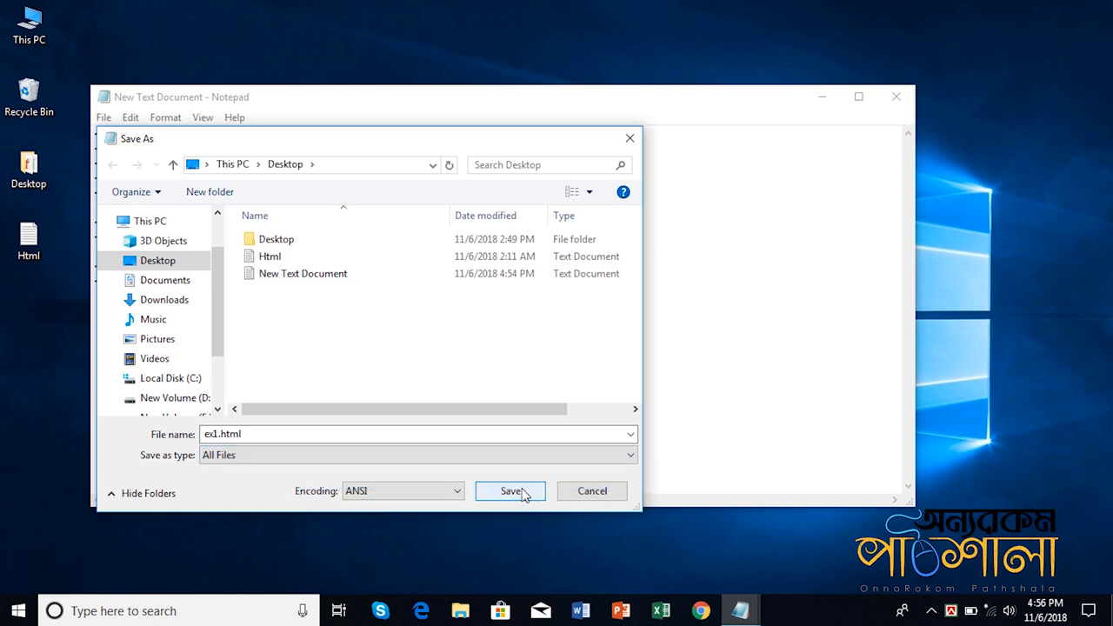
left_click(510, 490)
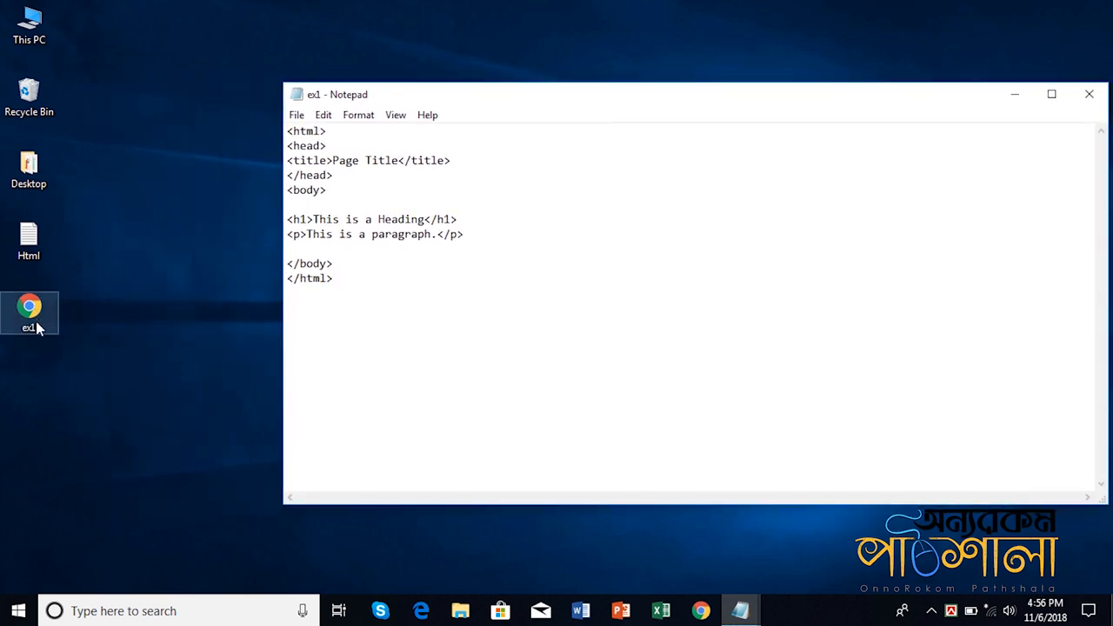
- Open the ex1 desktop file in Chrome
left_click(334, 279)
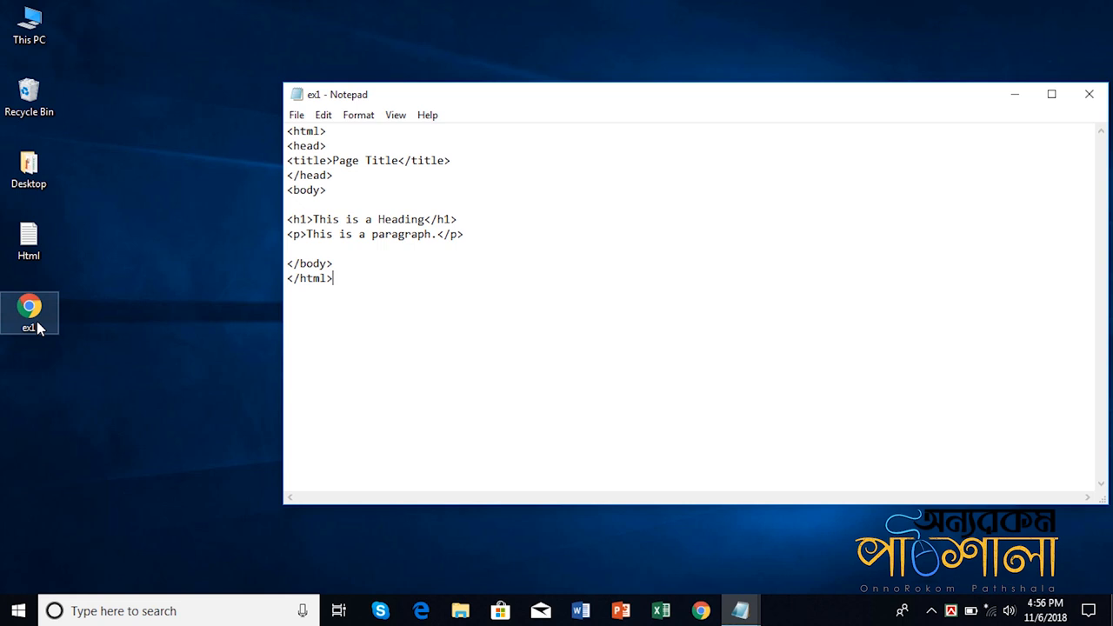
mouse_move(30, 313)
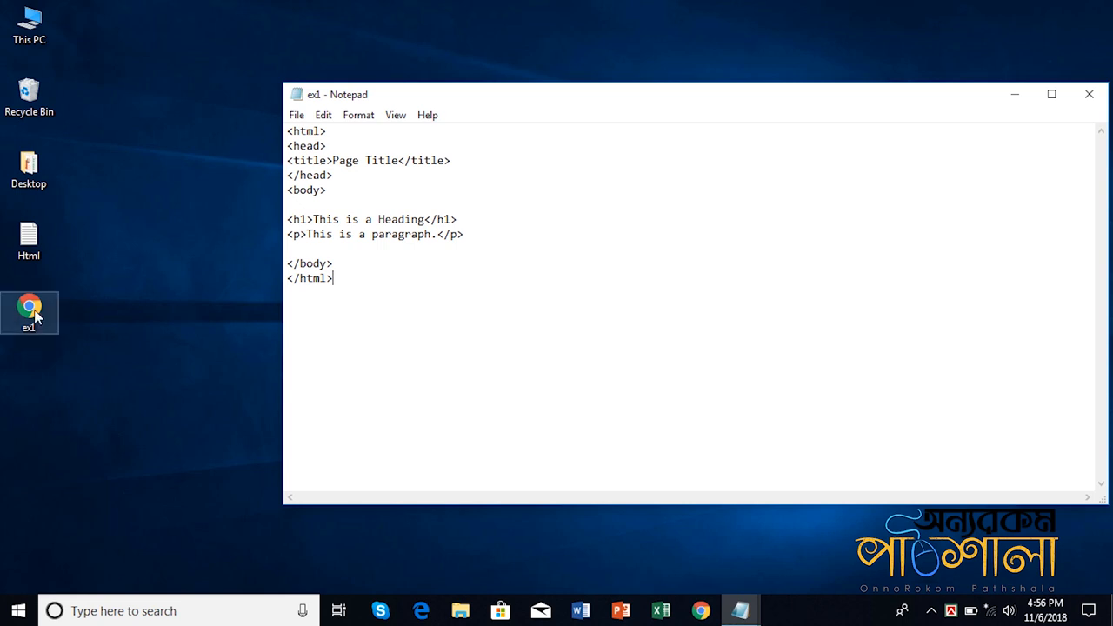
double_click(29, 312)
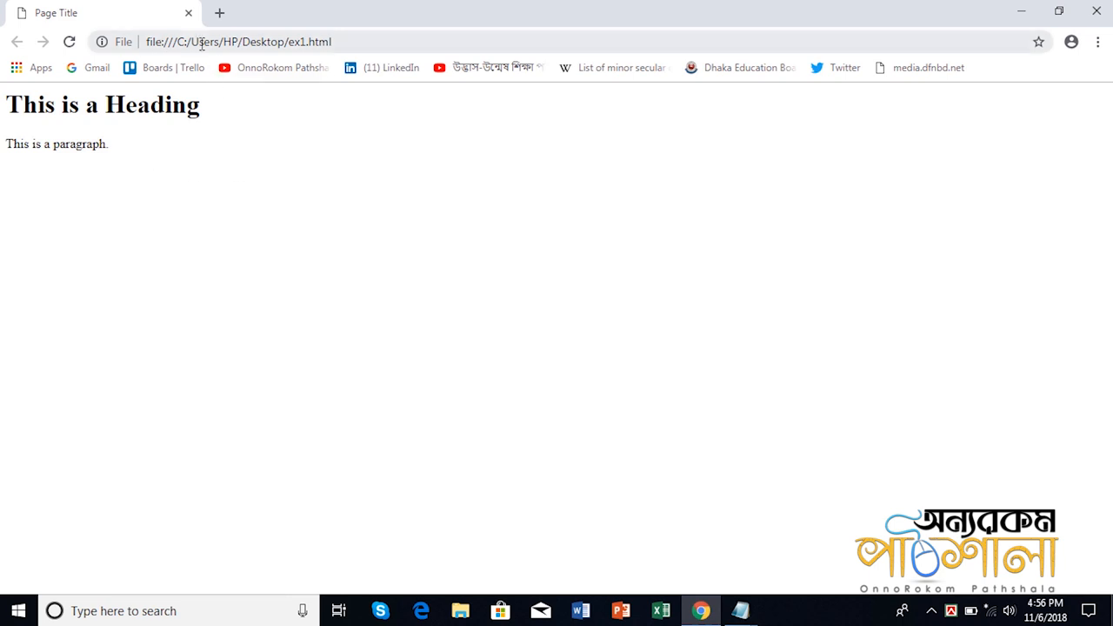
mouse_move(273, 58)
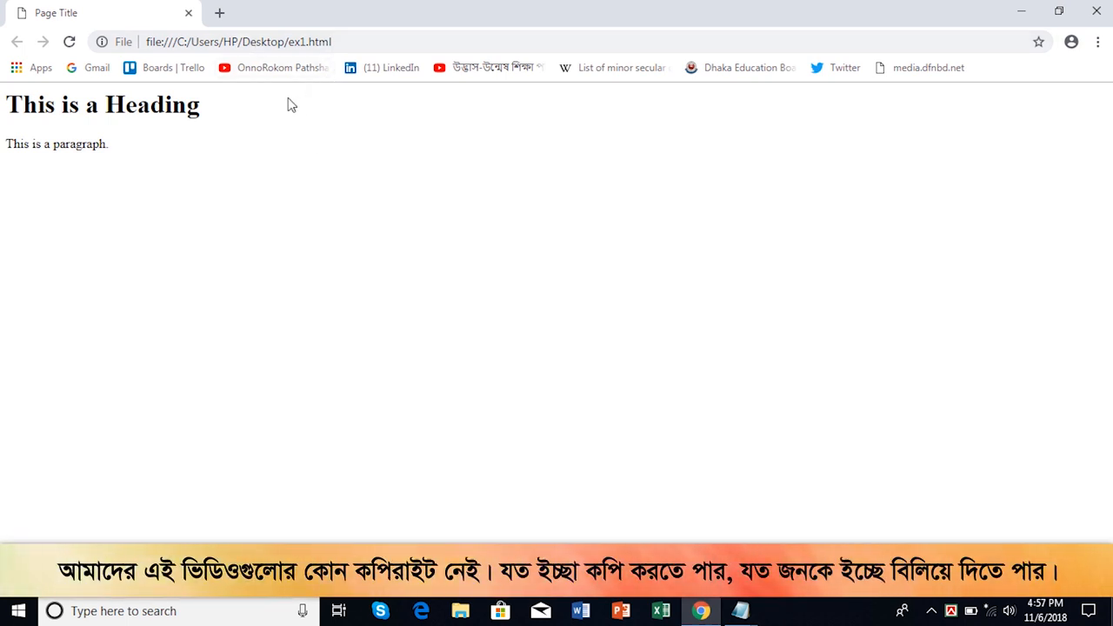
- Highlight and then deselect the paragraph text on the rendered ex1 page
triple_click(102, 105)
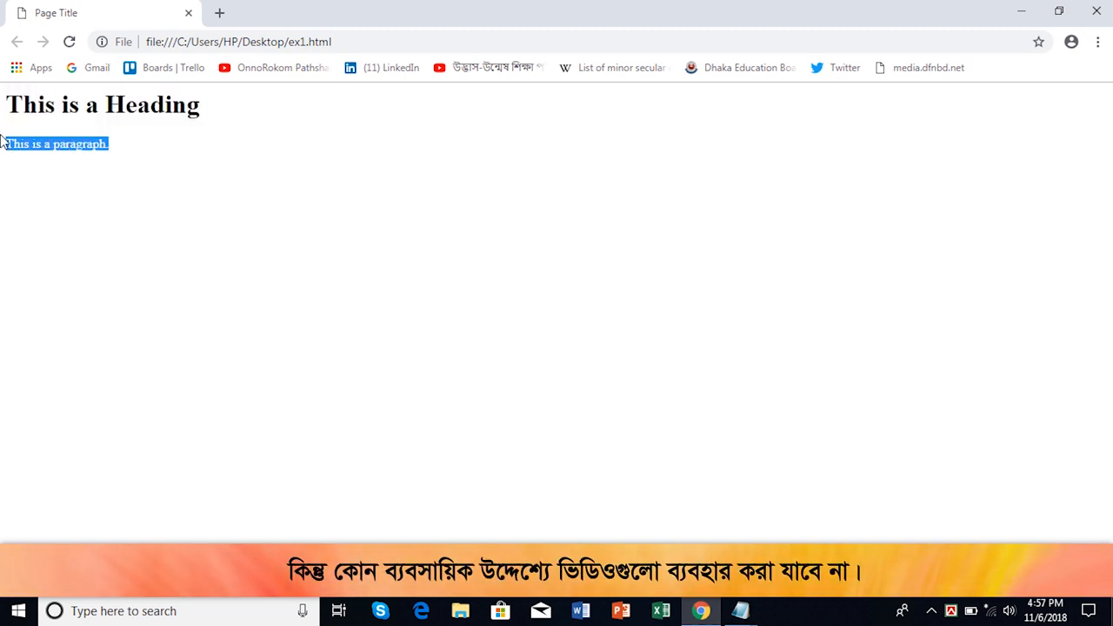
left_click(173, 174)
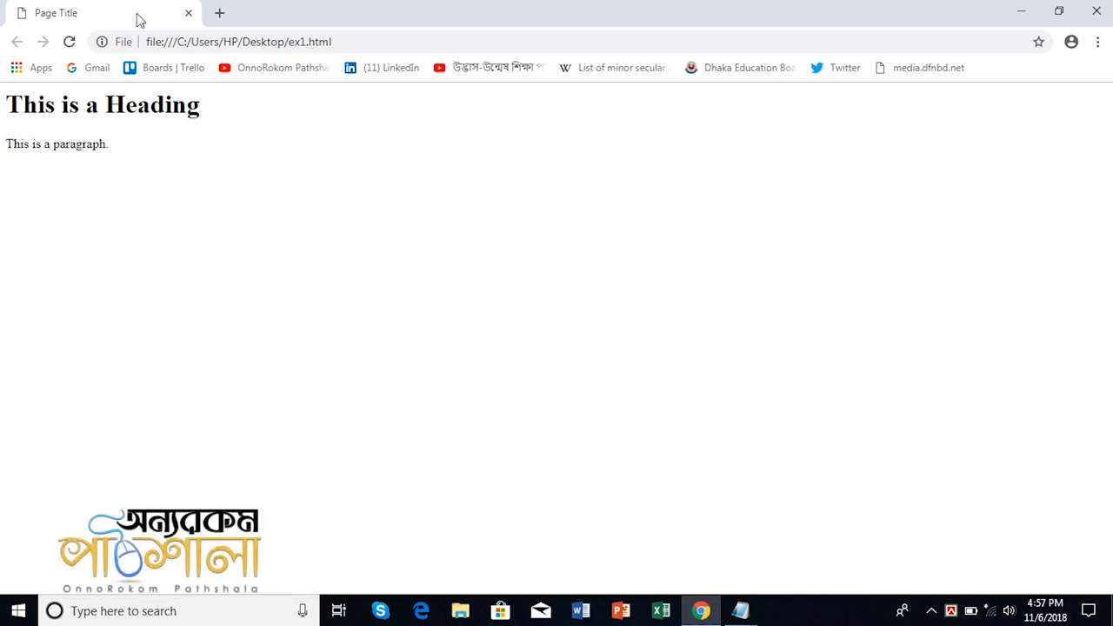
mouse_move(63, 8)
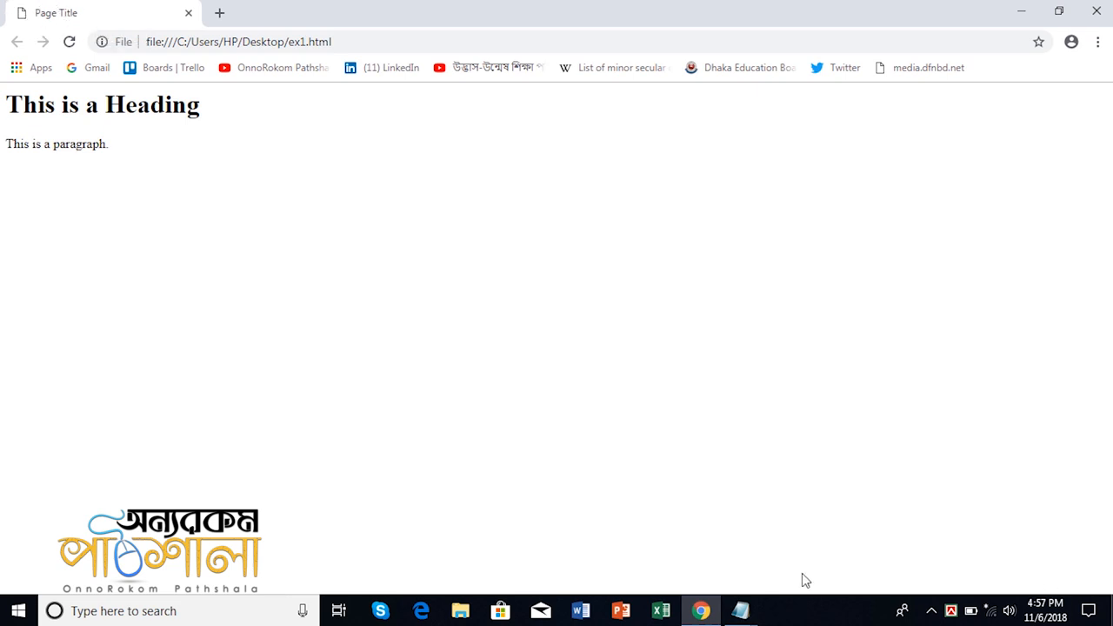
mouse_move(740, 608)
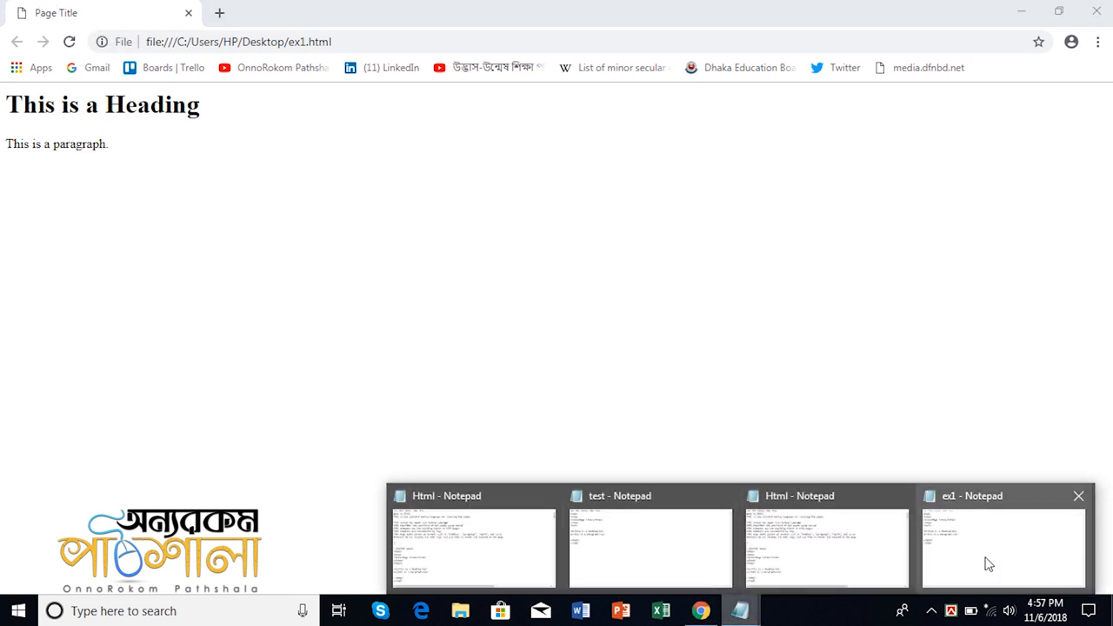
- View ex1 in Chrome to check its tab title, then return to the code
right_click(692, 609)
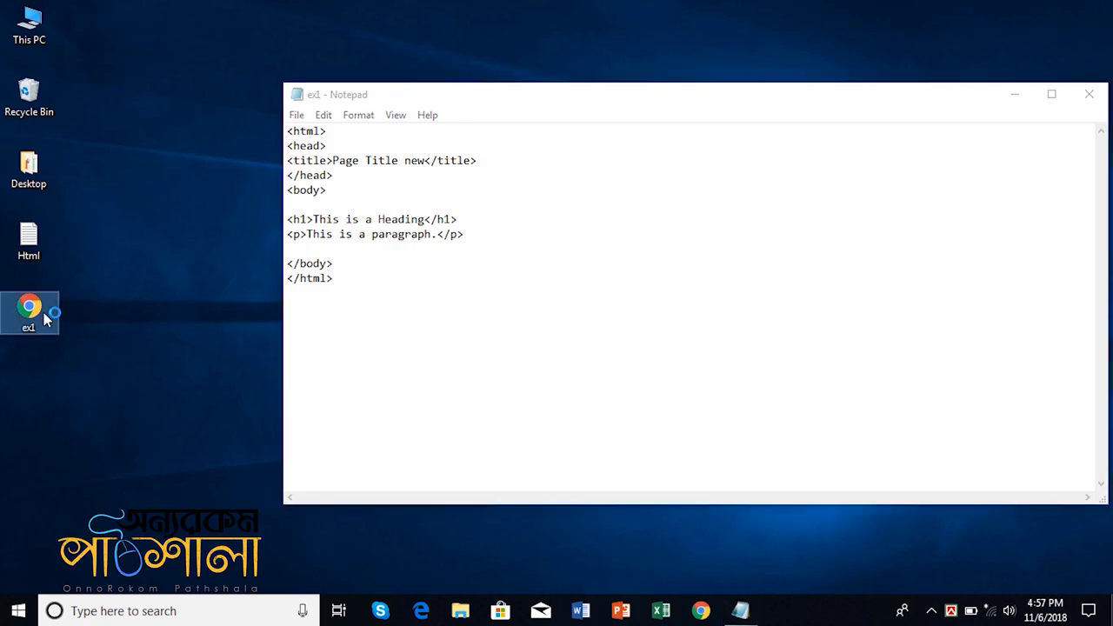
double_click(28, 312)
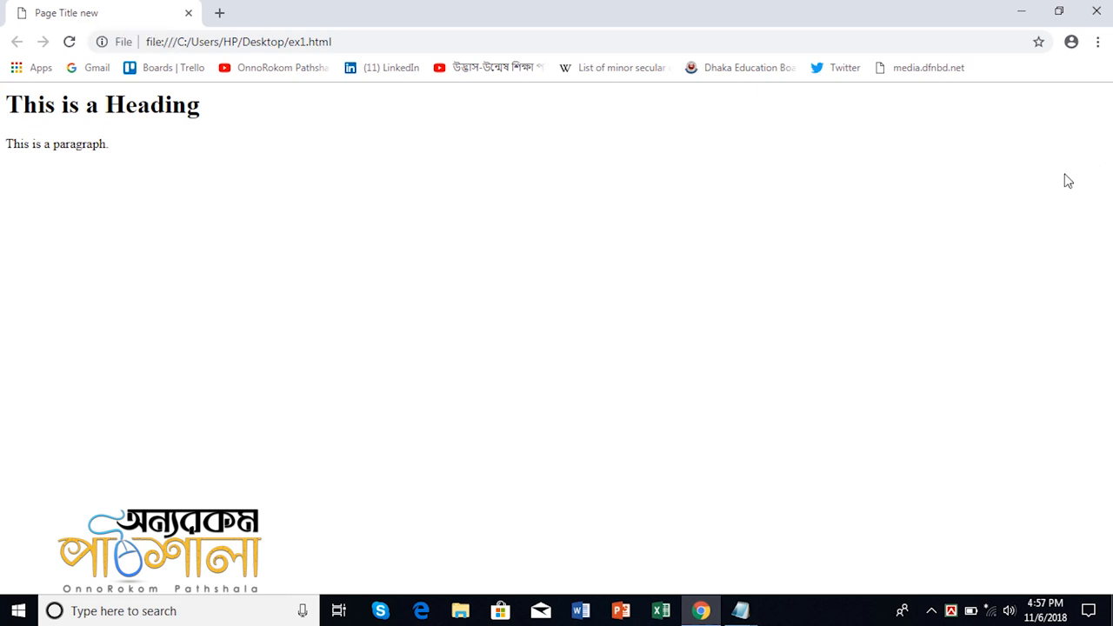
left_click(740, 611)
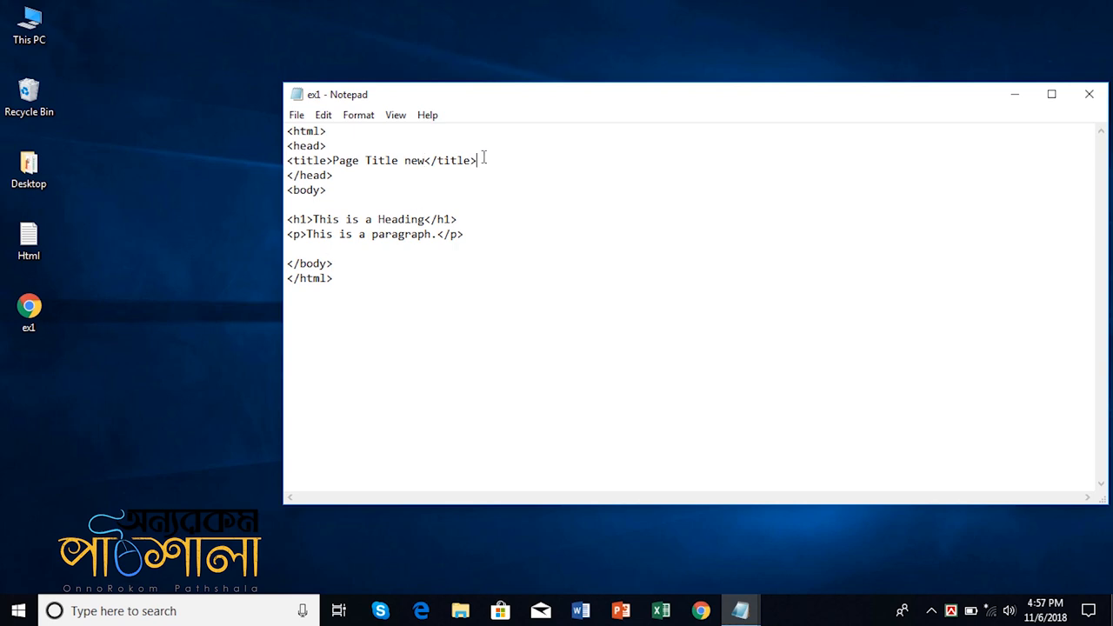
- Delete the <title> line from the head of ex1
triple_click(383, 160)
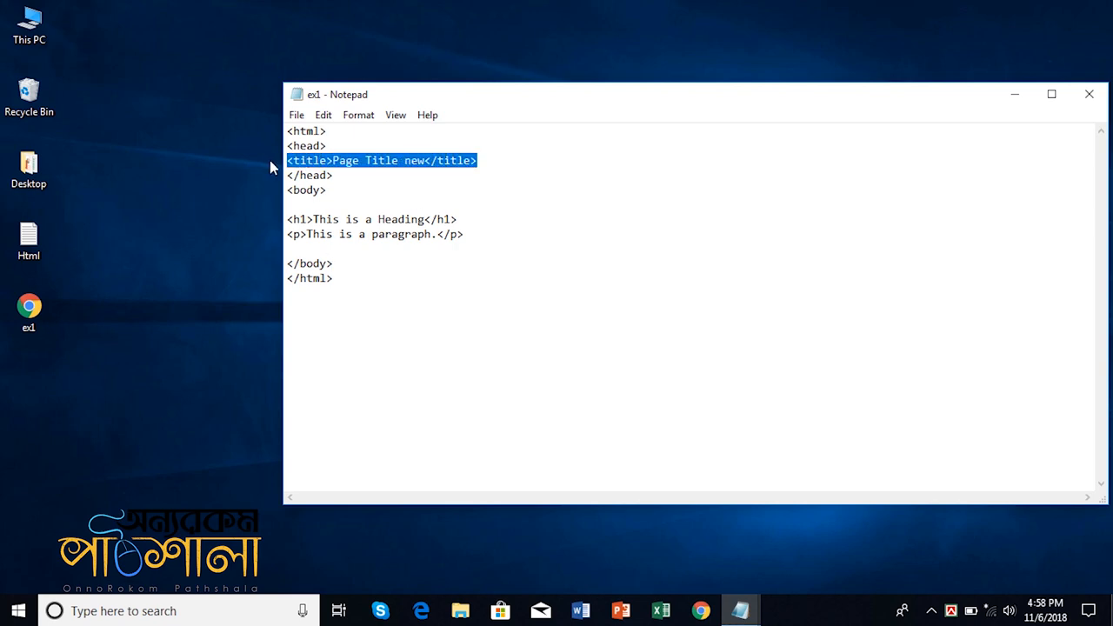
key("Delete")
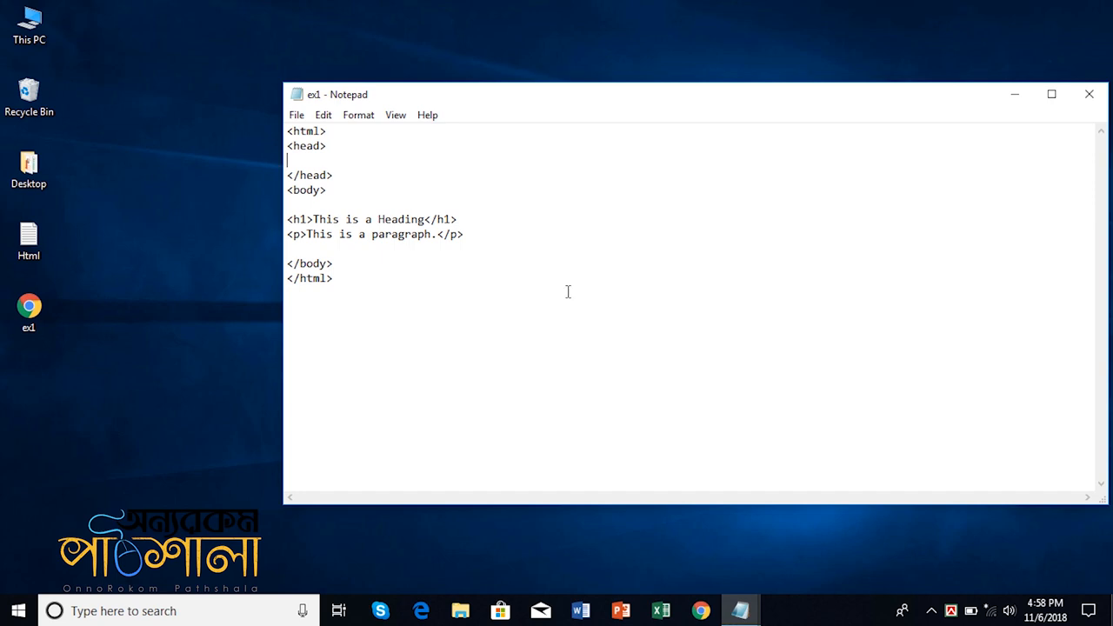
mouse_move(795, 402)
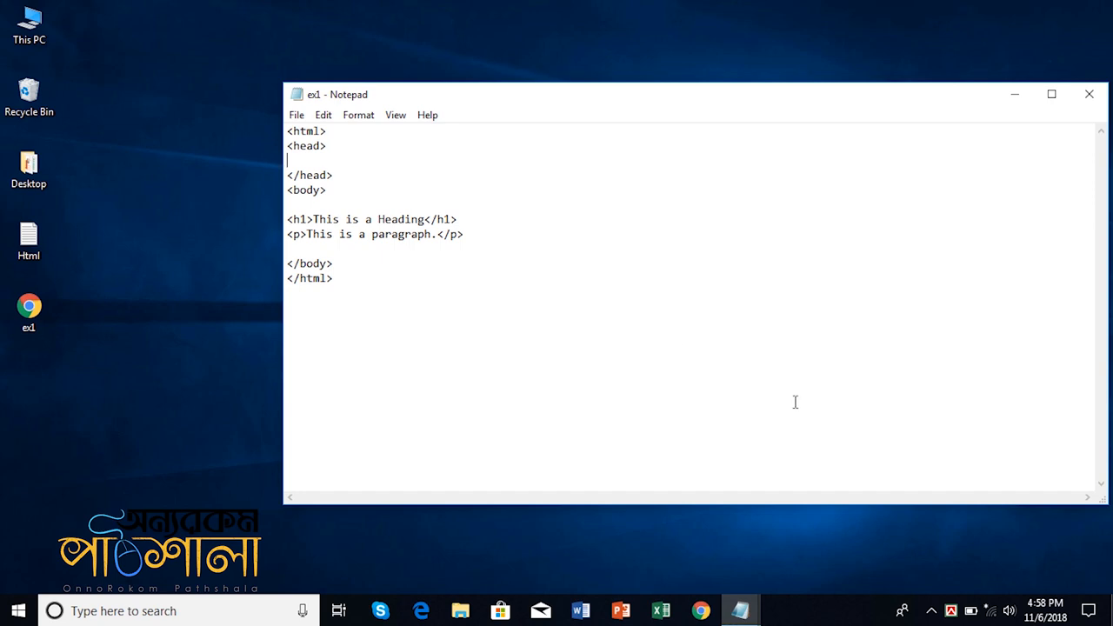
left_click(29, 313)
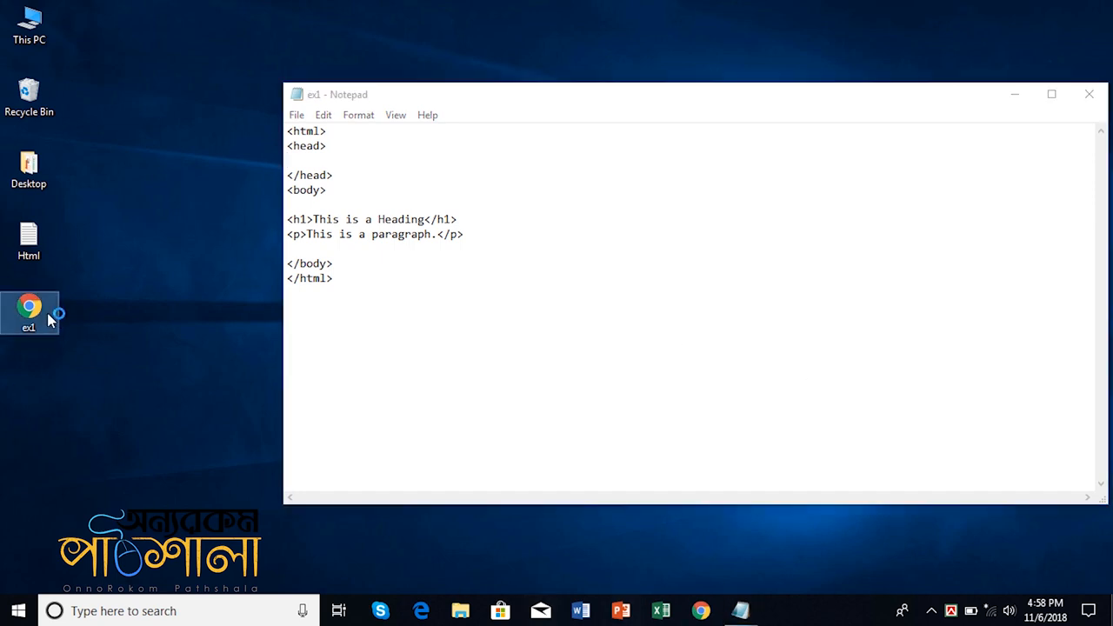
- Reopen ex1 in Chrome to see the tab labelled ex1.html, then close the browser
double_click(29, 309)
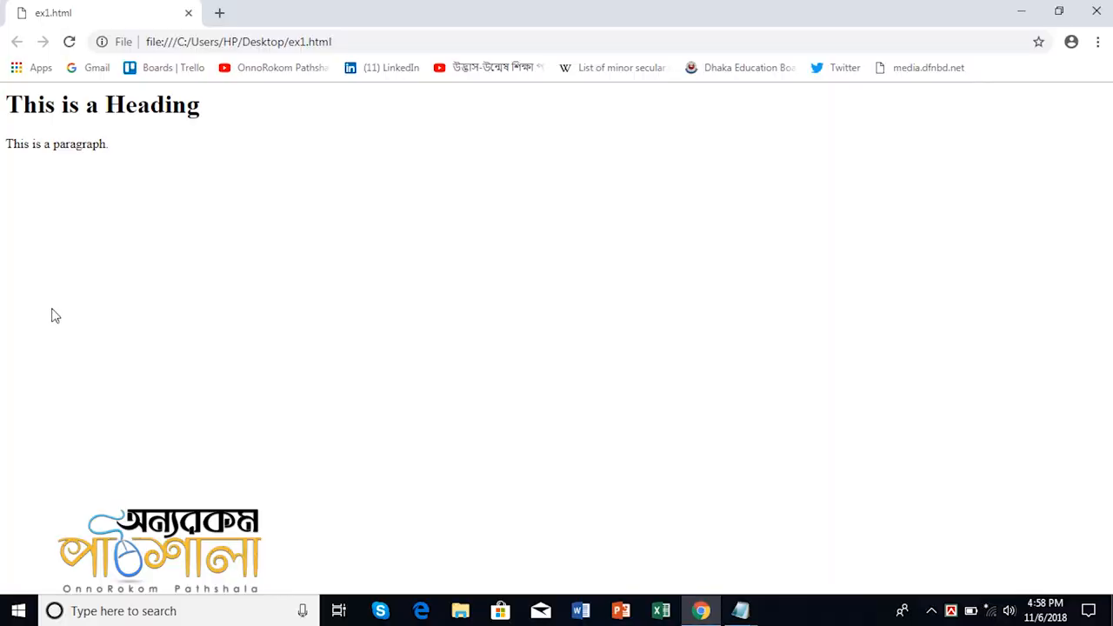
mouse_move(143, 231)
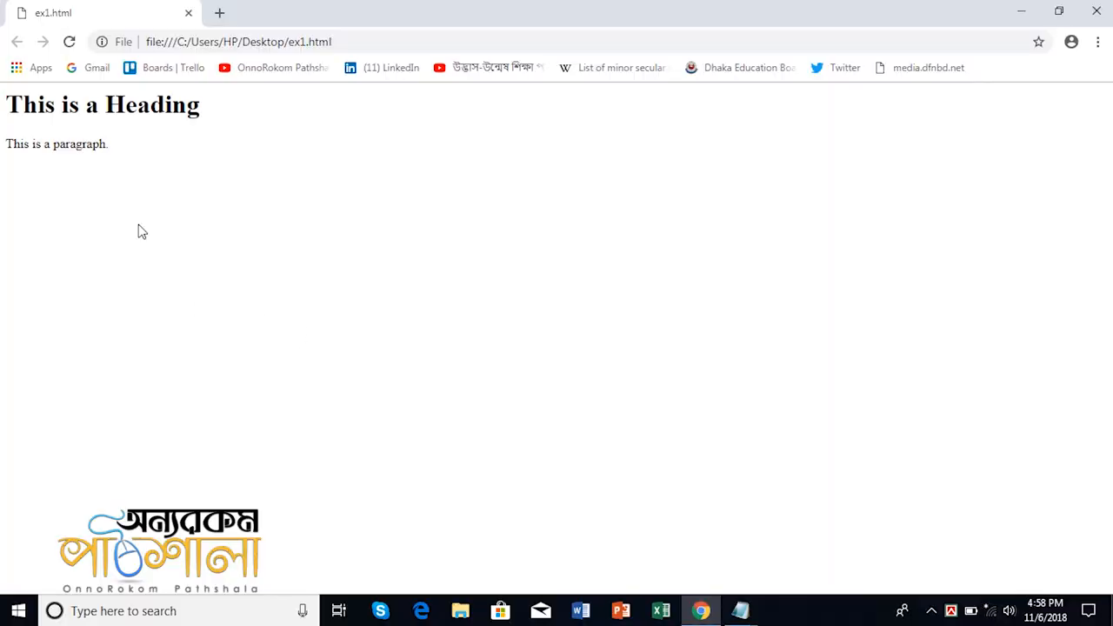
mouse_move(122, 24)
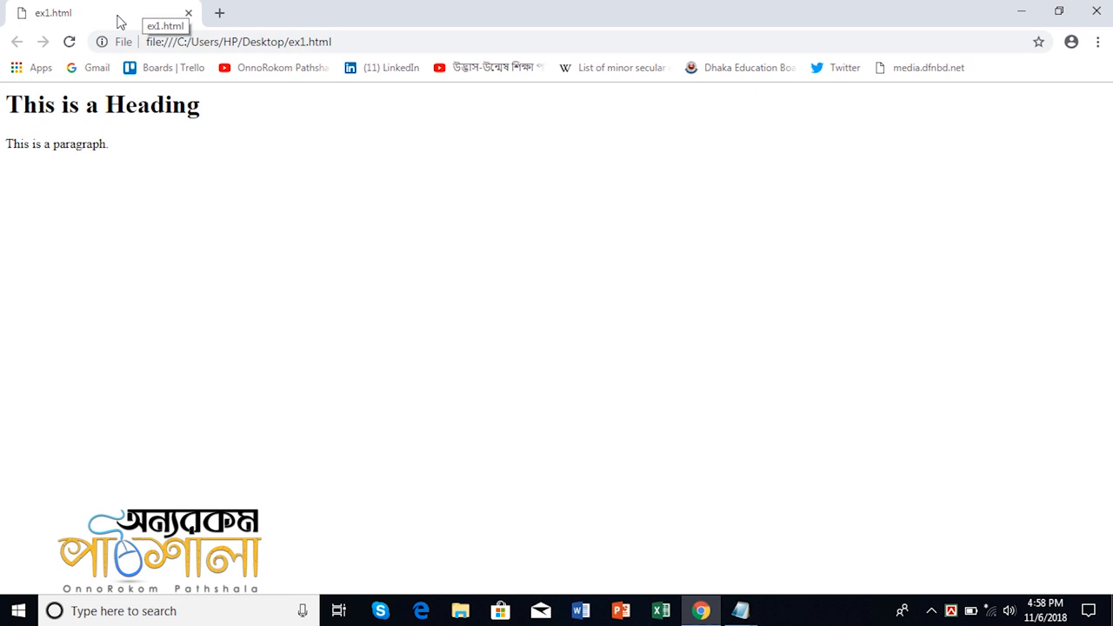
mouse_move(291, 19)
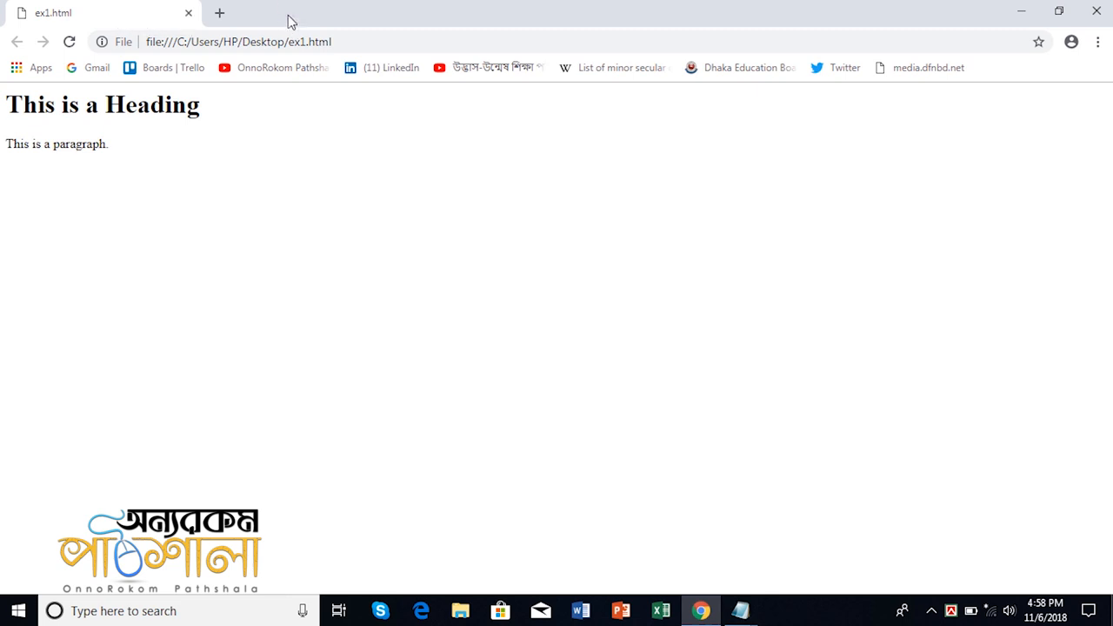
left_click(745, 609)
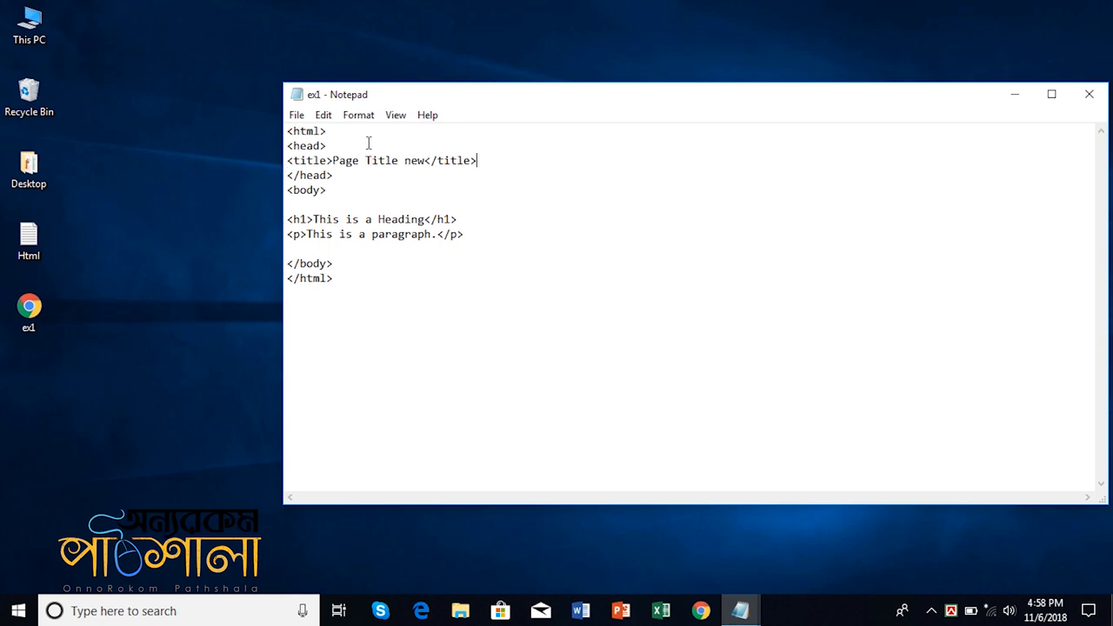
mouse_move(465, 237)
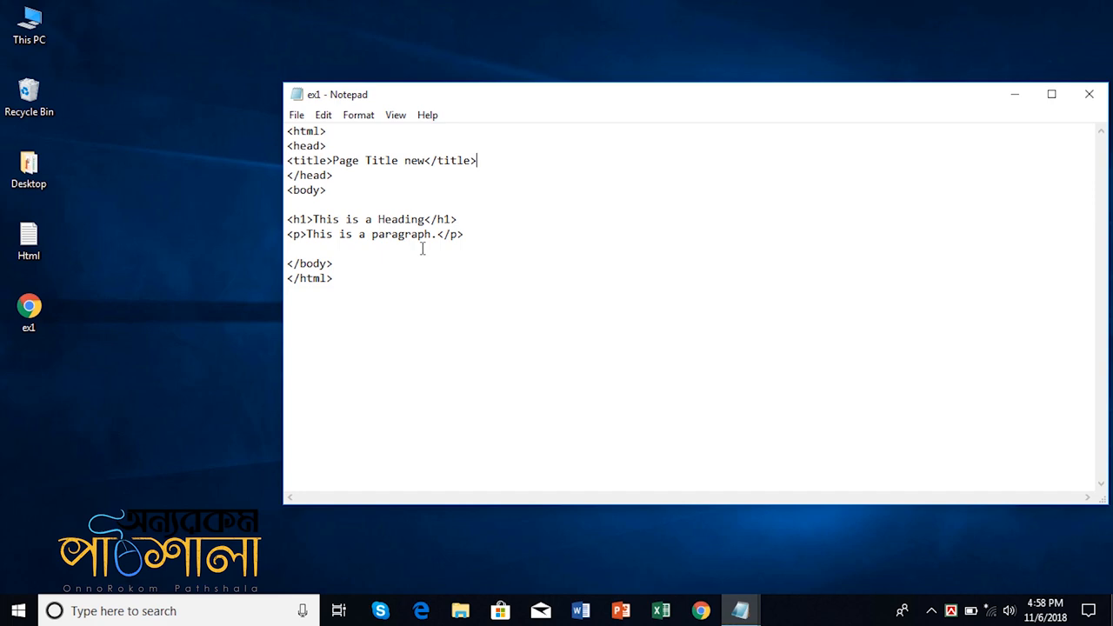
- Replace the closing tag at the end of the markup with a retyped </html>
double_click(310, 277)
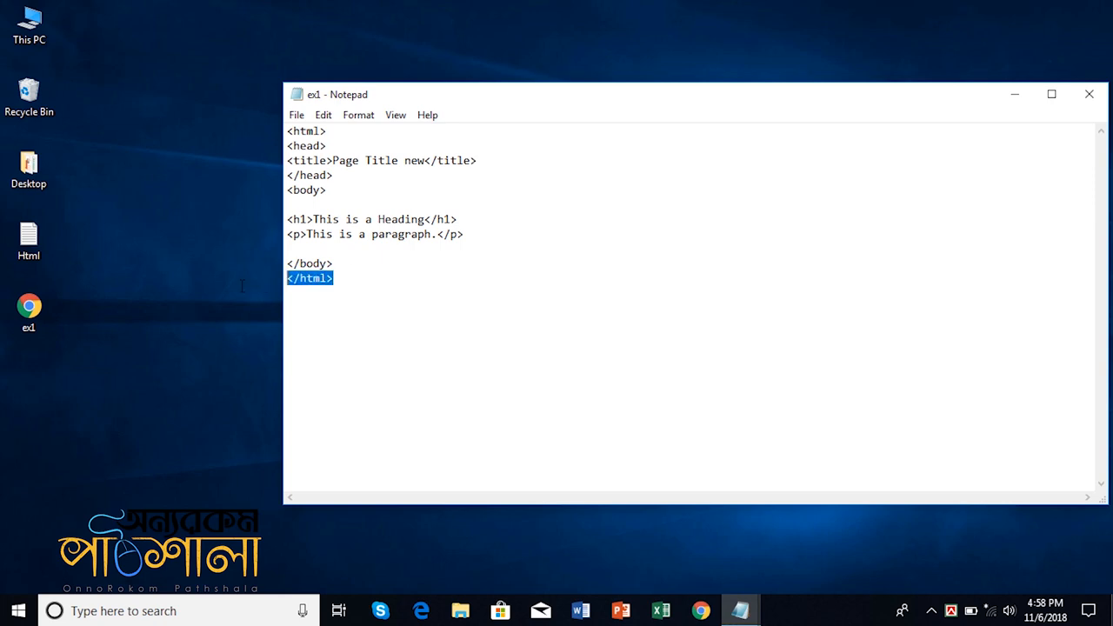
mouse_move(244, 291)
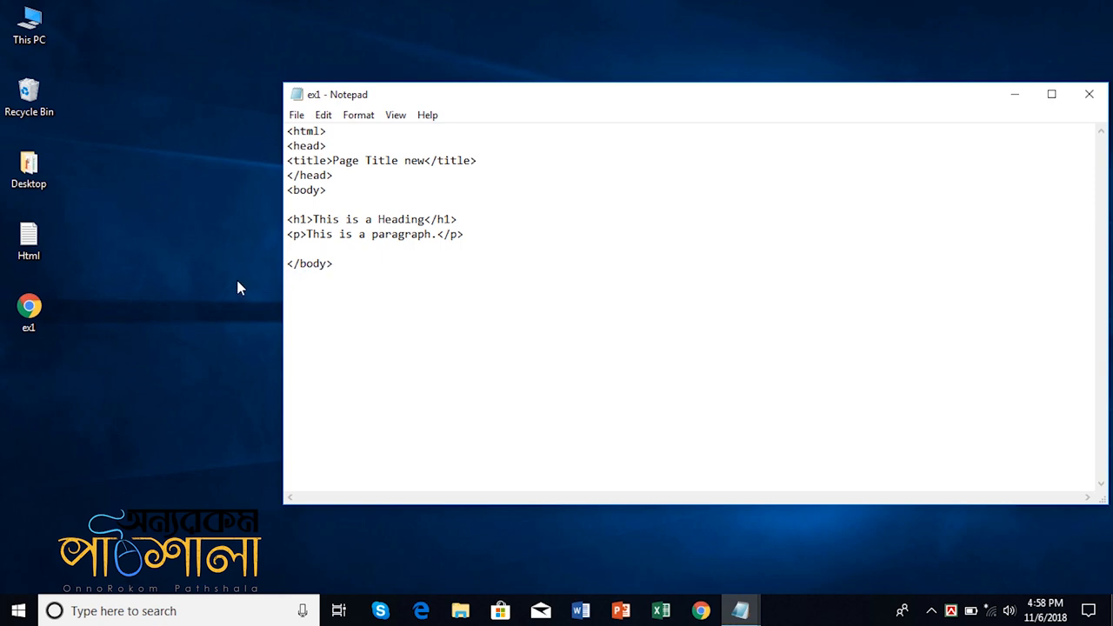
left_click(28, 308)
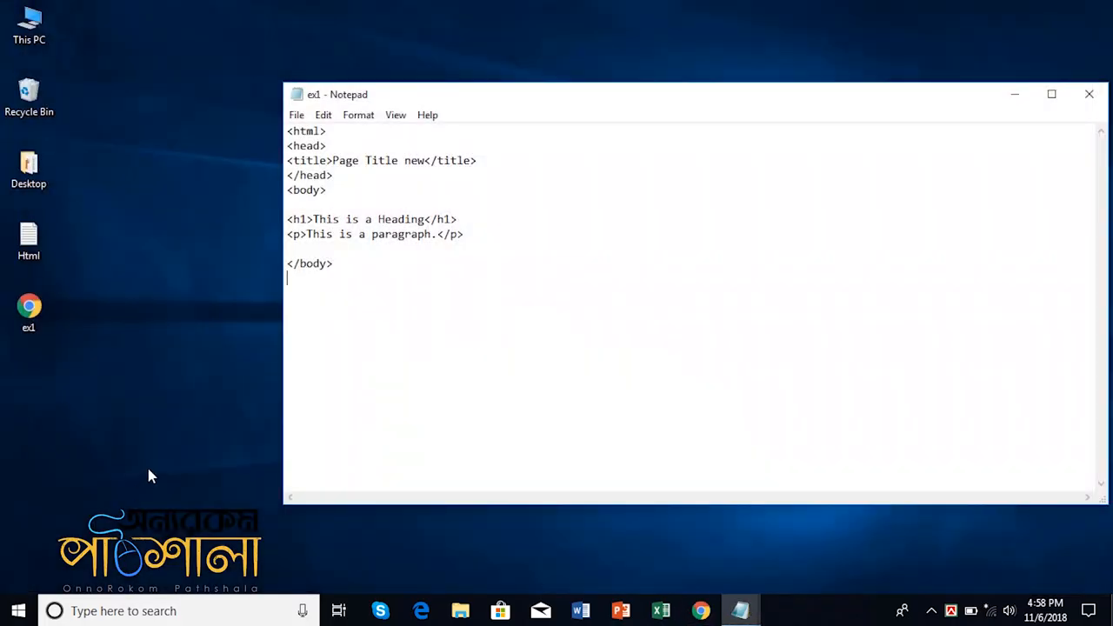
type("</html>")
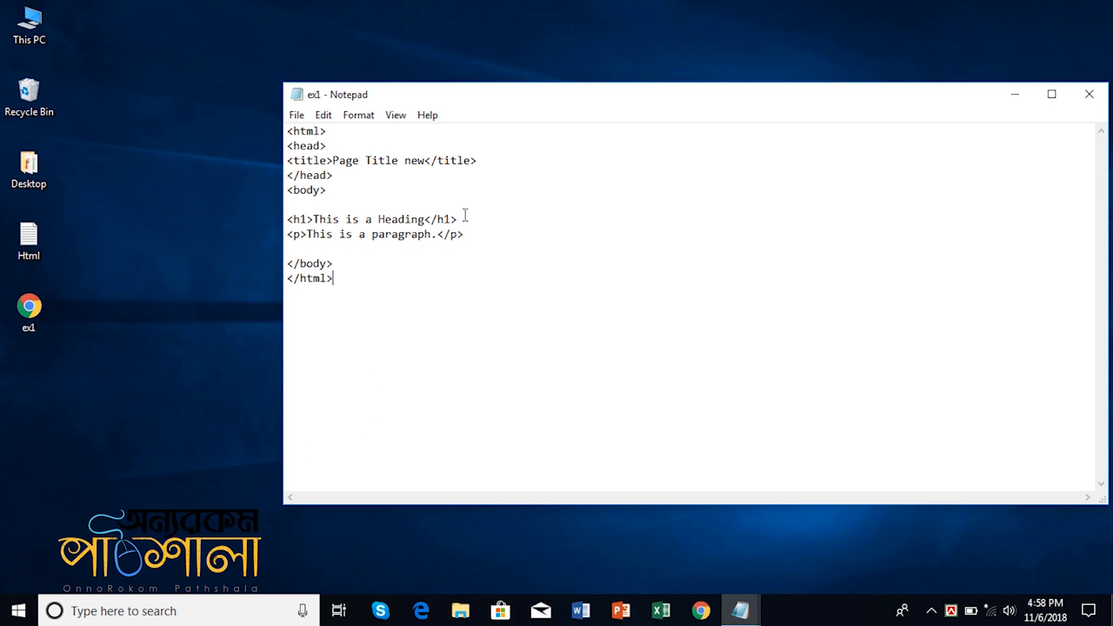
- Change the heading tags from h1 to h6 and view the smaller heading in Chrome
left_click_drag(287, 218, 459, 218)
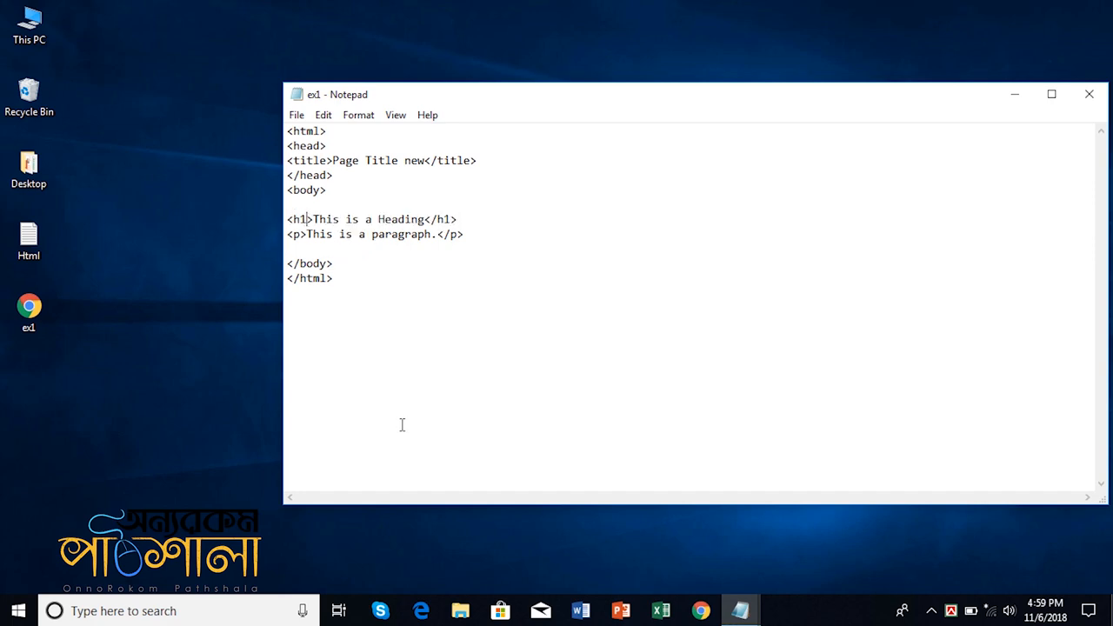
type("6")
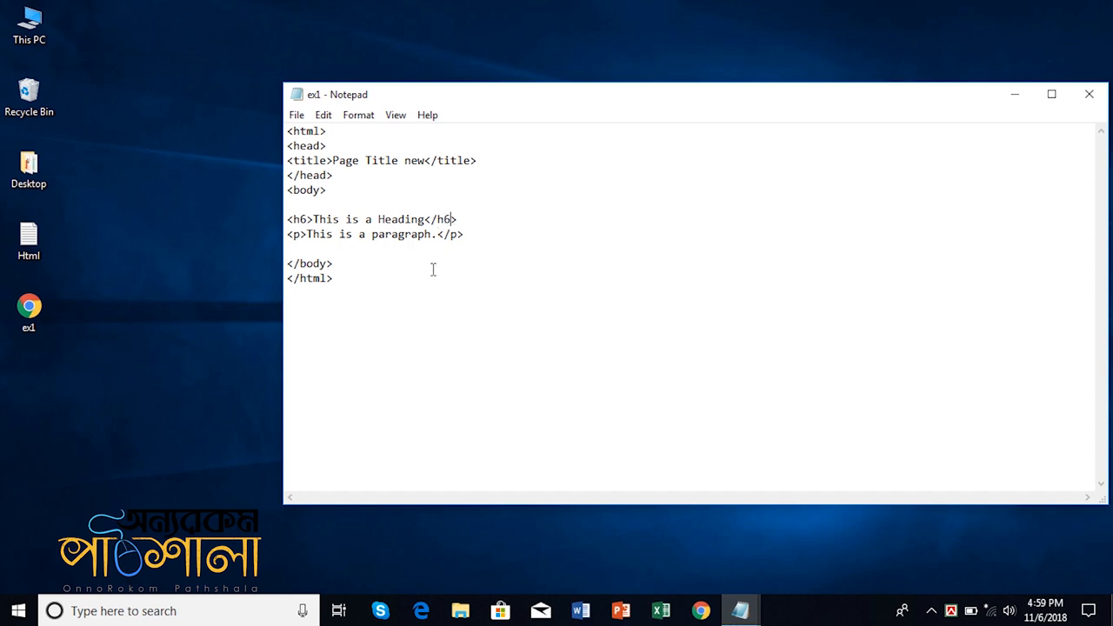
left_click(29, 308)
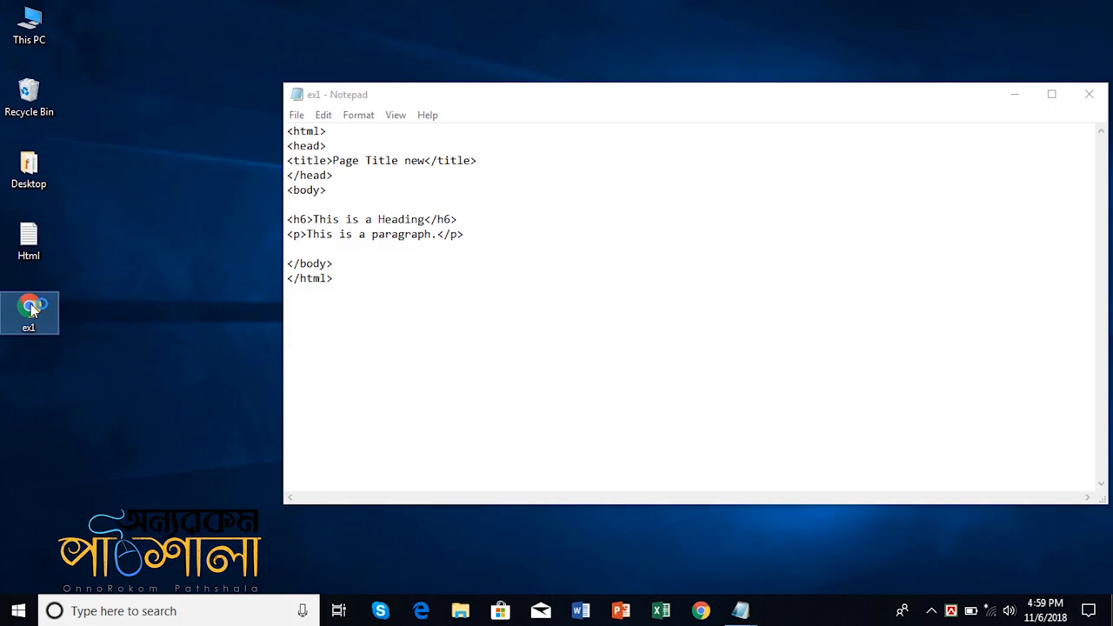
double_click(29, 312)
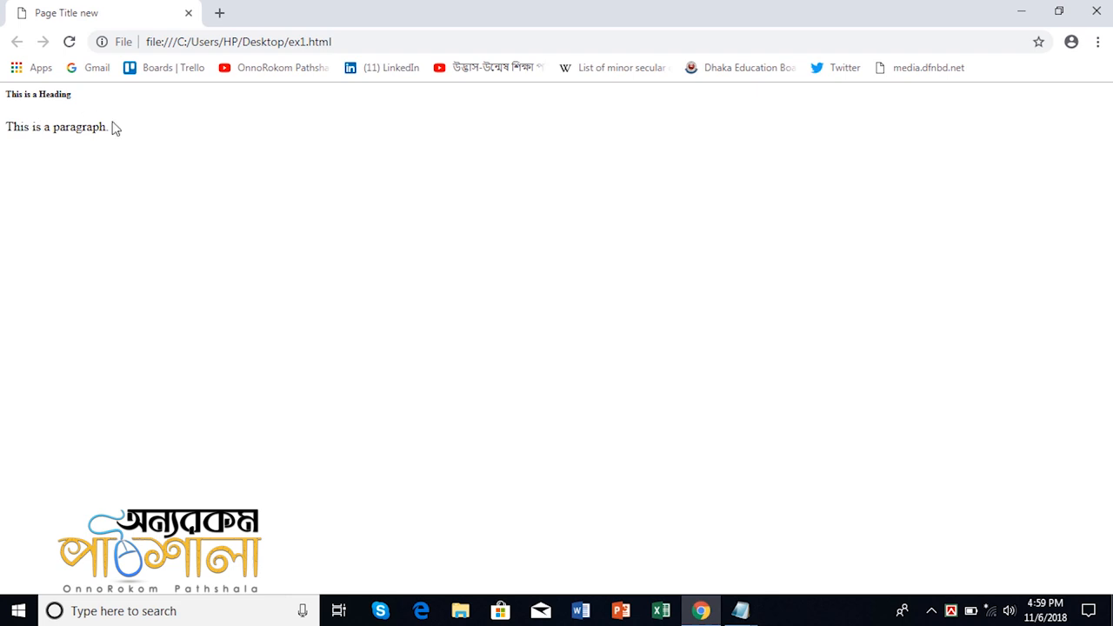
mouse_move(217, 151)
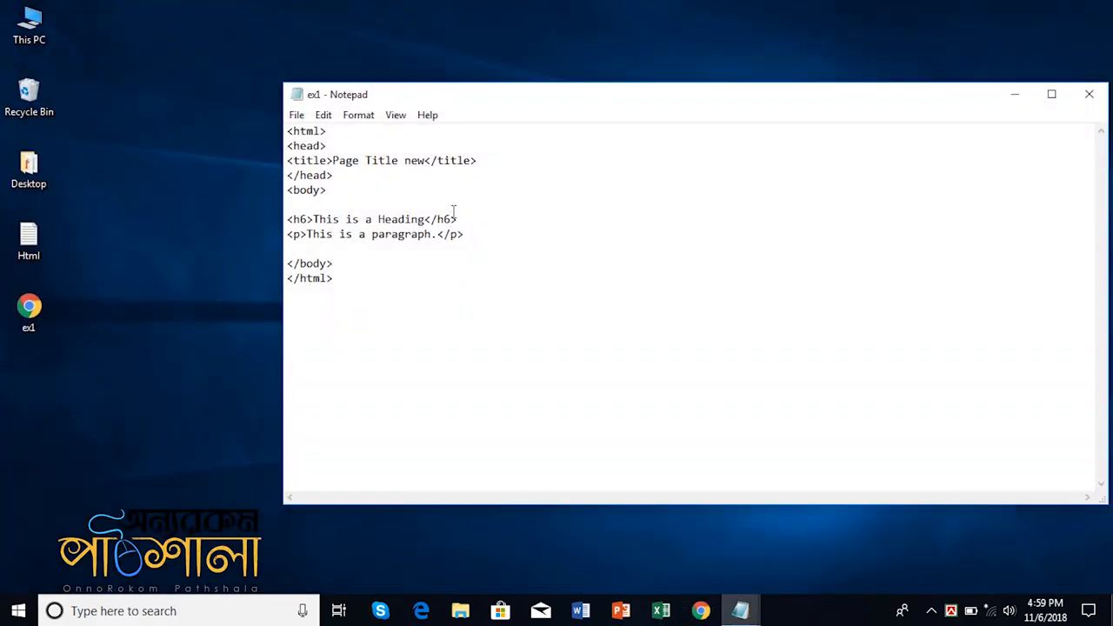
left_click_drag(287, 220, 459, 219)
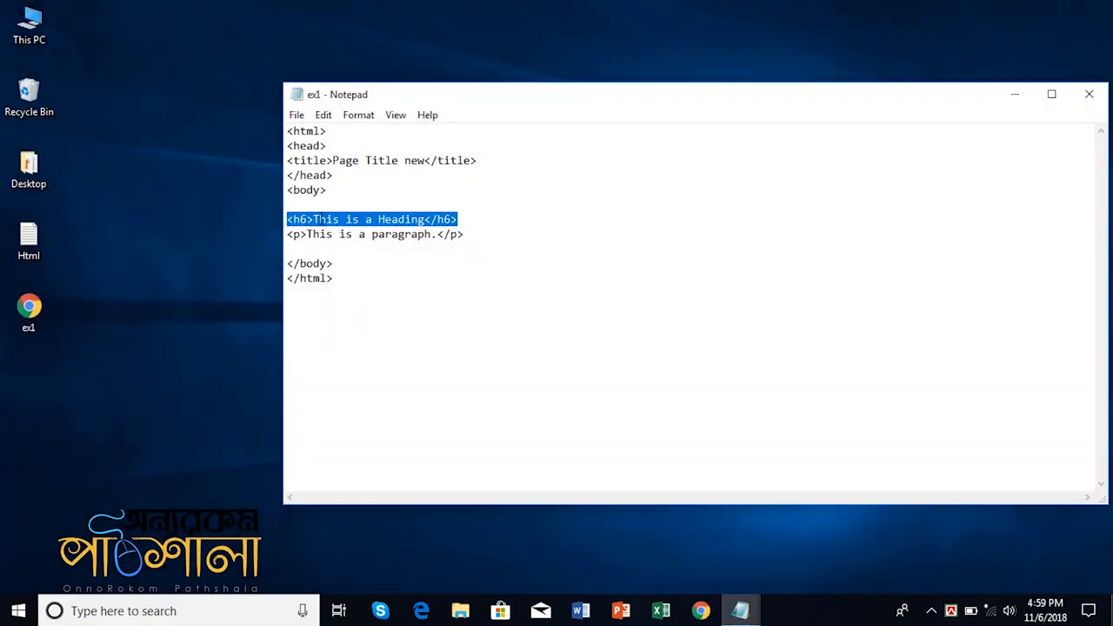
- Add two more <h6>This is a Heading</h6> lines and renumber one to h3
left_click(312, 204)
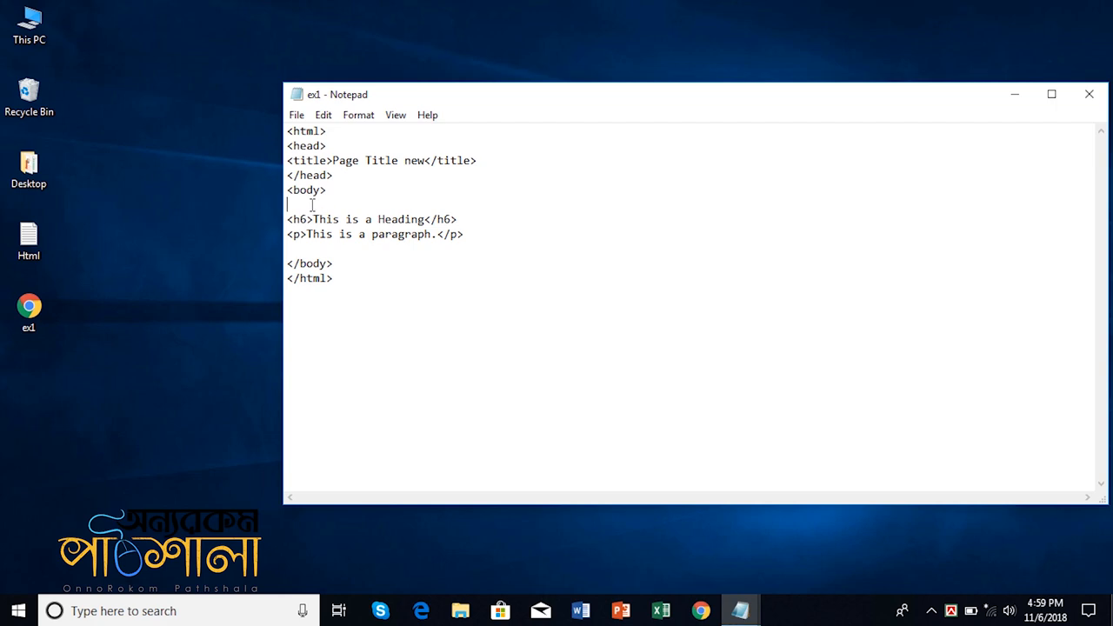
type("<h6>This is a Heading</h6>")
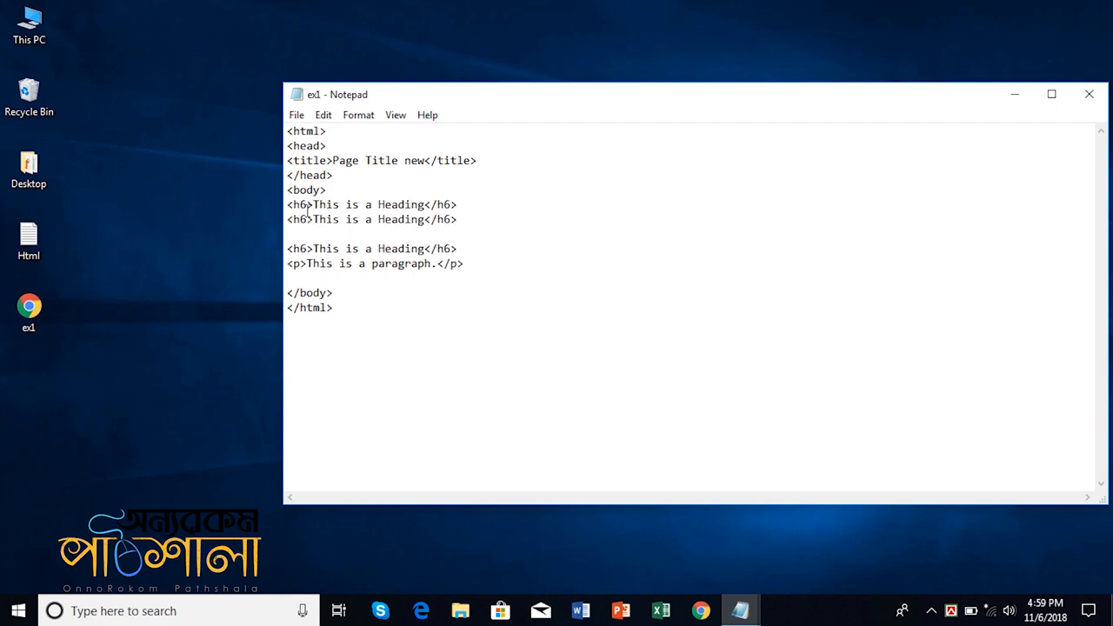
type("<h6>This is a Heading</h6>")
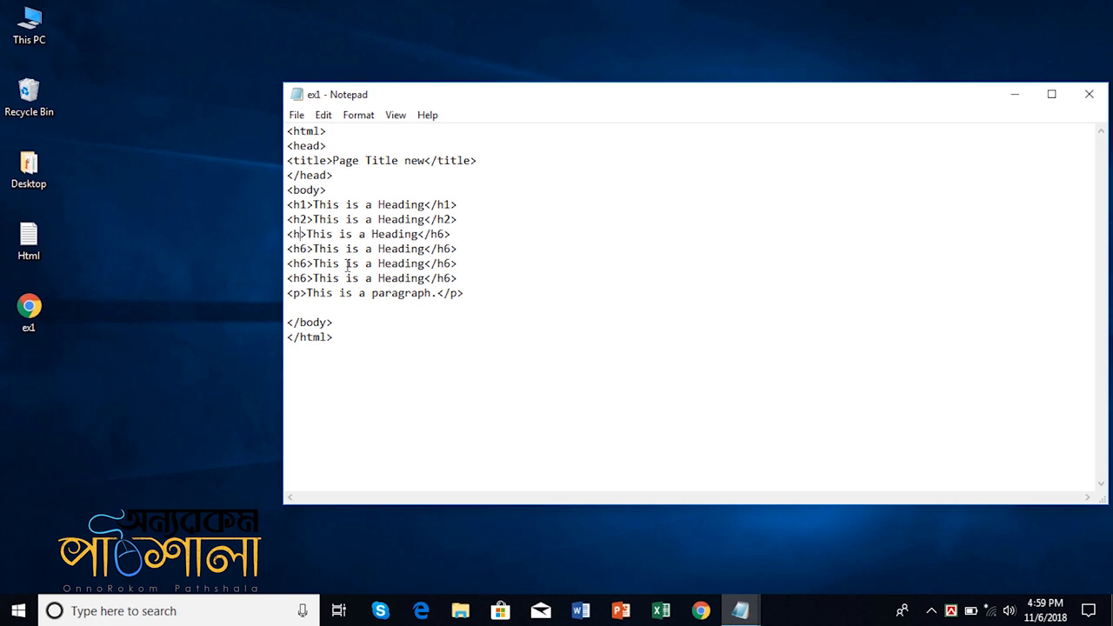
type("3")
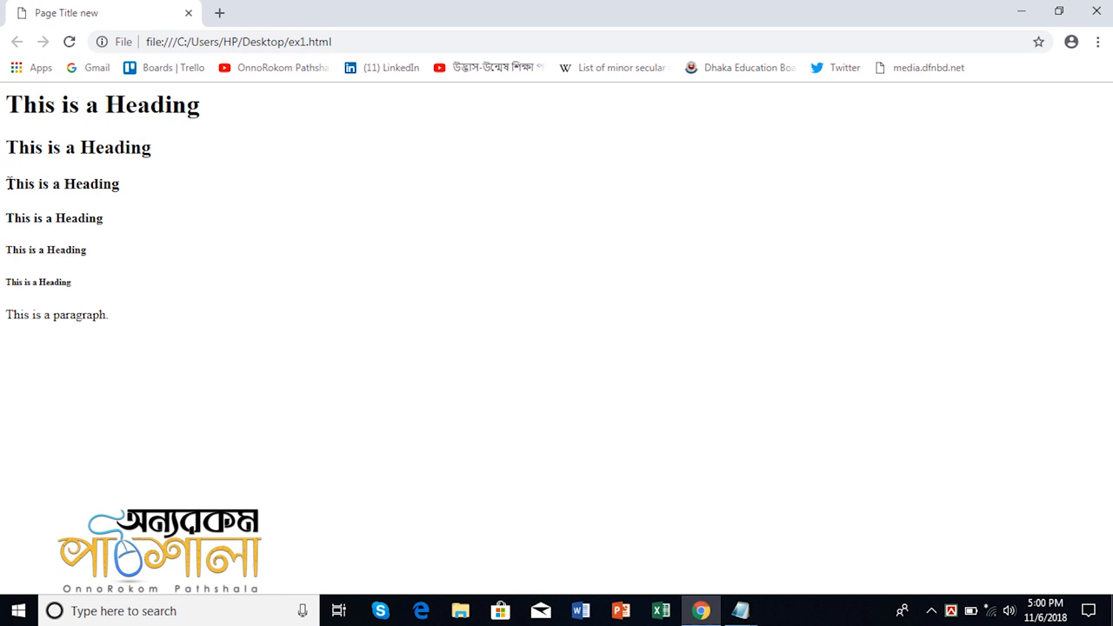
mouse_move(4, 253)
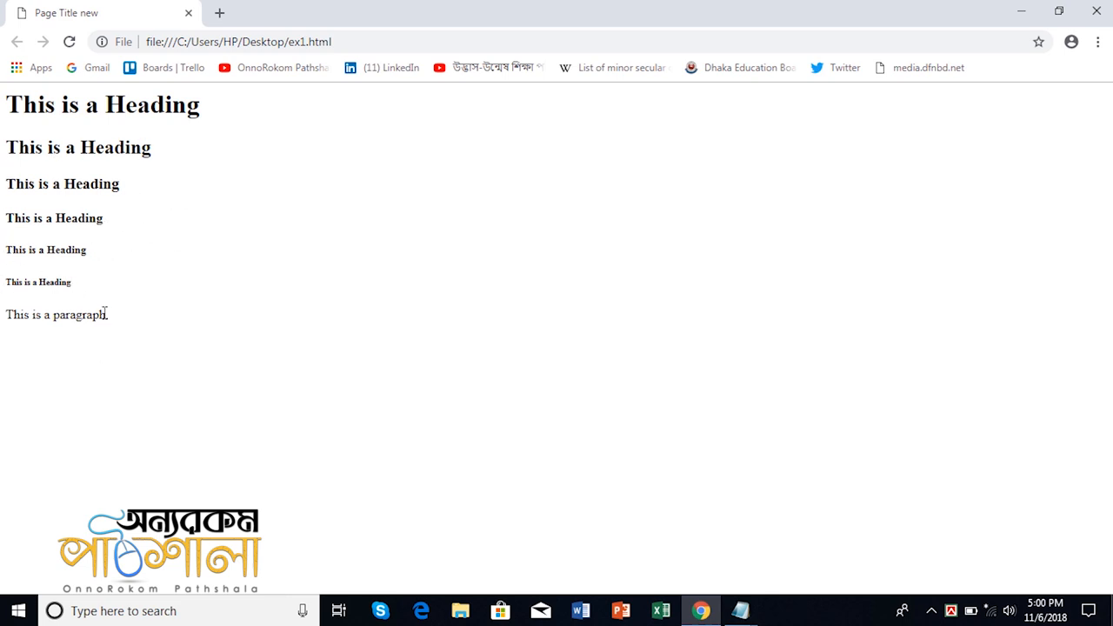
- Add a duplicate <p>This is a paragraph.</p> line and reopen ex1 in Chrome
triple_click(56, 315)
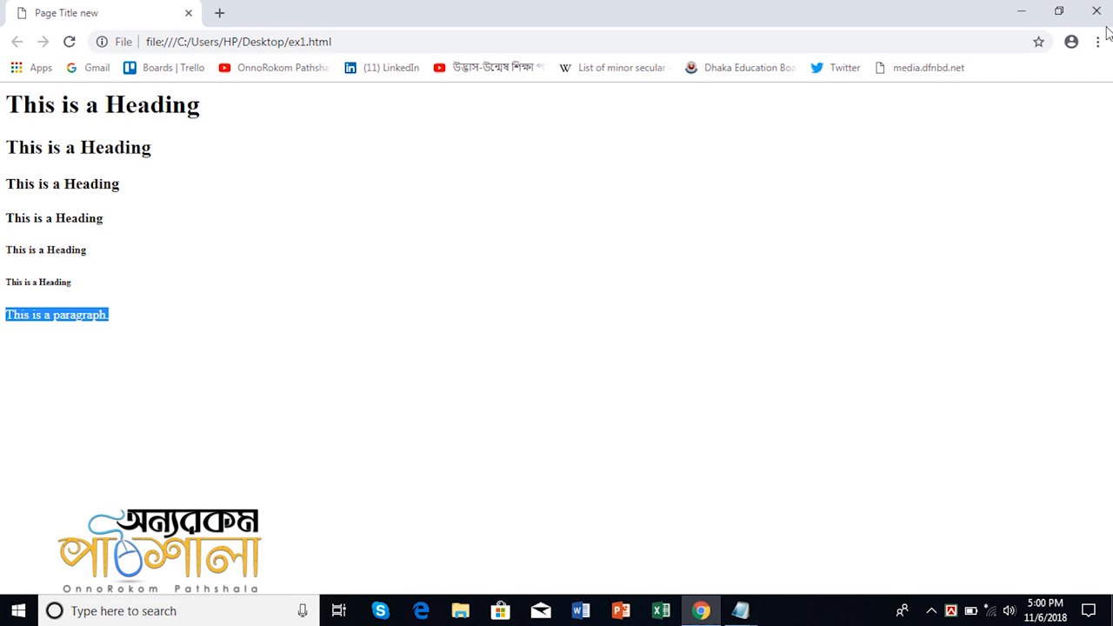
left_click(741, 608)
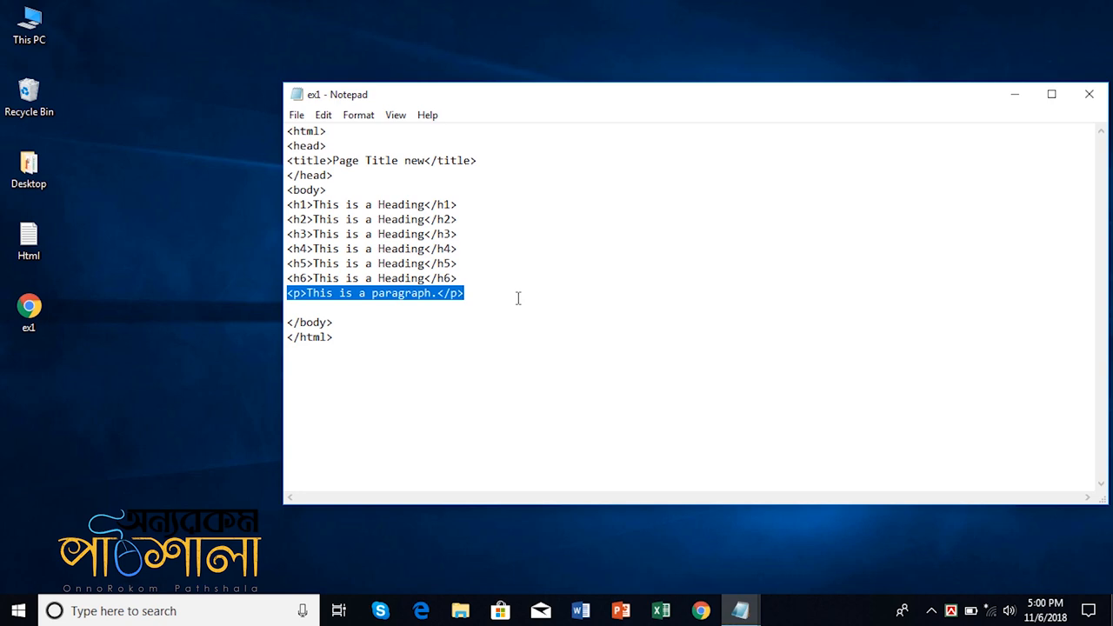
type("<p>This is a paragraph.</p>")
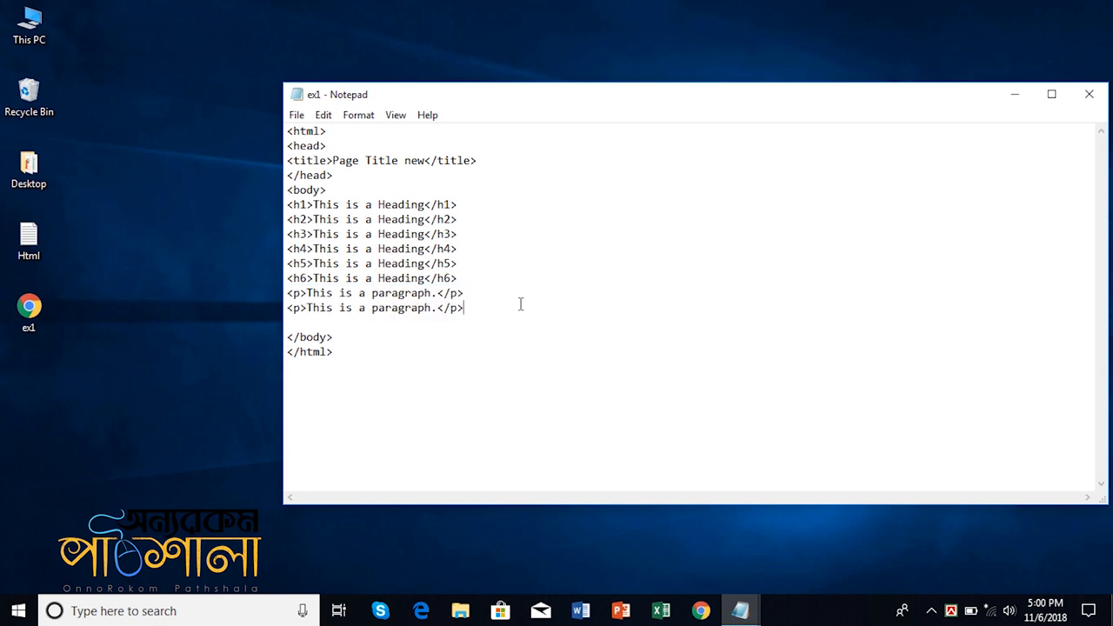
mouse_move(499, 454)
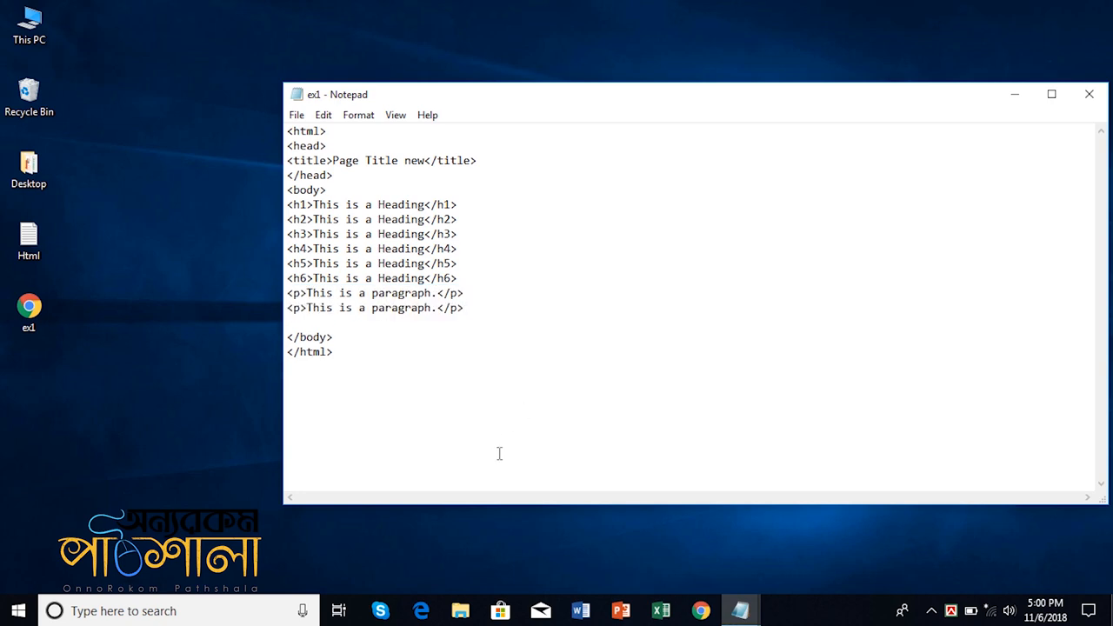
left_click(29, 308)
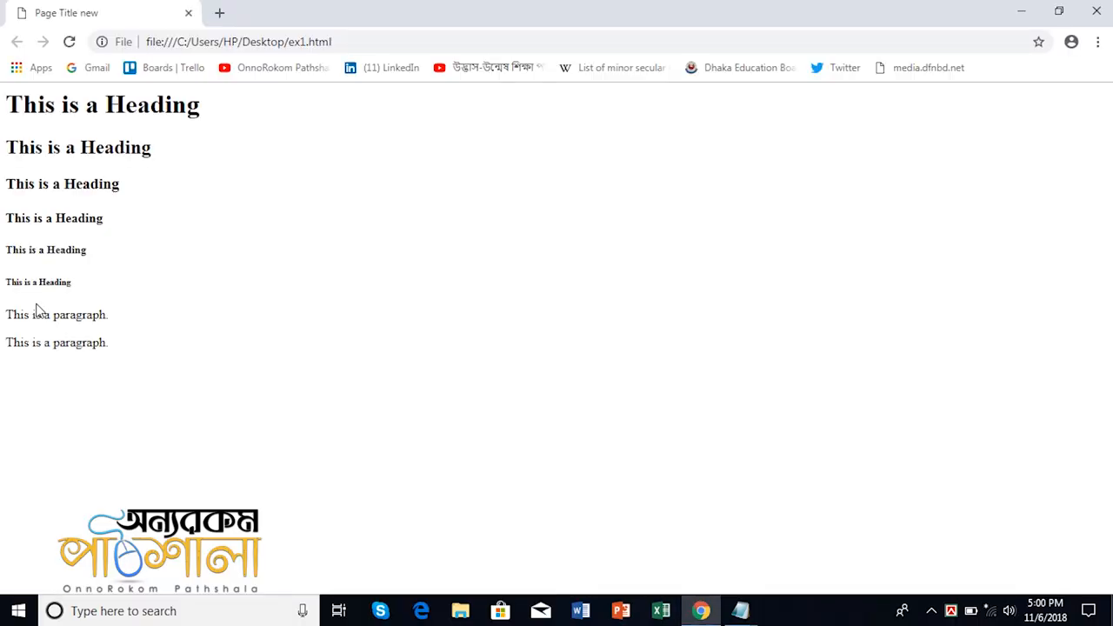
mouse_move(79, 341)
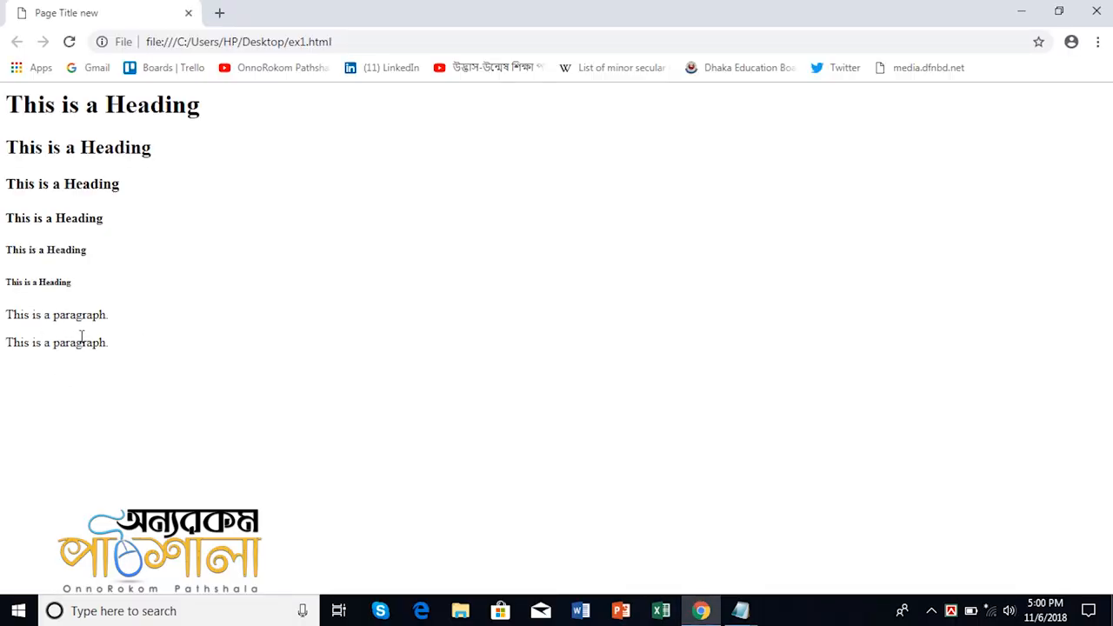
mouse_move(100, 339)
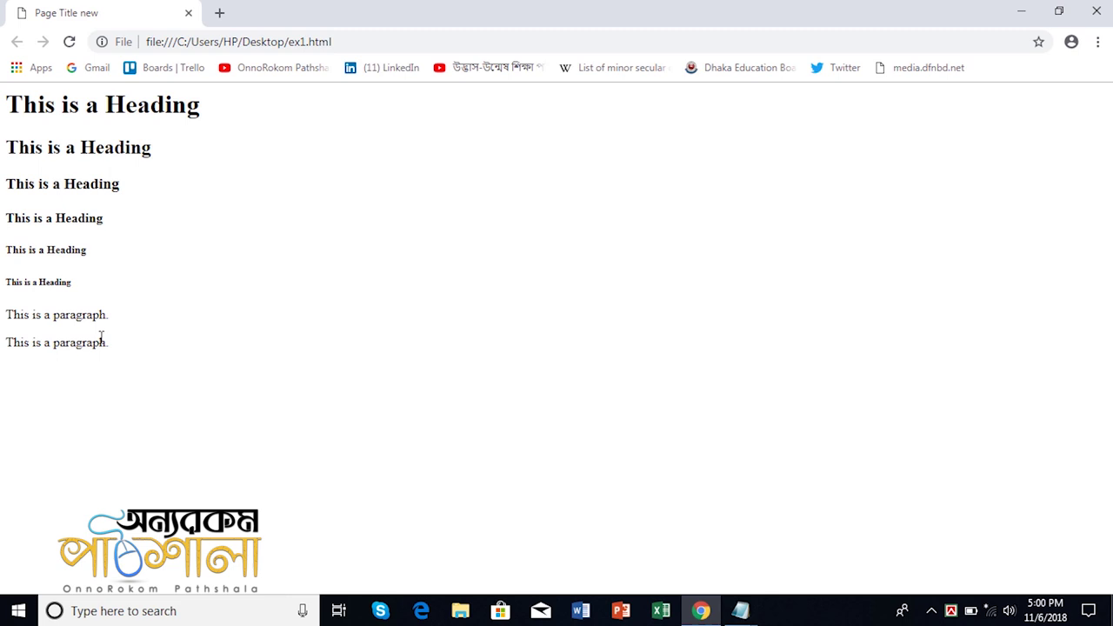
mouse_move(318, 215)
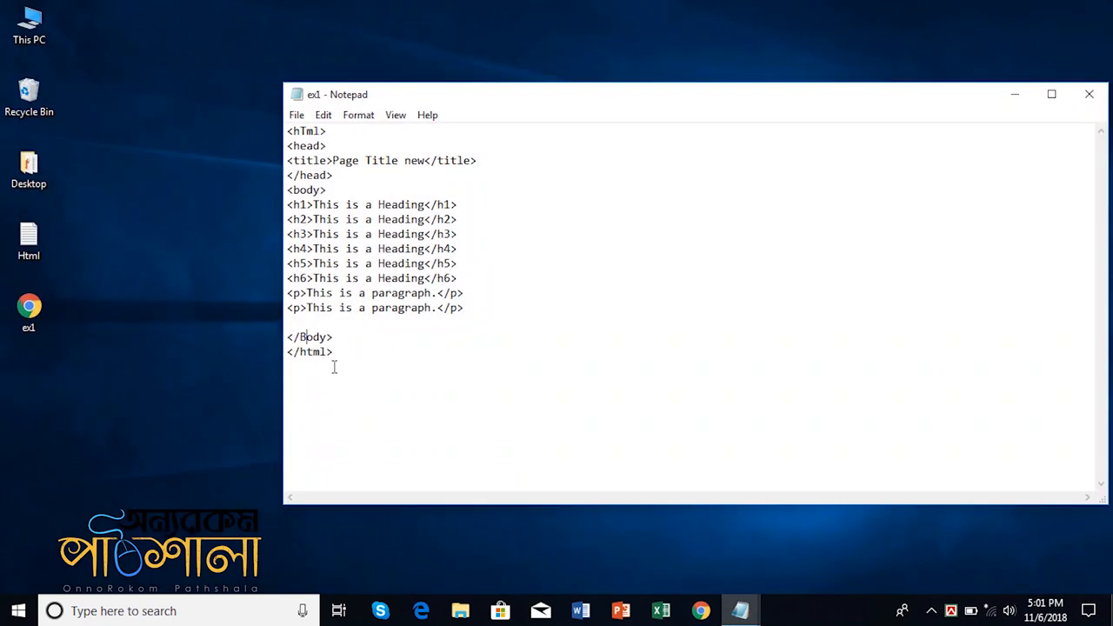
- Reload ex1 in Chrome to compare the page after the hTml and Body tag edits
left_click(28, 311)
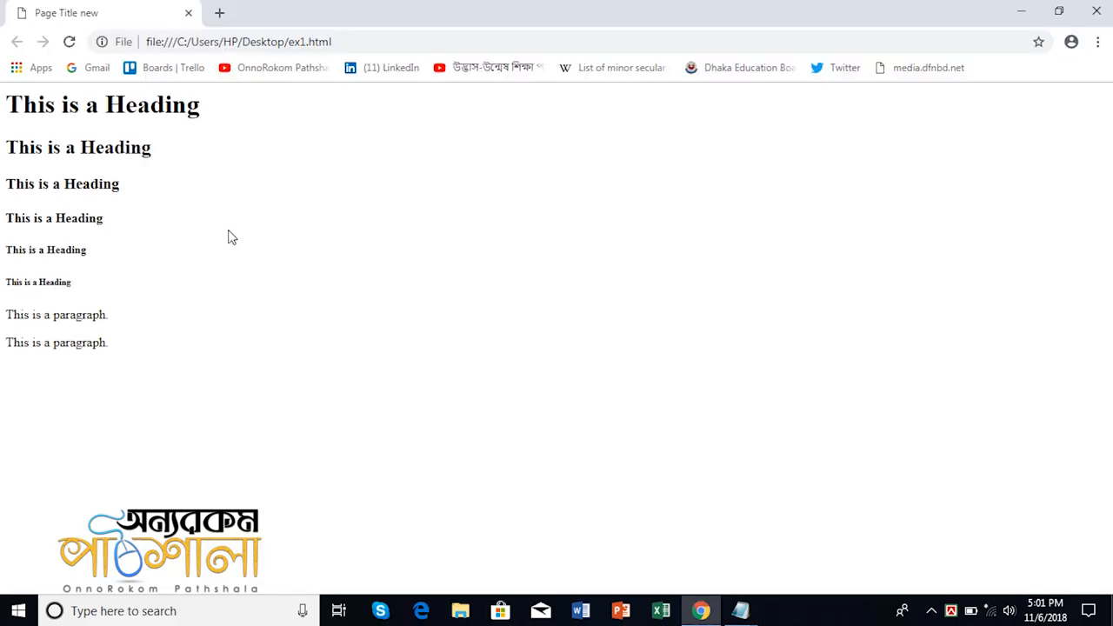
mouse_move(1094, 10)
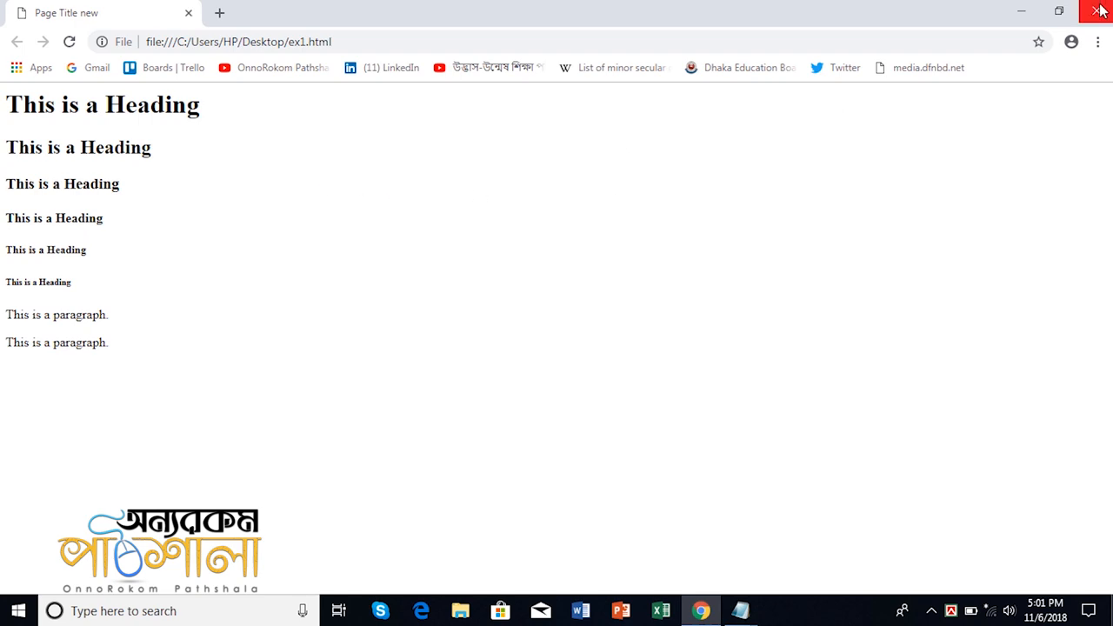
- Close the preview, add spaces and 'hi' before </p> in paragraph one, then a new line
left_click(1099, 11)
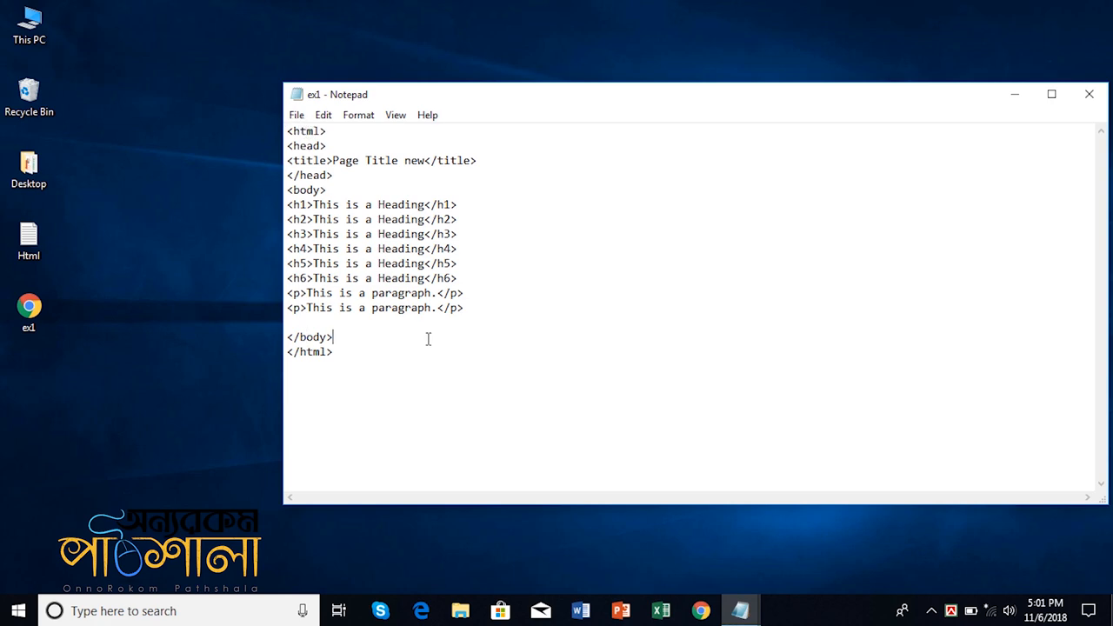
left_click(459, 278)
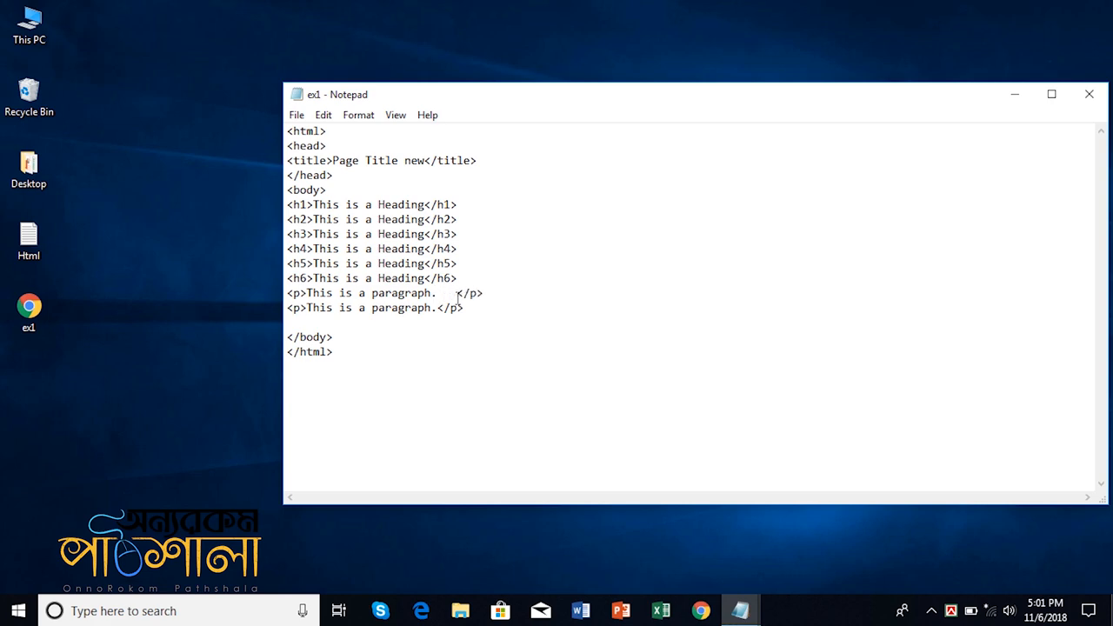
type("hi")
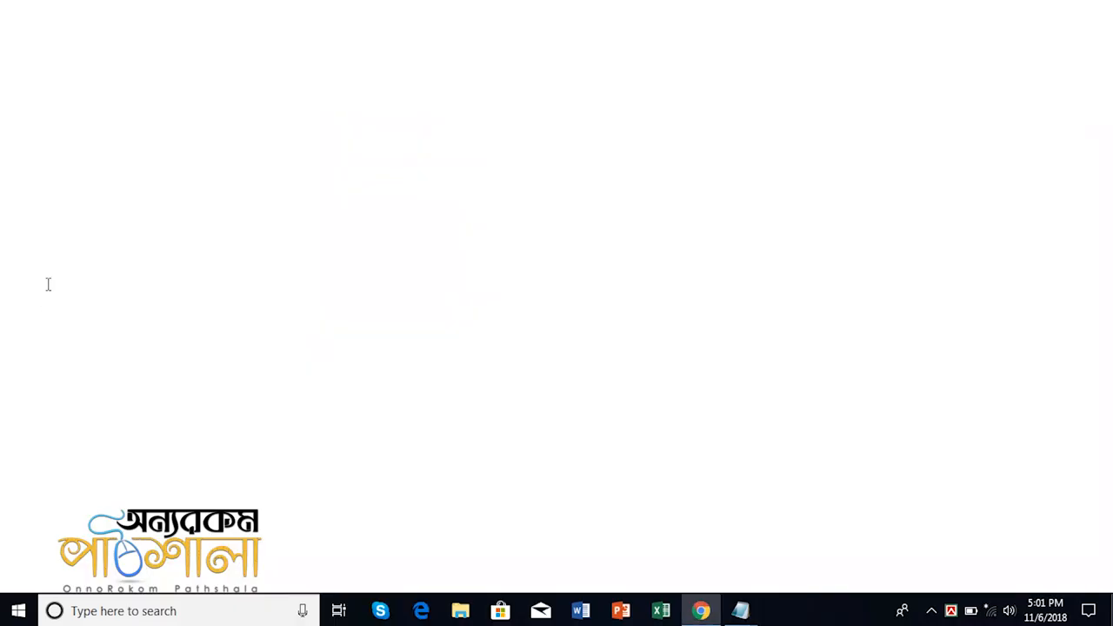
left_click(700, 610)
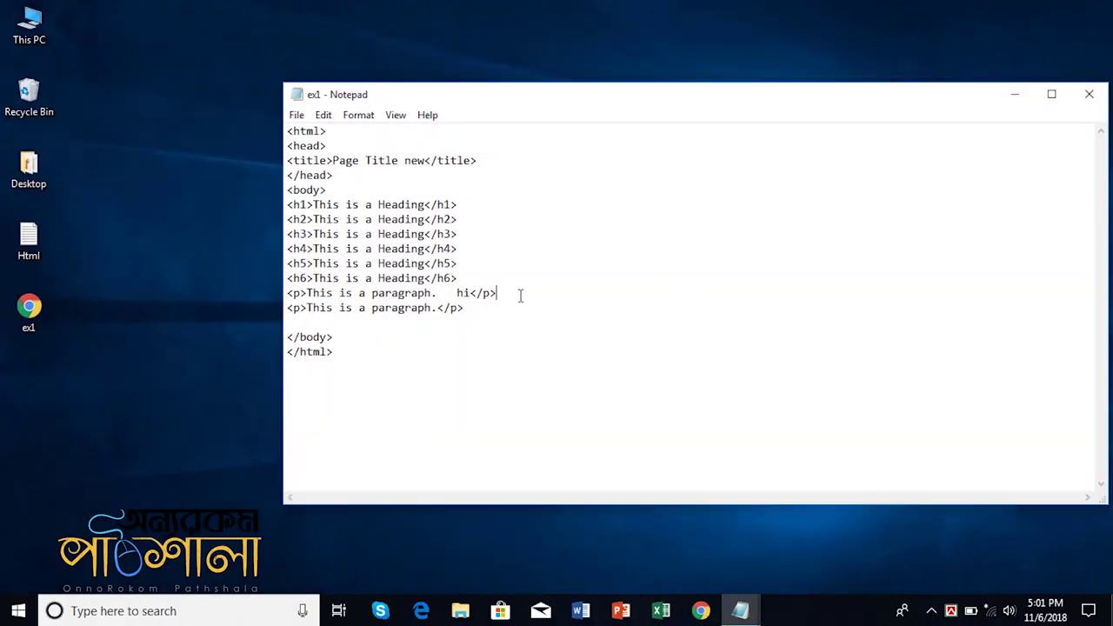
key("Enter")
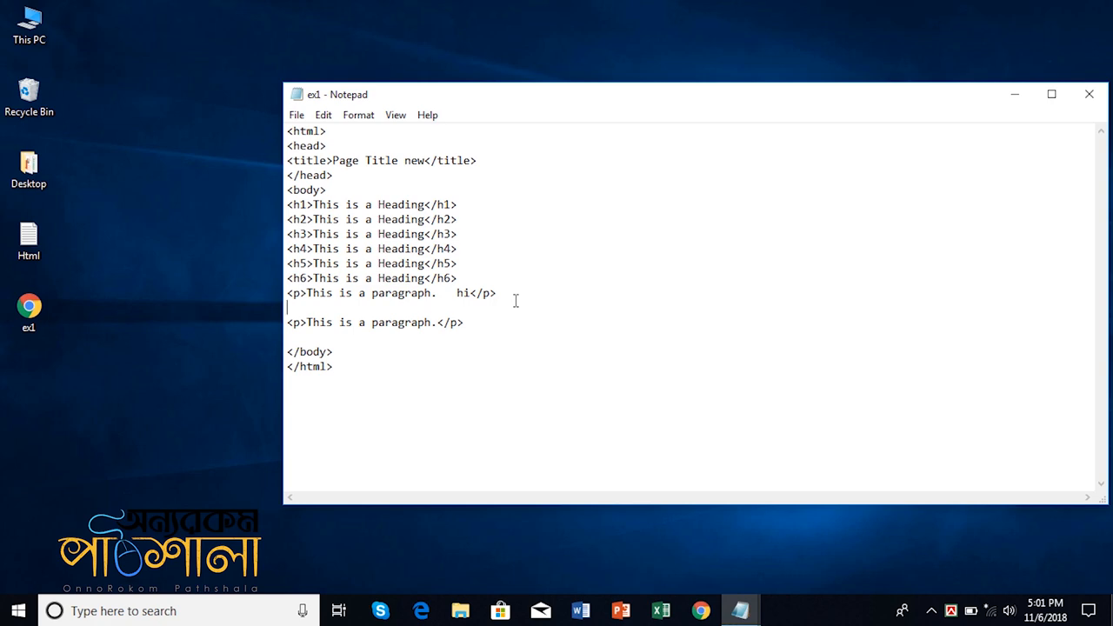
- Type <br> on the blank line between the paragraphs and view ex1 in Chrome
type("<b")
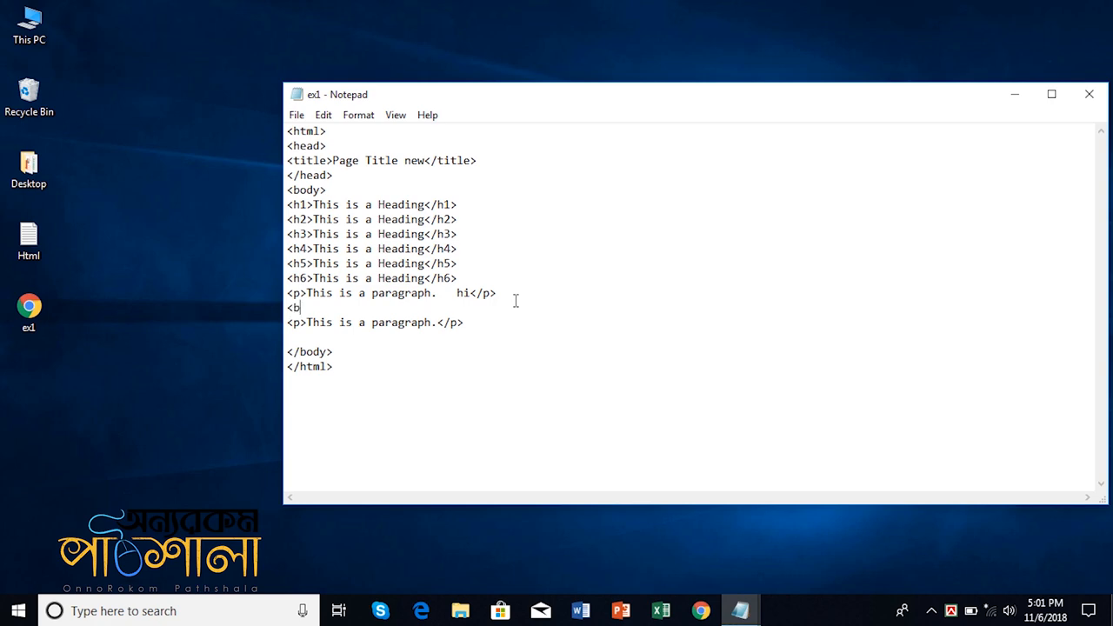
type("r>")
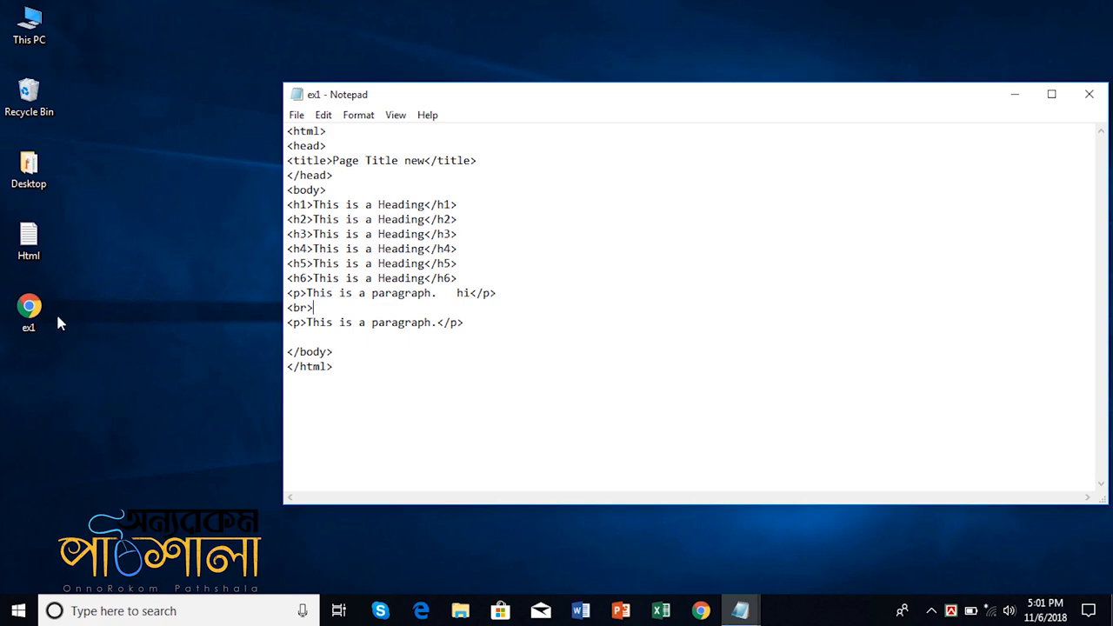
left_click(701, 610)
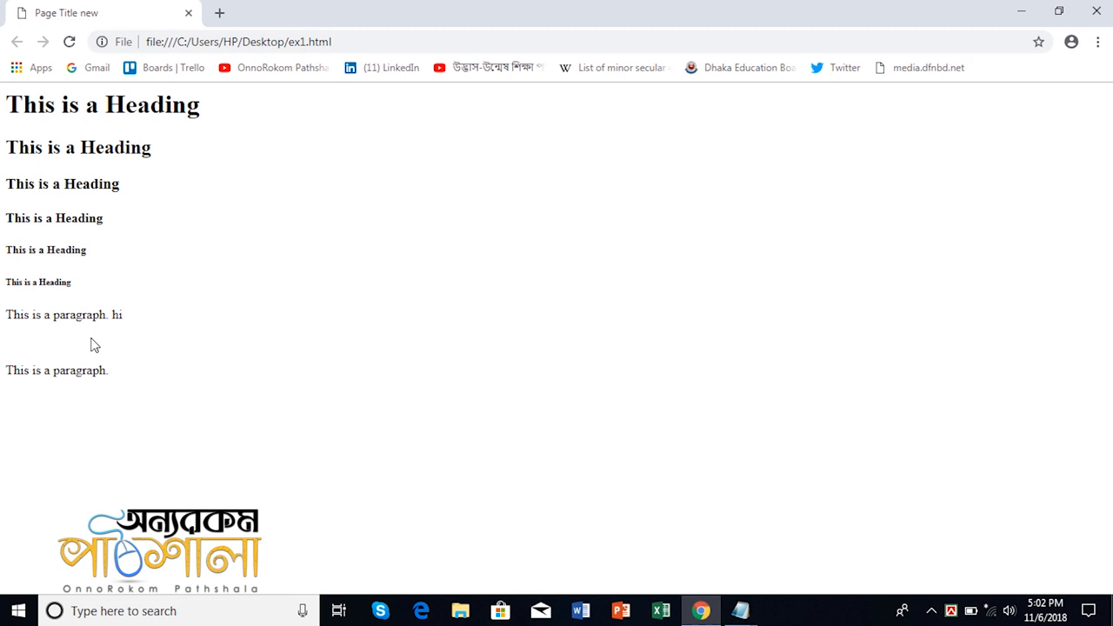
mouse_move(1100, 10)
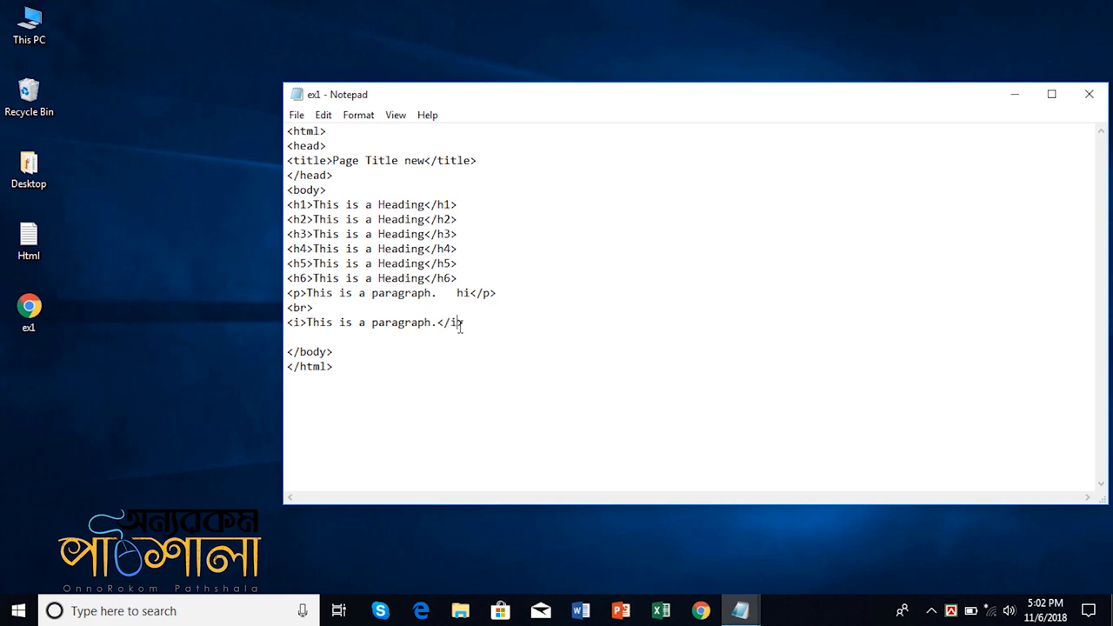
- View ex1 with the second paragraph in italics in Chrome, then close the preview
left_click(28, 311)
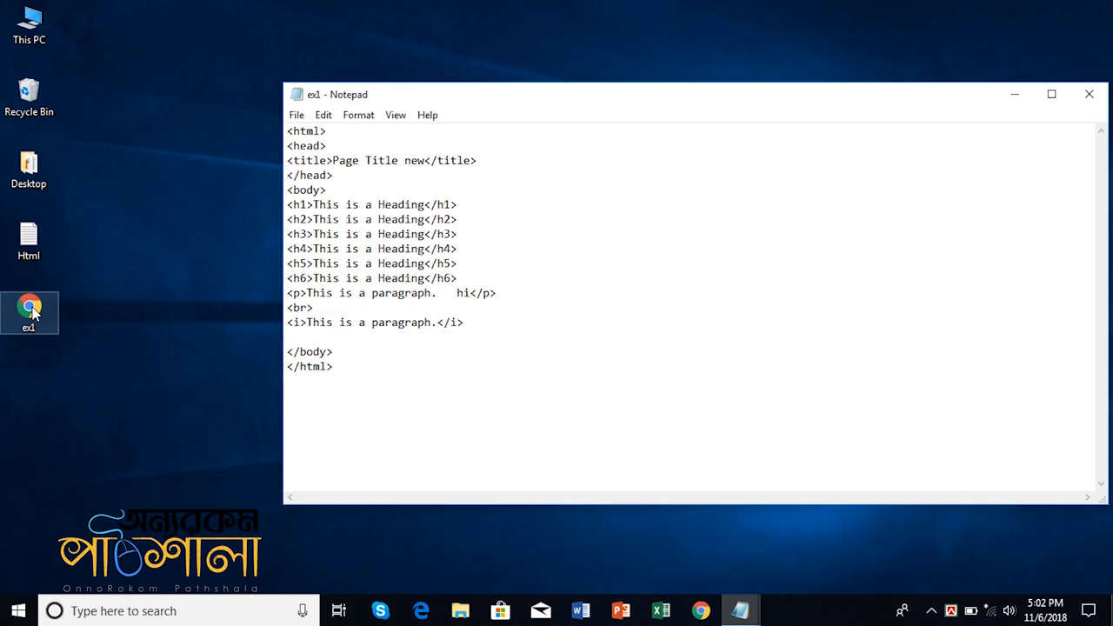
left_click(701, 611)
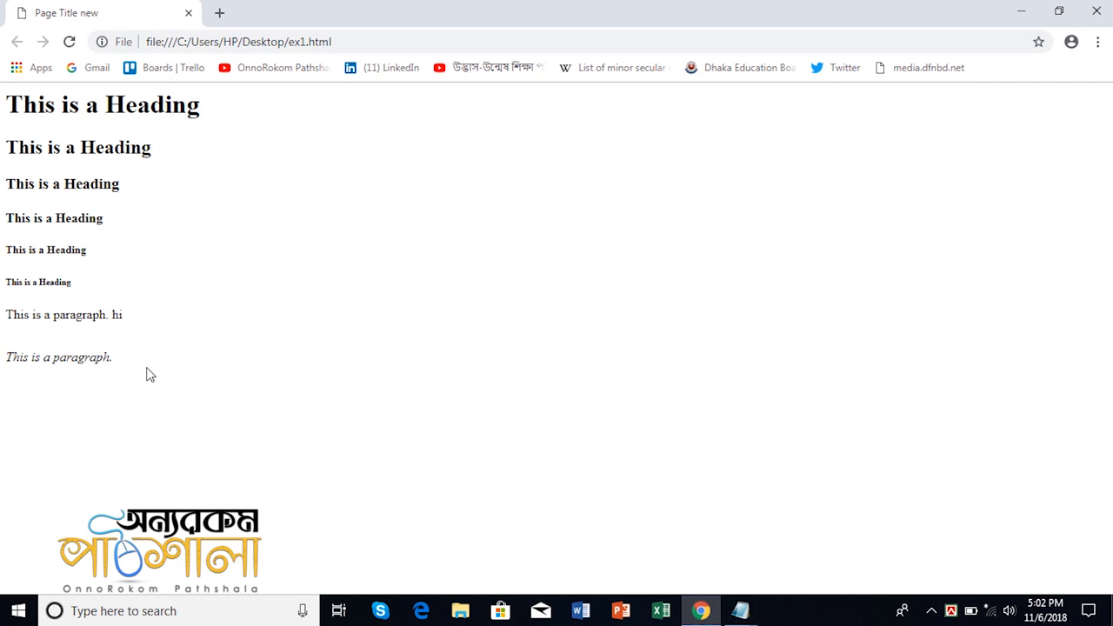
mouse_move(90, 359)
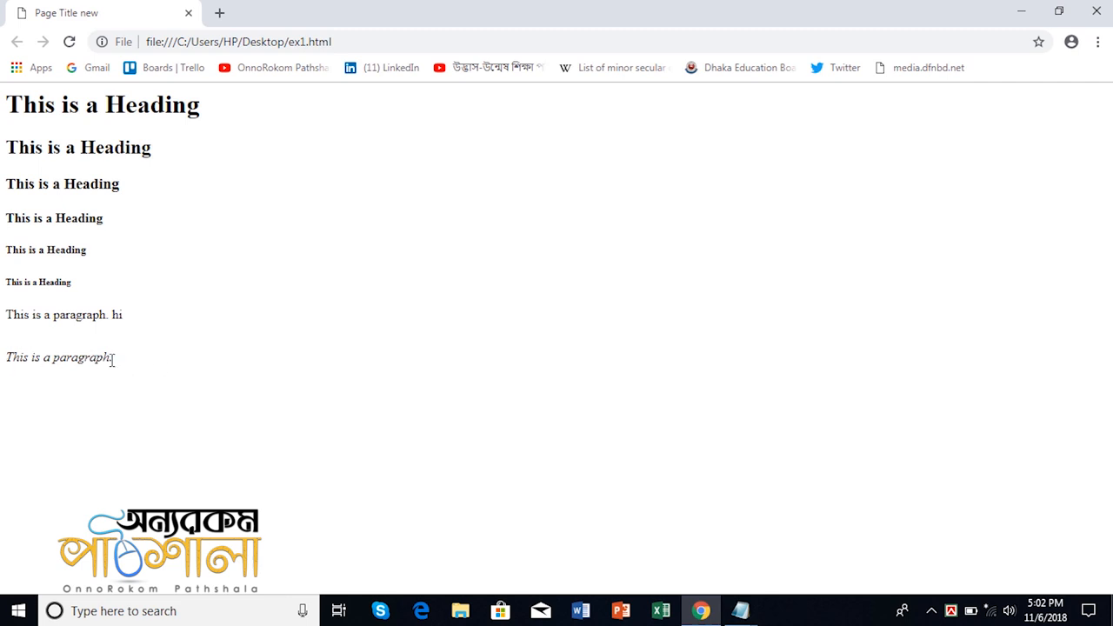
mouse_move(263, 360)
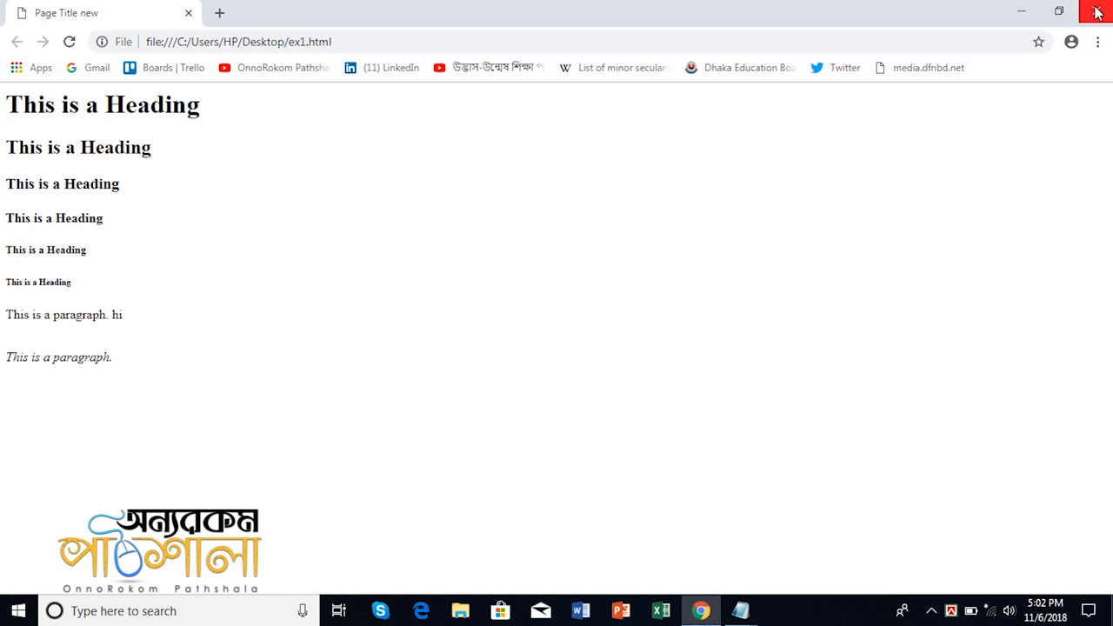
left_click(1096, 11)
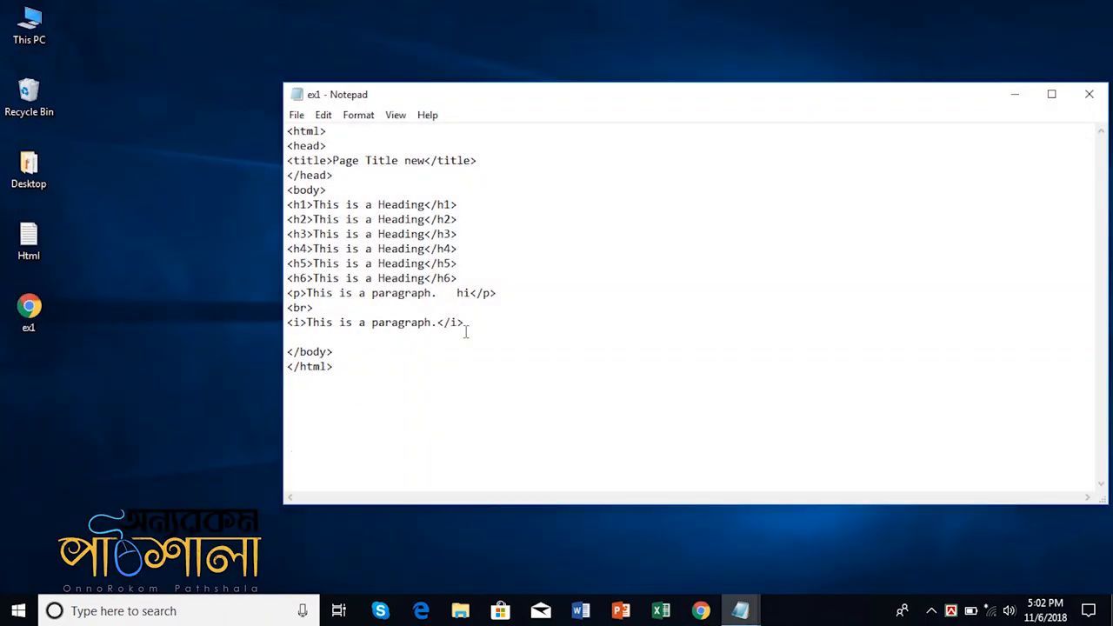
- Select the italic line for copying and close the Chrome page preview
left_click_drag(287, 322, 464, 322)
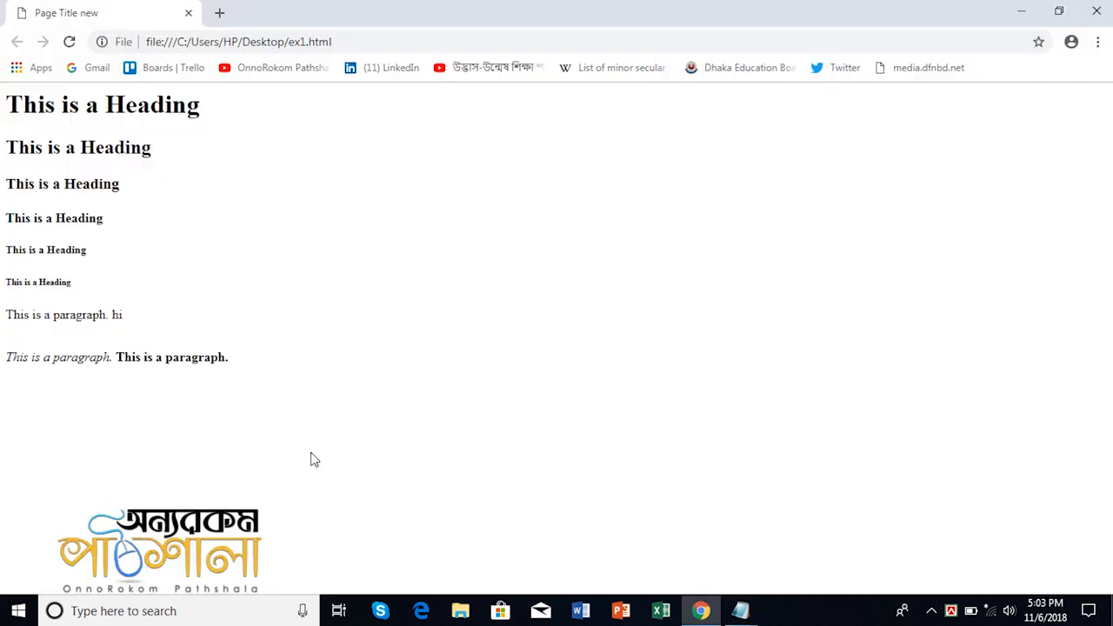
mouse_move(129, 376)
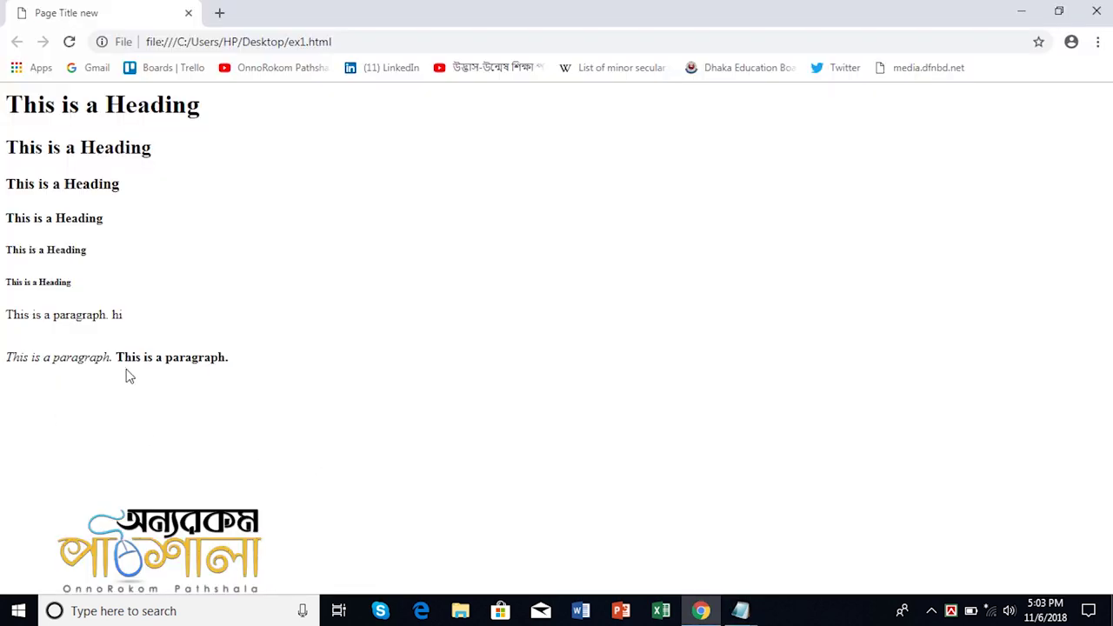
mouse_move(139, 376)
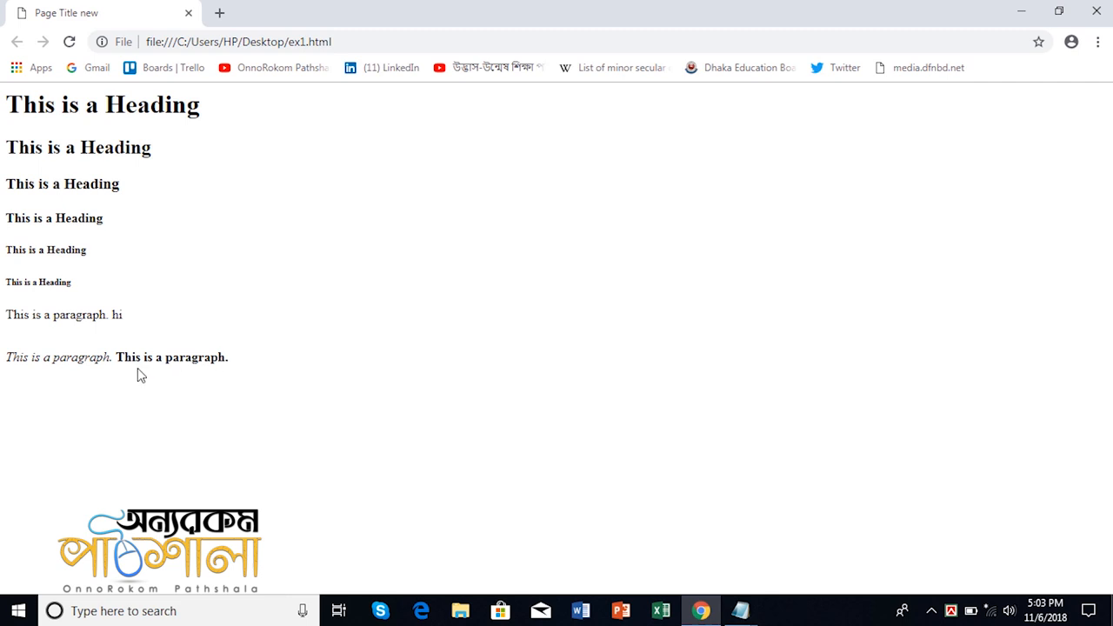
mouse_move(275, 373)
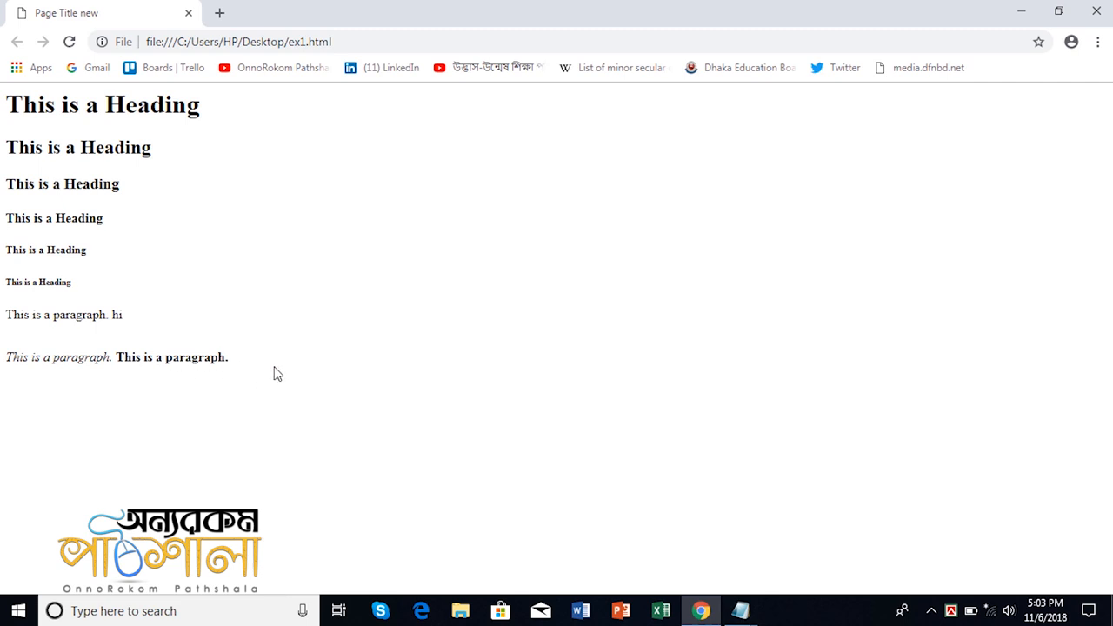
mouse_move(331, 323)
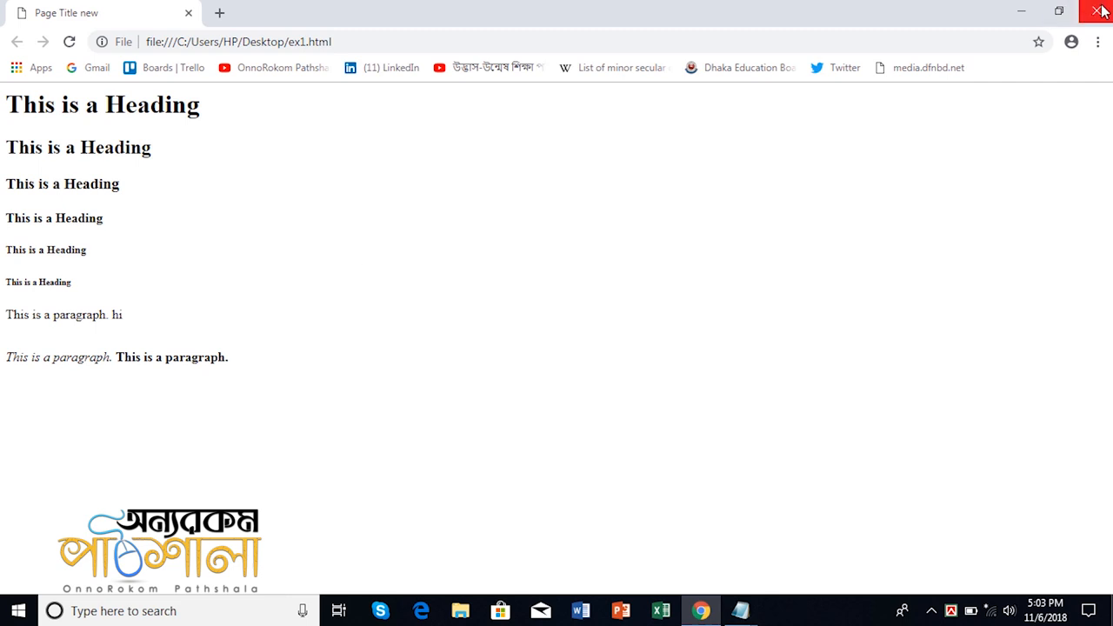
left_click(1100, 11)
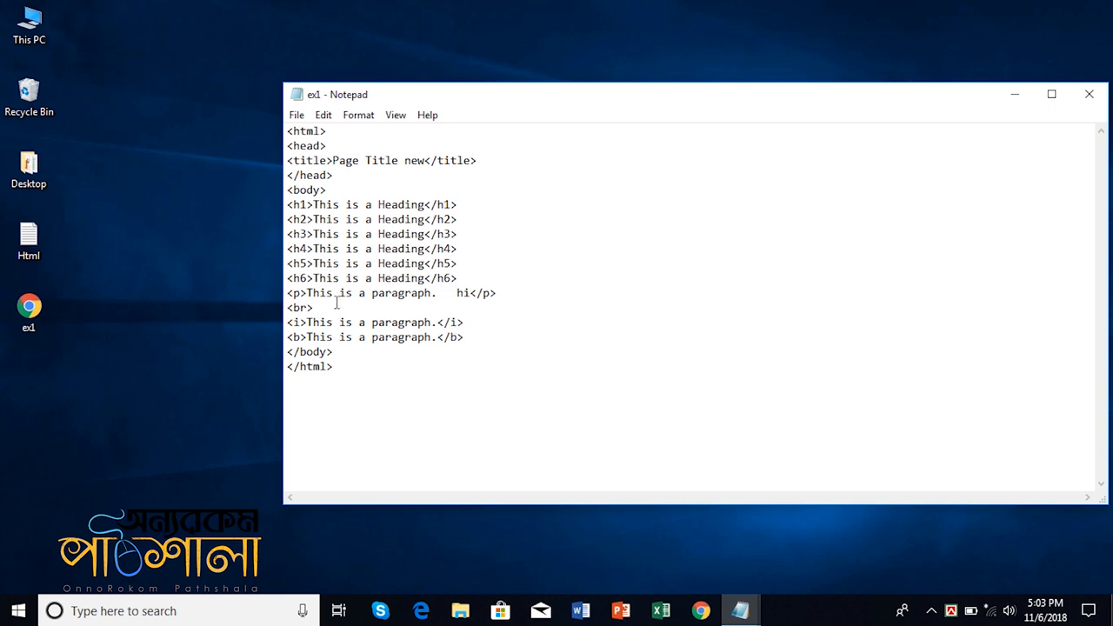
- Delete the <br> tag after the paragraph and check the page in Chrome
double_click(299, 307)
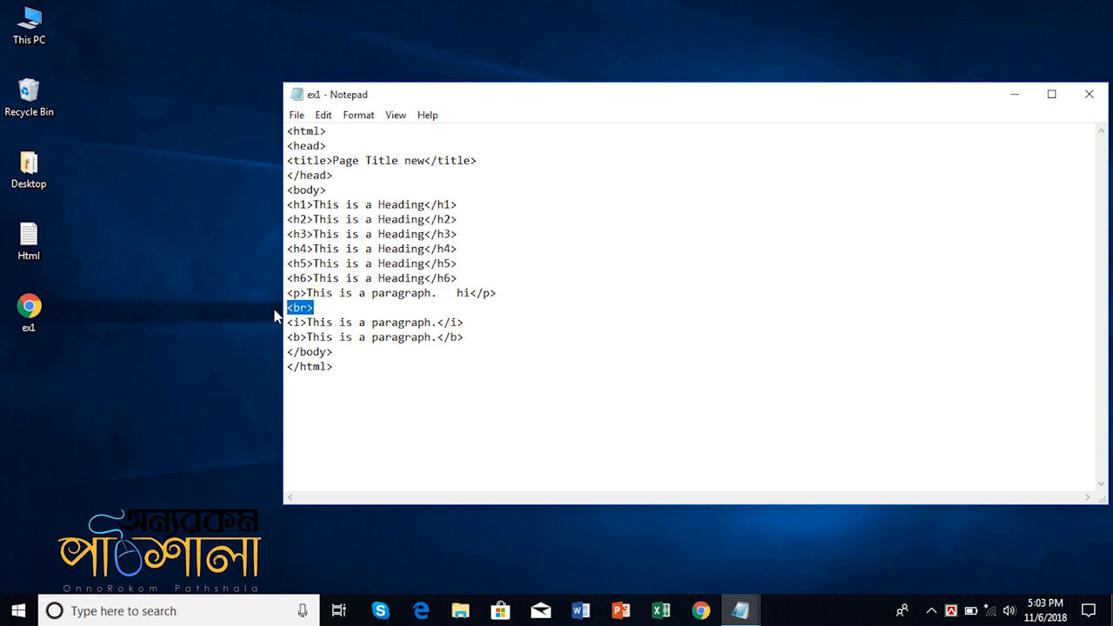
mouse_move(710, 224)
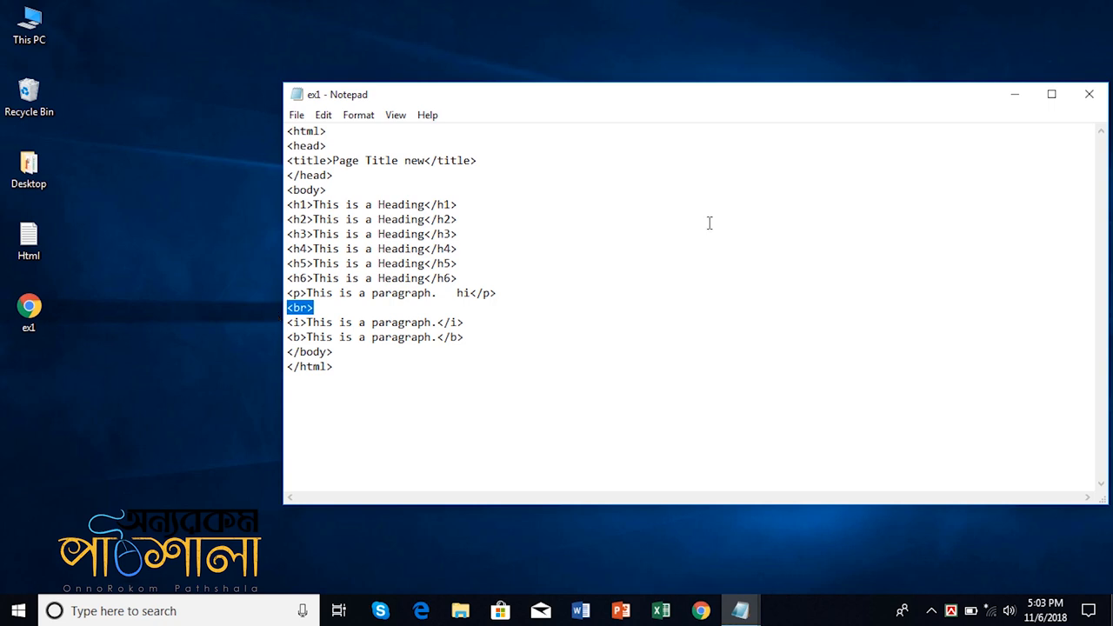
left_click(29, 309)
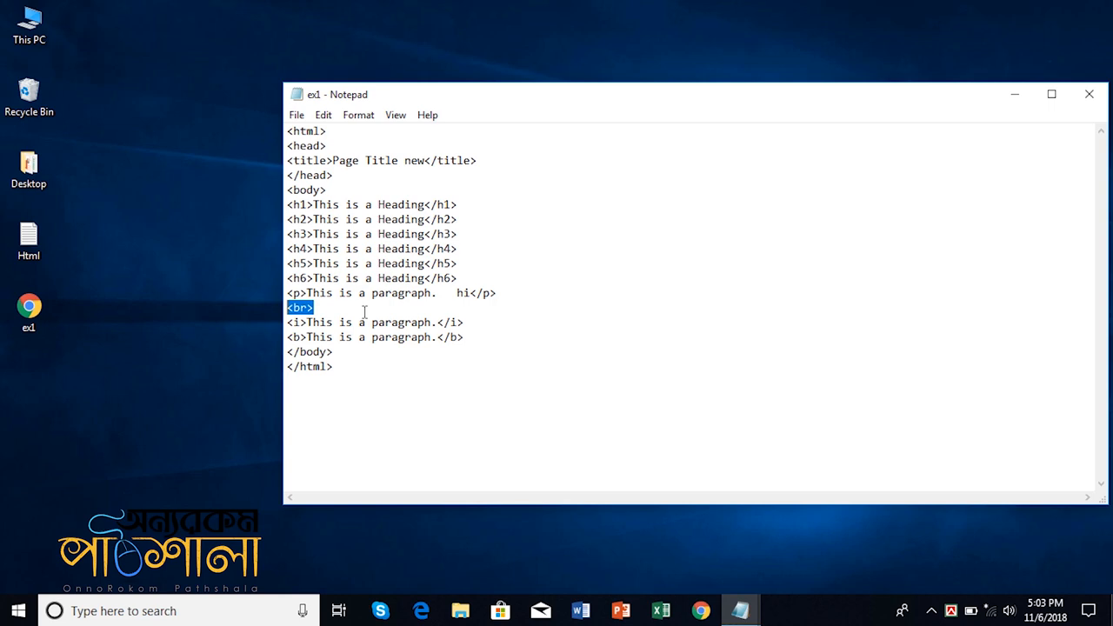
key("Delete")
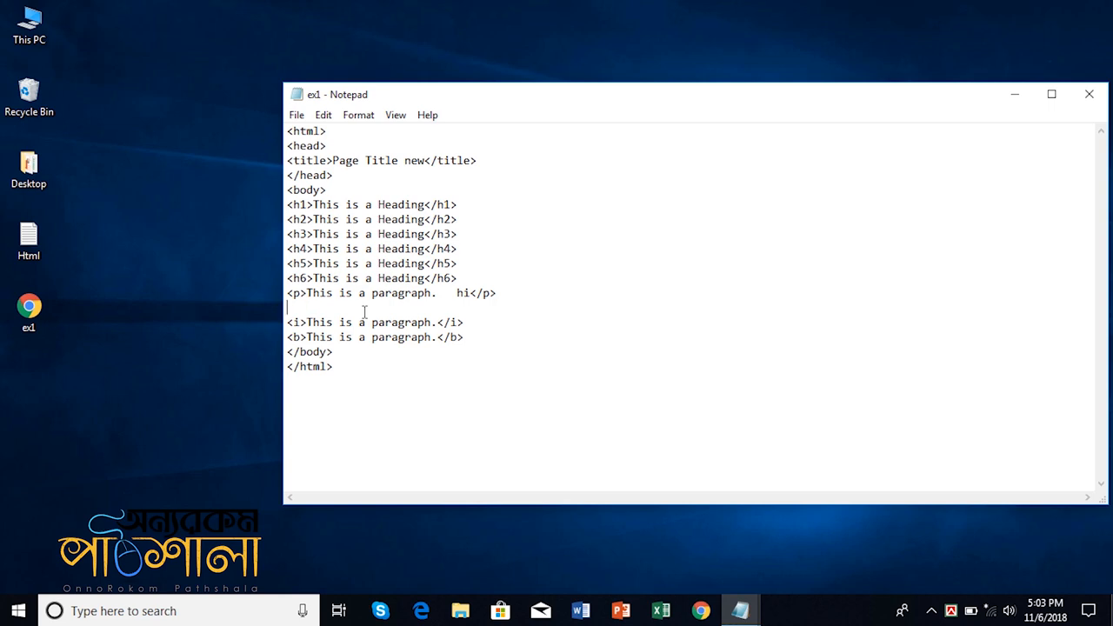
left_click(700, 609)
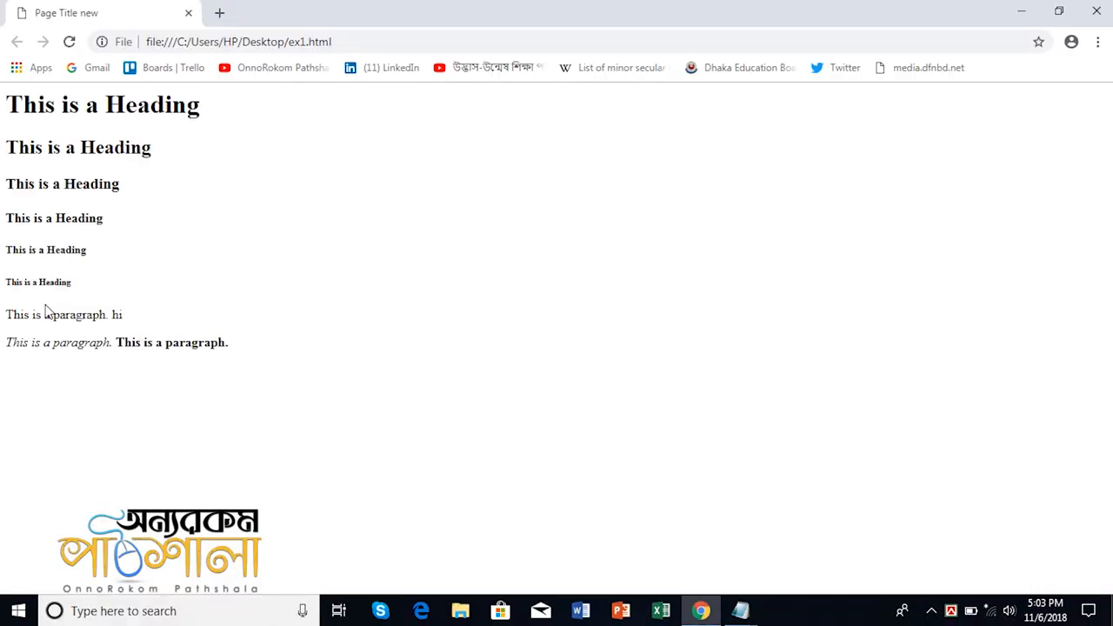
mouse_move(76, 348)
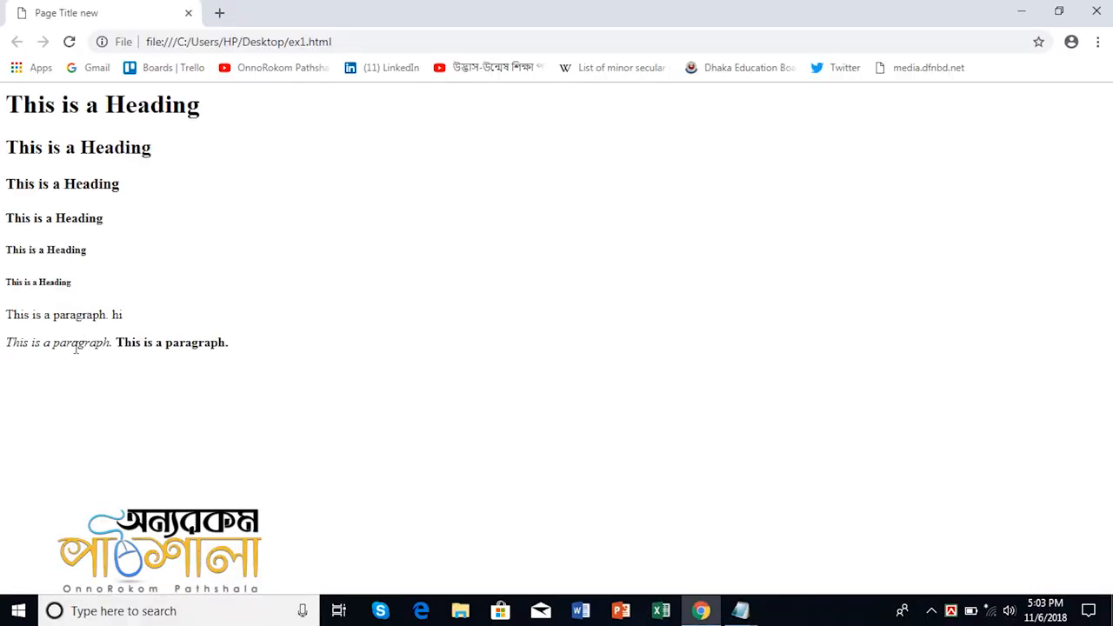
mouse_move(1096, 10)
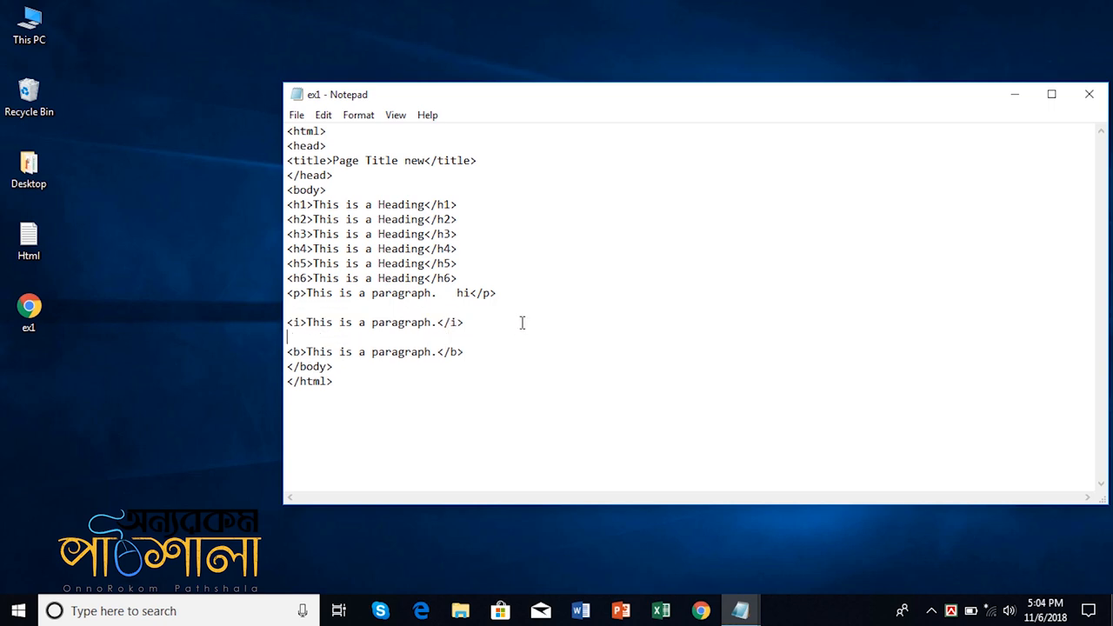
- Type '<i>This is a paragraph.</i>' between the italic and bold lines and view it in Chrome
type("<i>This is a paragraph.</i>")
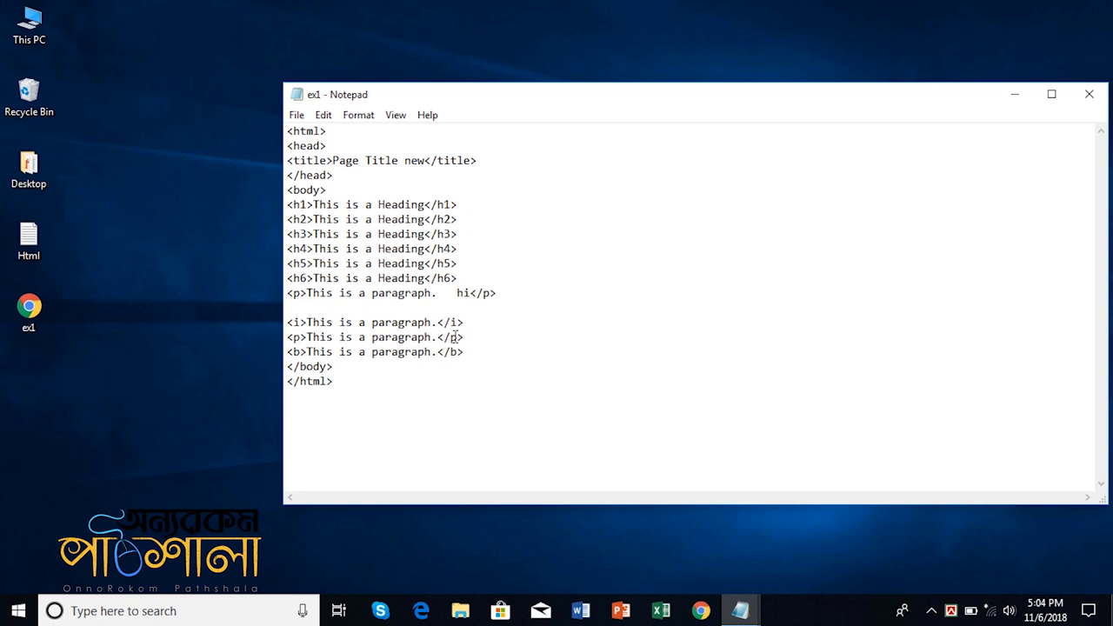
left_click(29, 311)
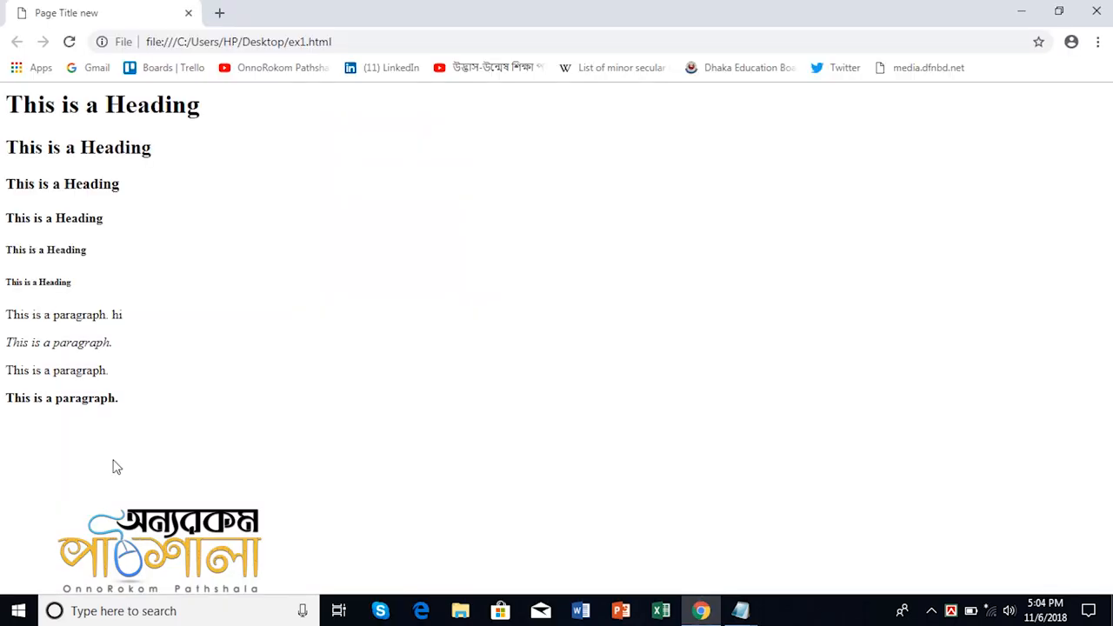
mouse_move(81, 385)
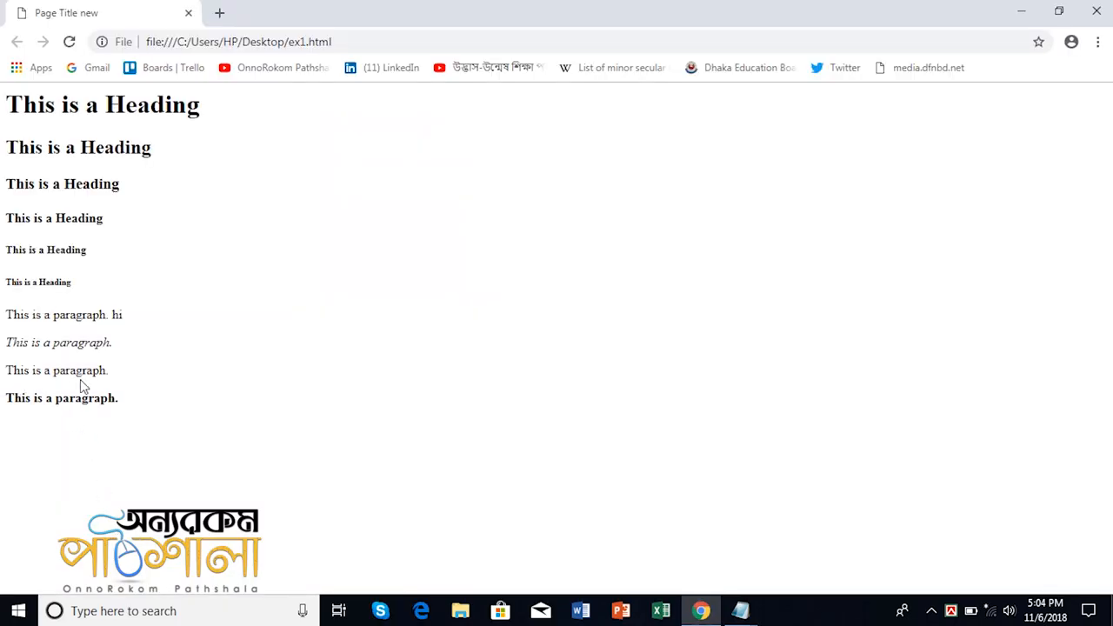
mouse_move(37, 451)
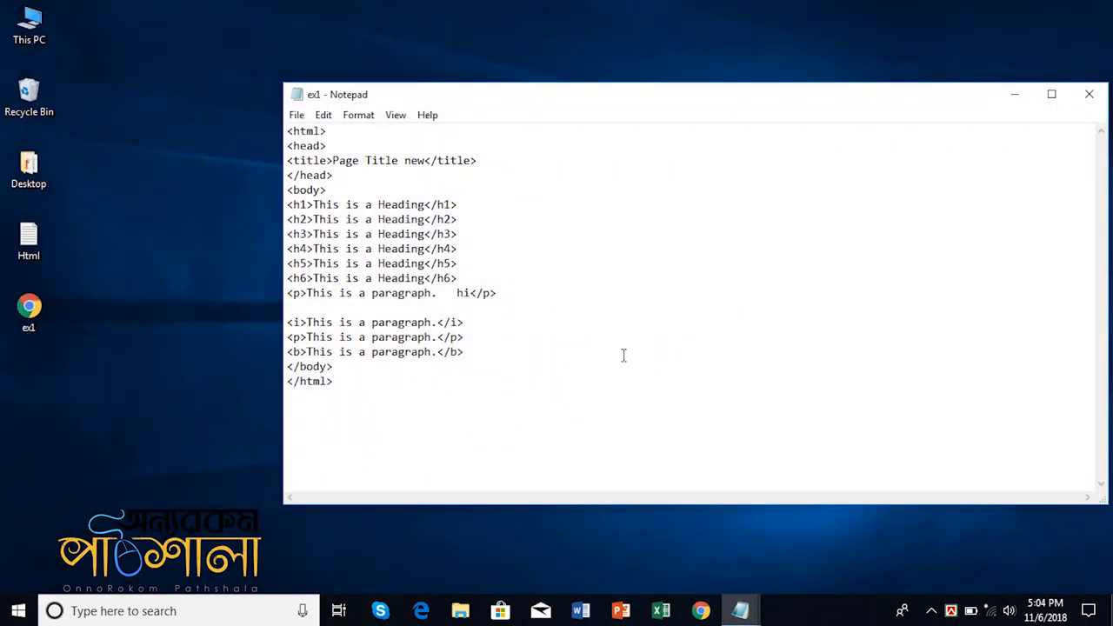
mouse_move(619, 356)
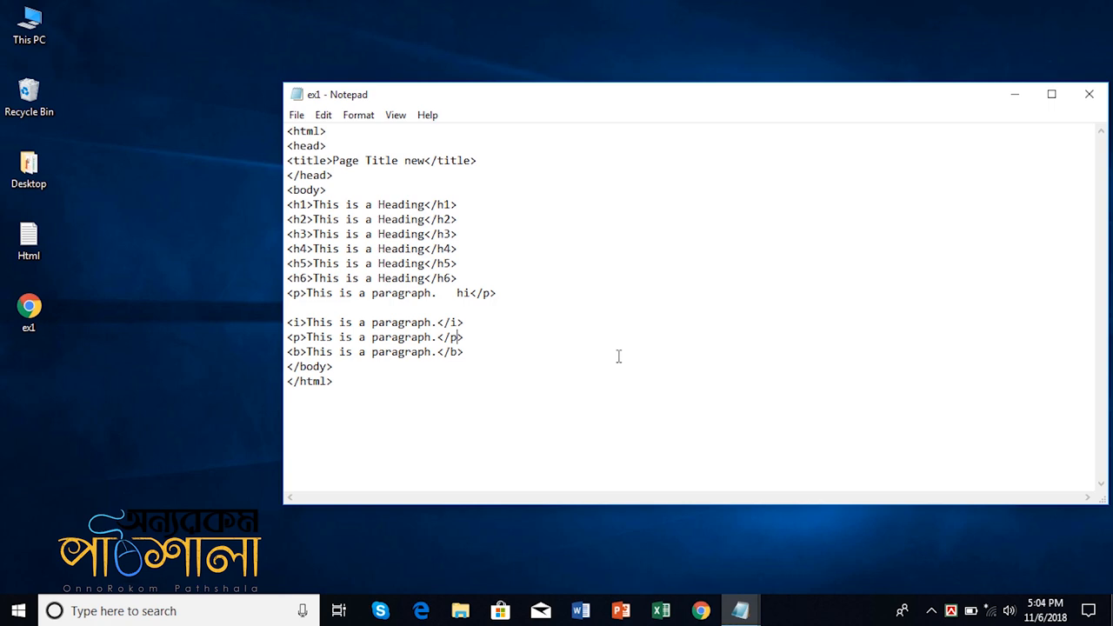
mouse_move(482, 337)
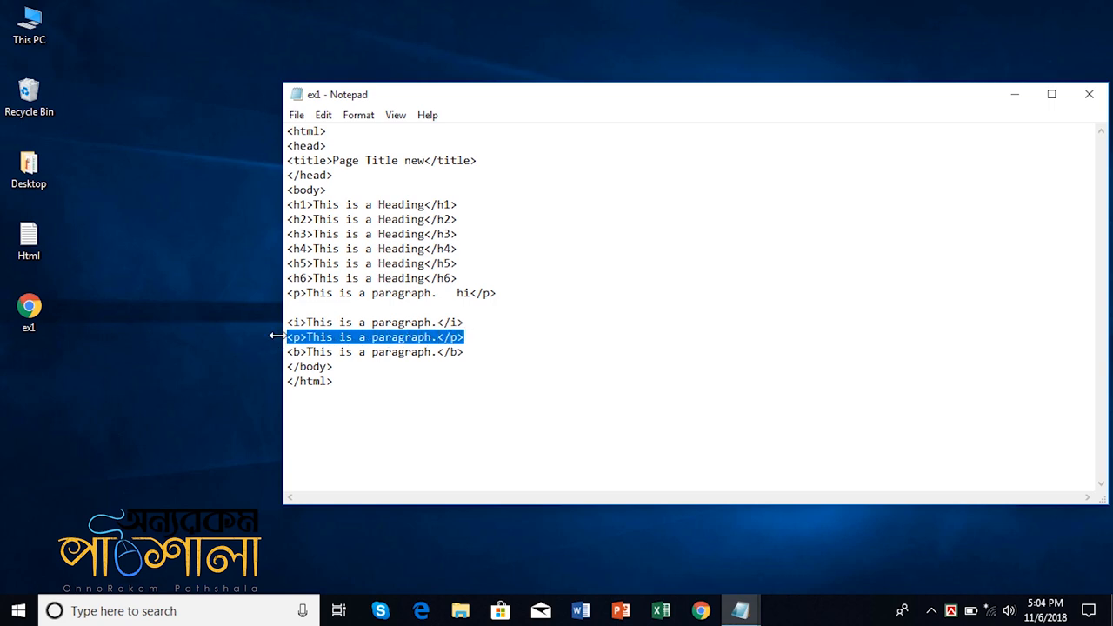
- Replace the paragraph line between the italic and bold lines with <br>, then check Chrome
key("Delete")
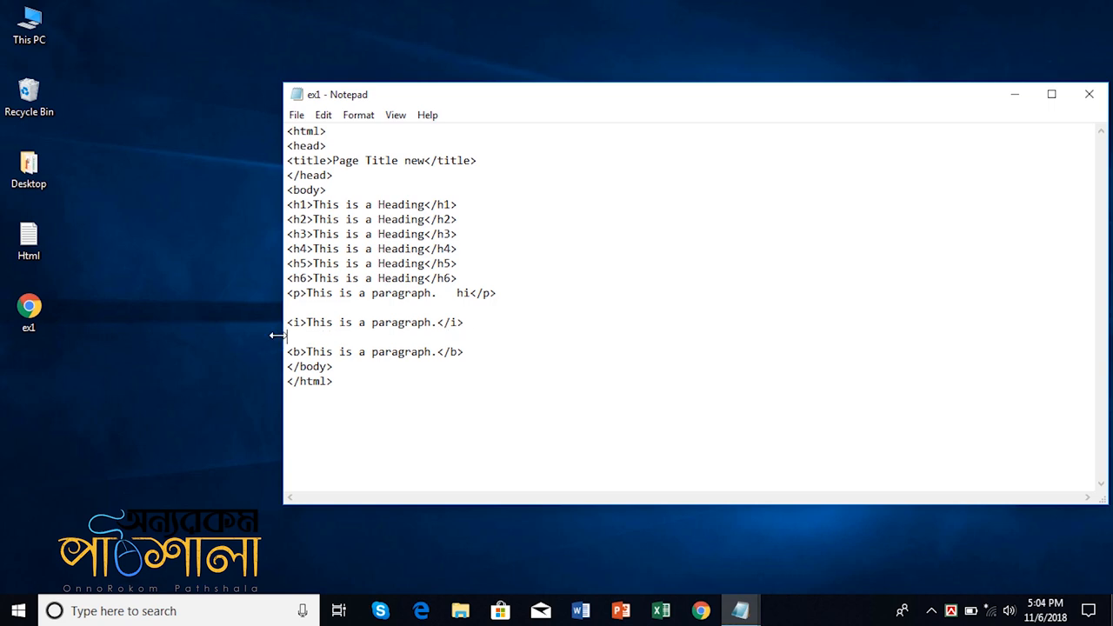
left_click(701, 610)
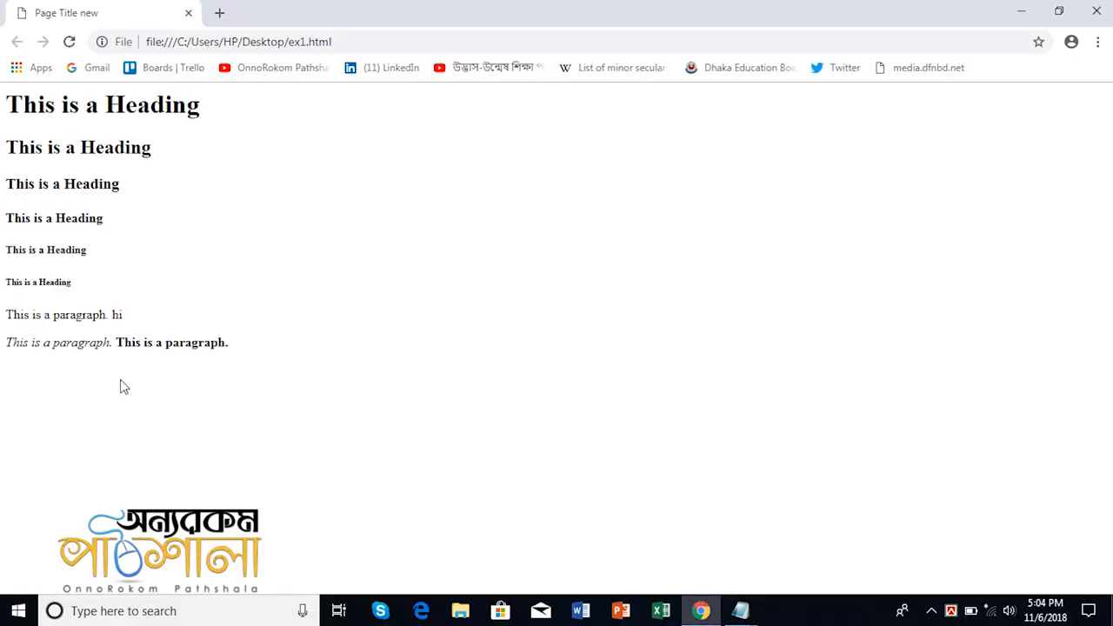
mouse_move(121, 342)
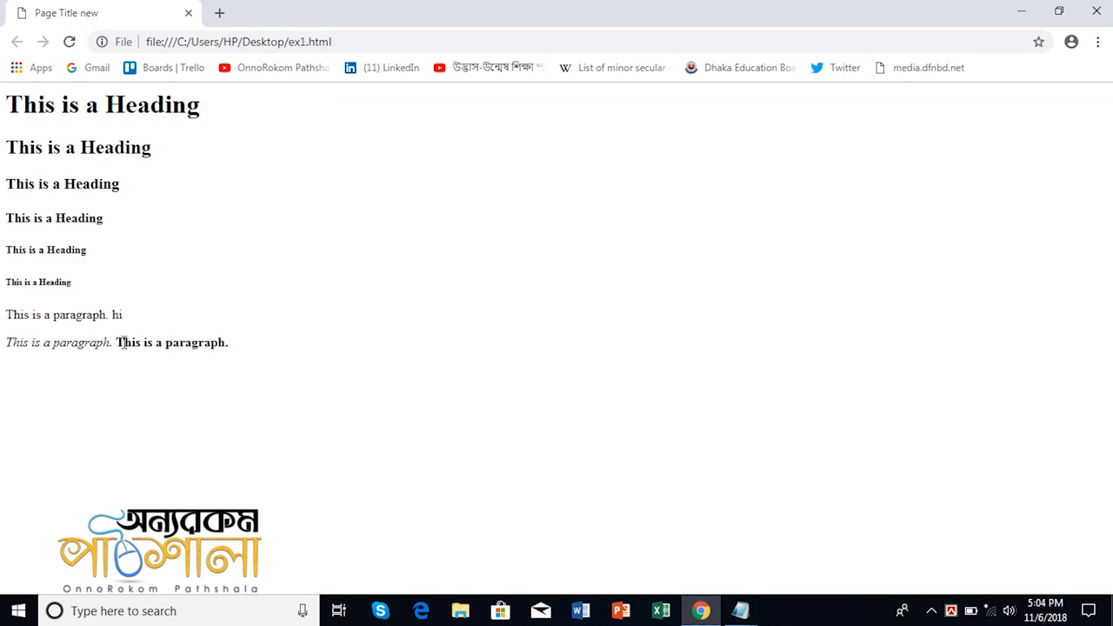
left_click(740, 611)
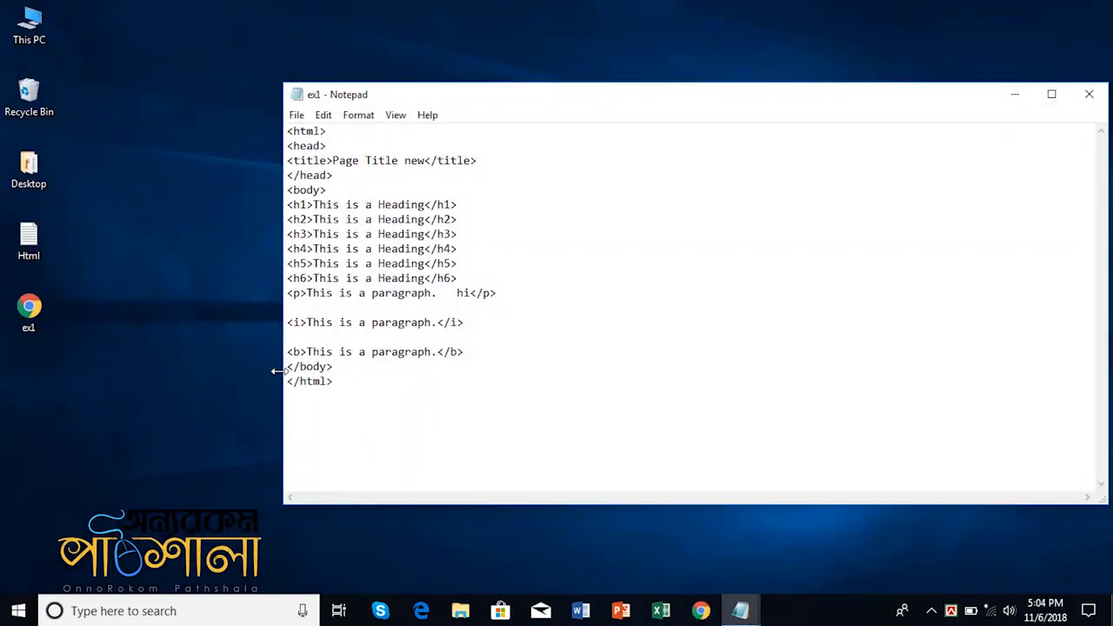
type("<")
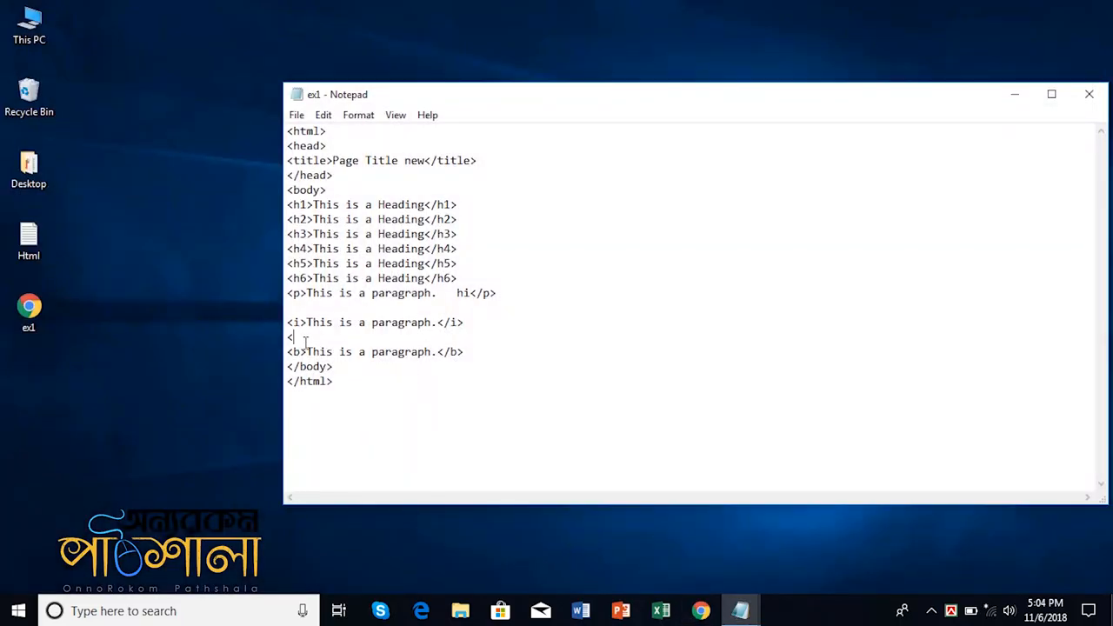
type("br>")
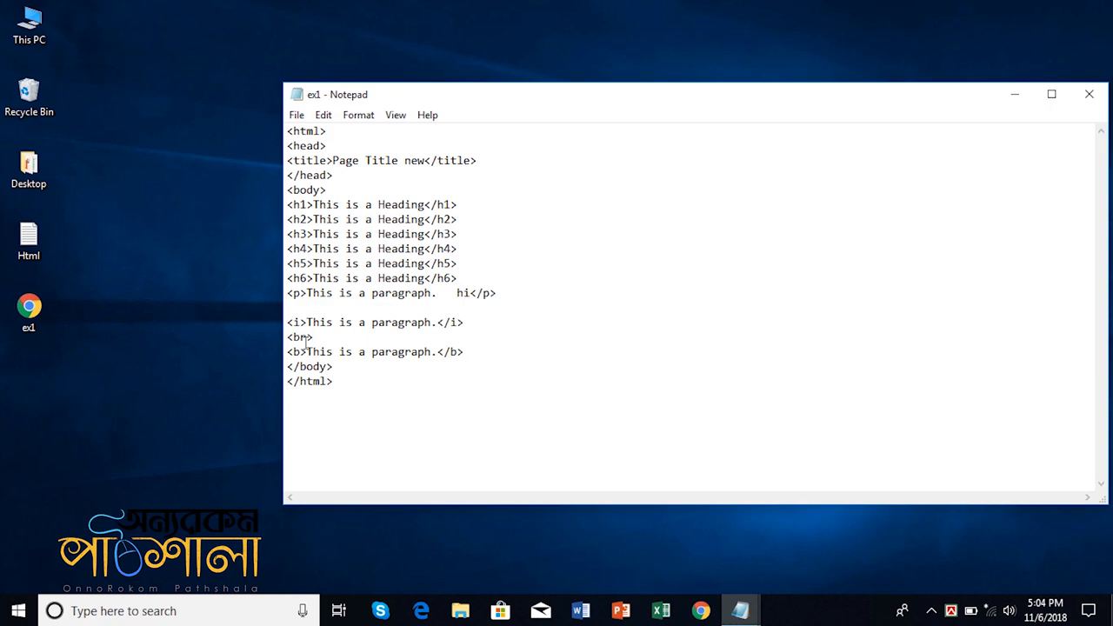
left_click(29, 308)
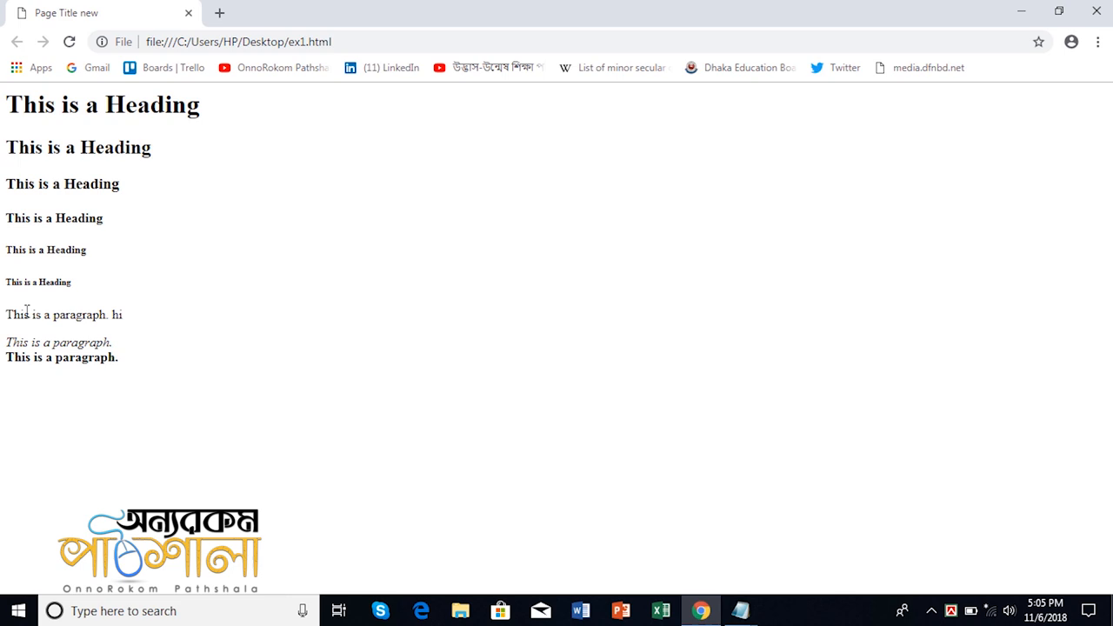
mouse_move(1098, 11)
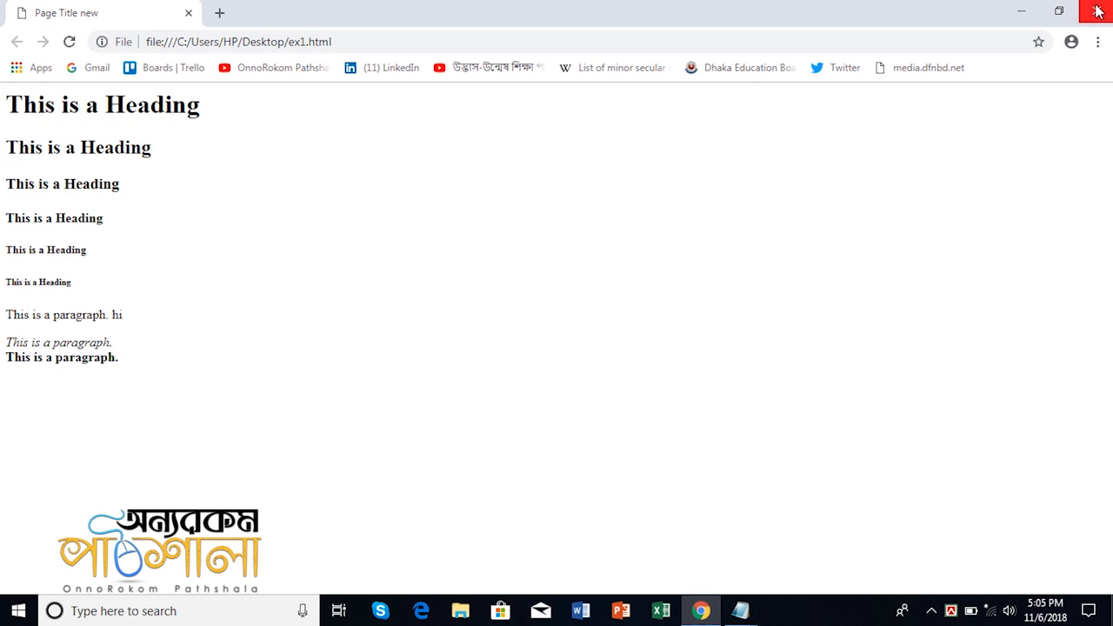